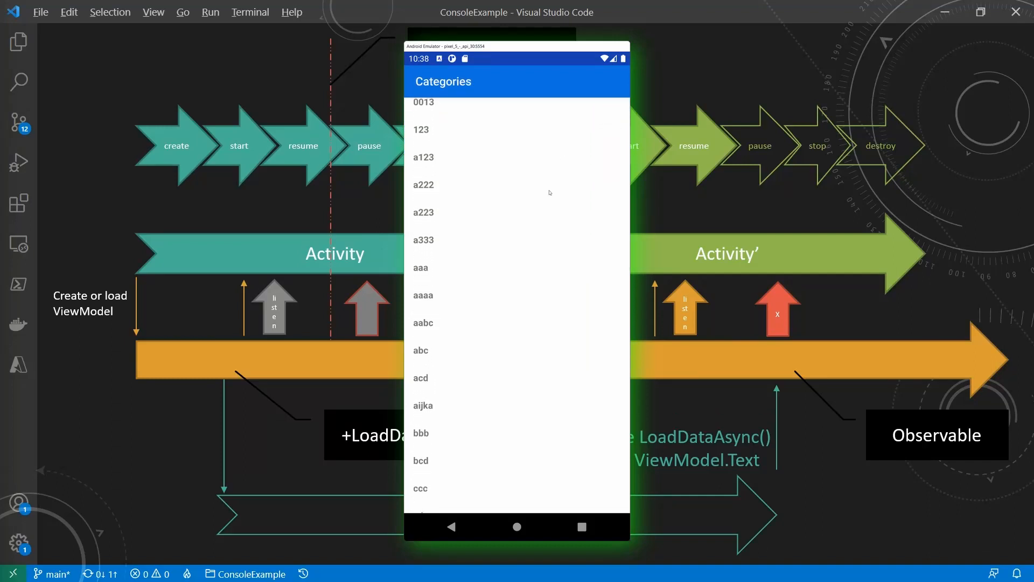
Create the Android App (Xamarin) project LearnAsyncExample from the Blank App template
scroll(down, 3)
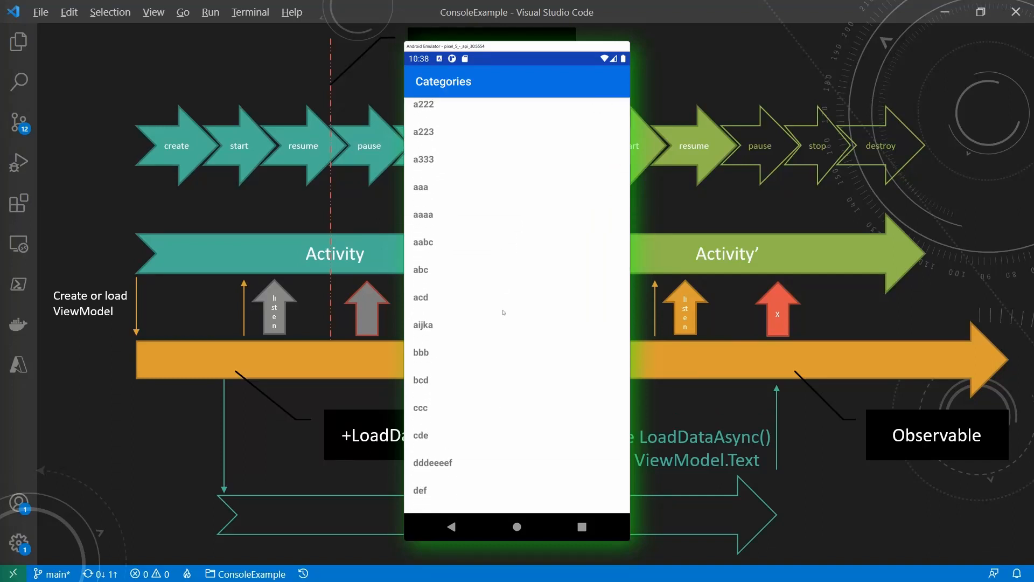
scroll(down, 3)
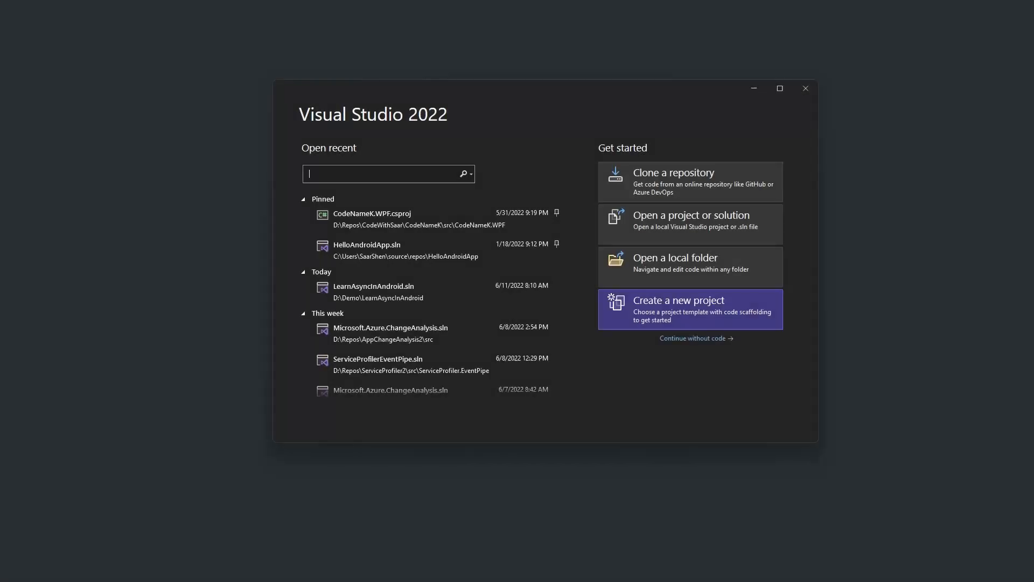
click(689, 309)
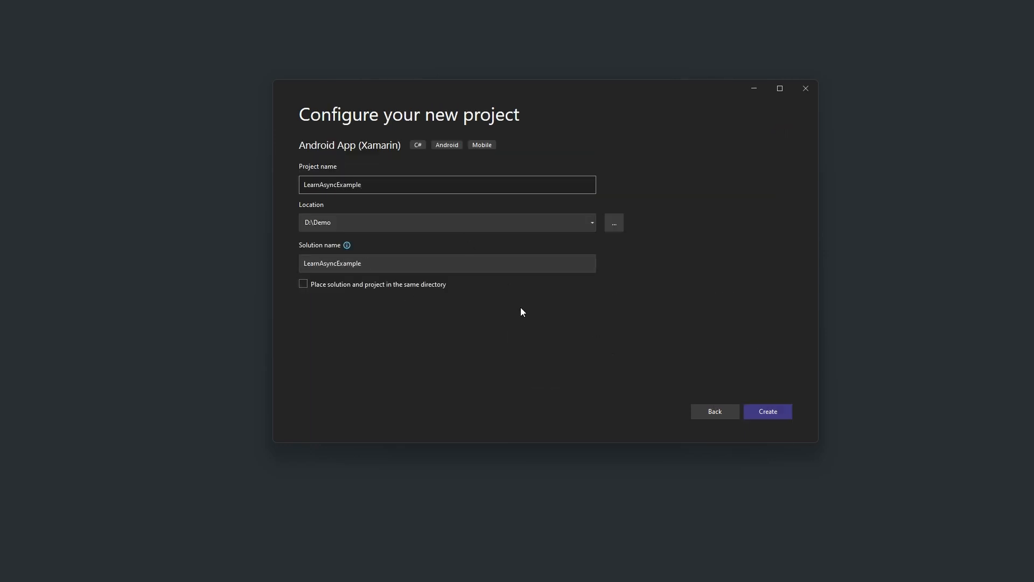
click(767, 412)
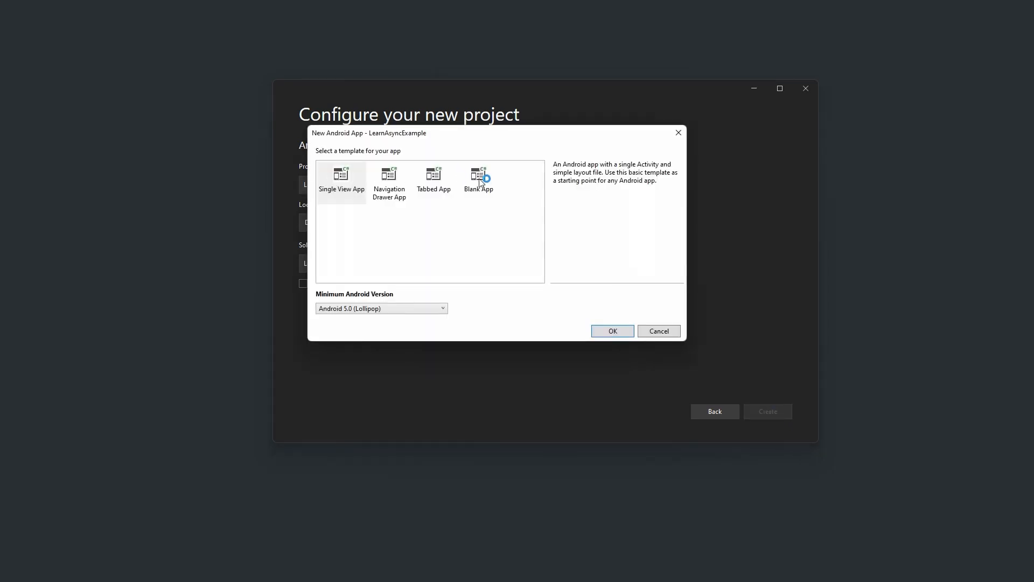
click(478, 181)
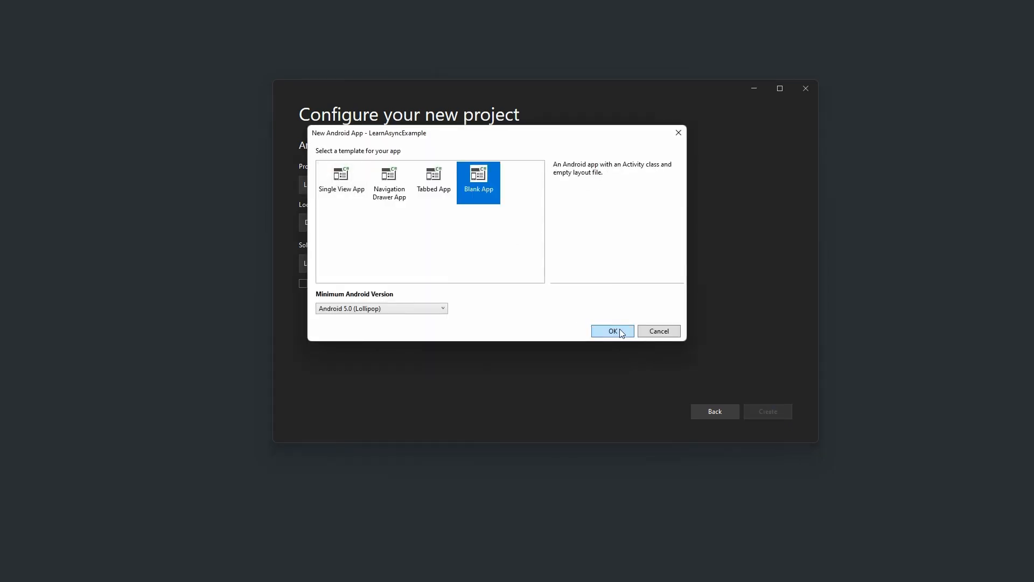
click(612, 331)
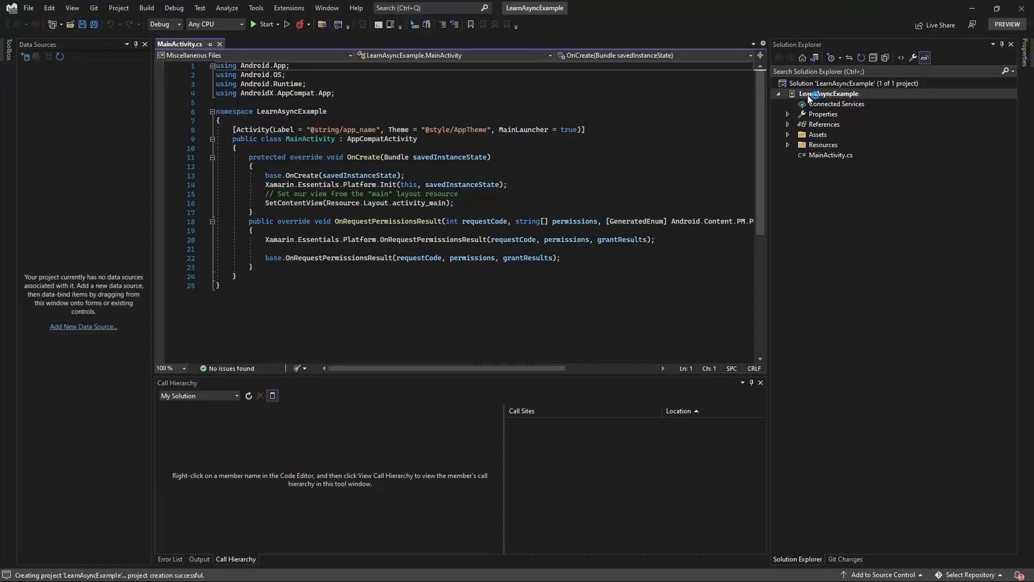
Update all three NuGet packages (AppCompat, Essentials, Material) via Manage NuGet Packages > Updates
right_click(830, 93)
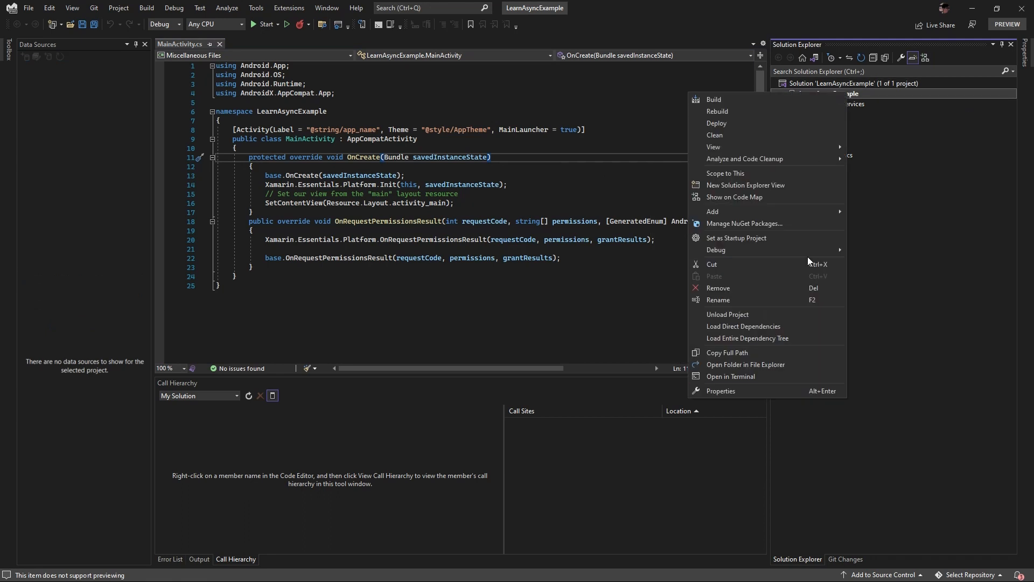
click(744, 224)
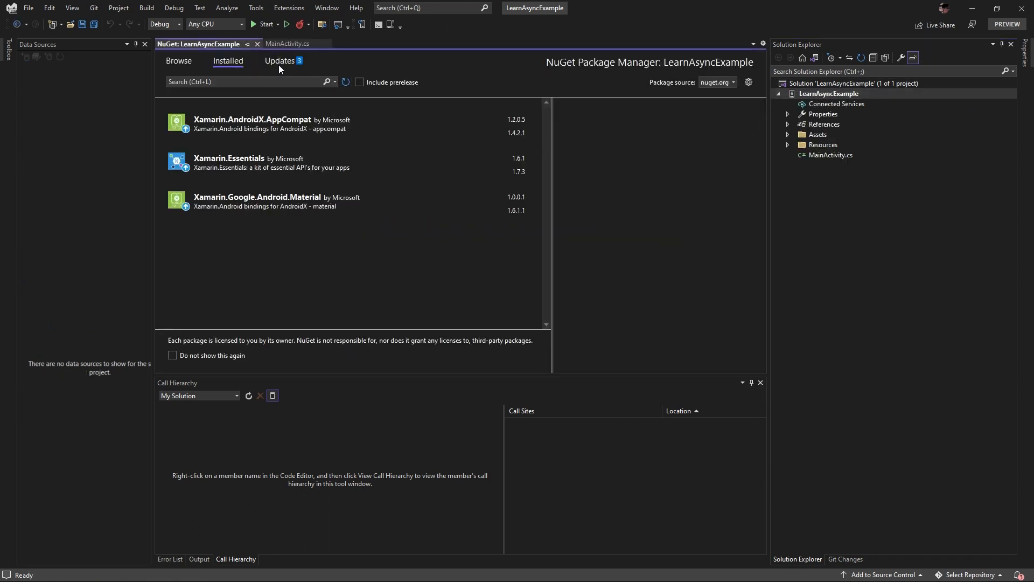
click(279, 60)
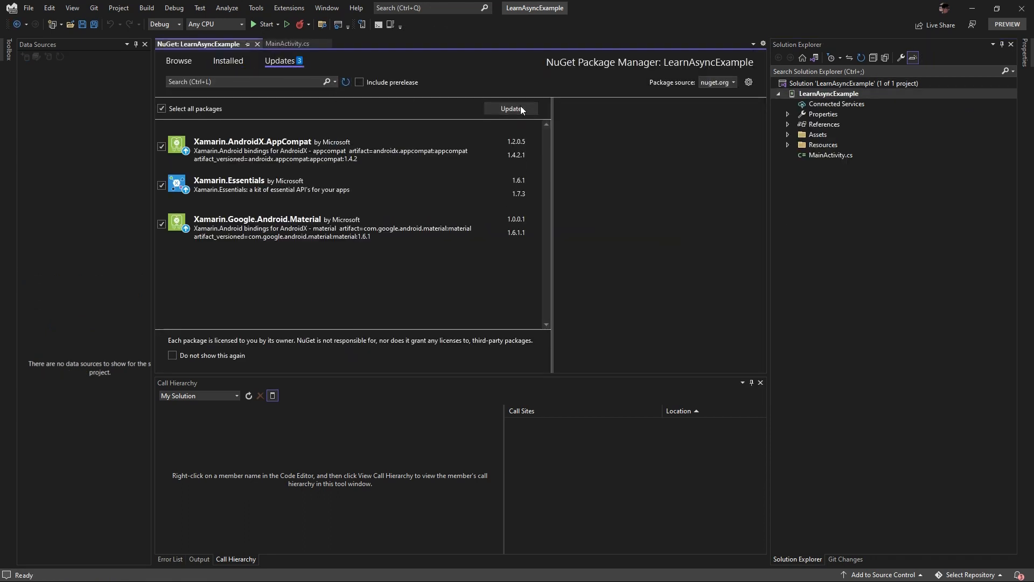
click(511, 107)
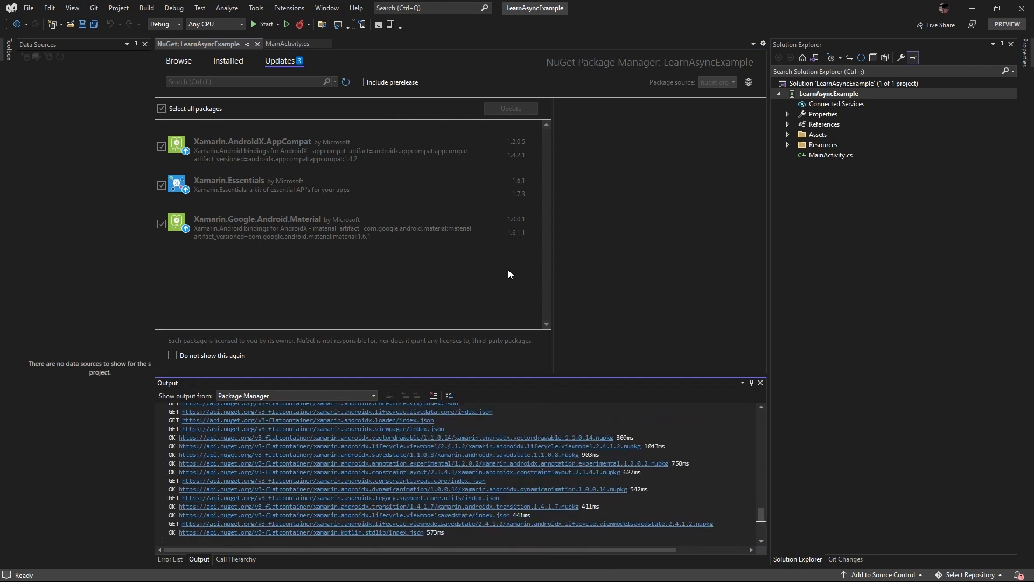
click(511, 108)
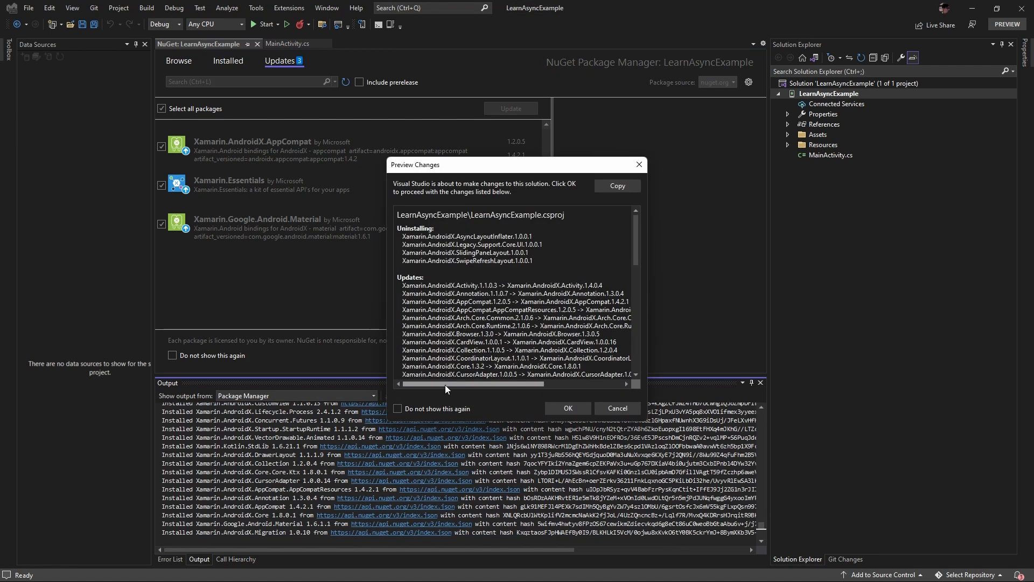
click(568, 407)
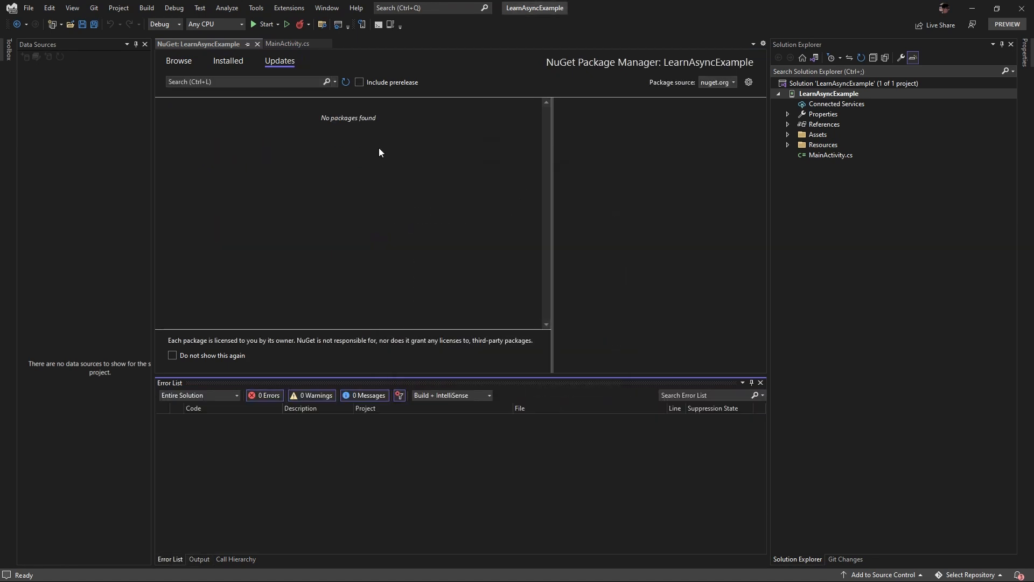
click(286, 43)
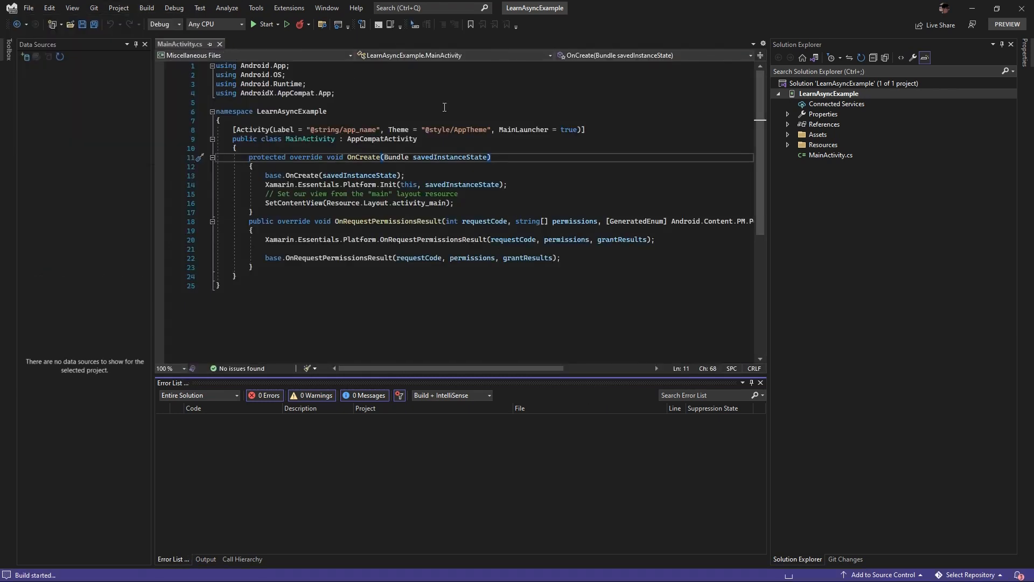
Build the solution and check the Output window for 0 warnings and 0 errors
click(205, 558)
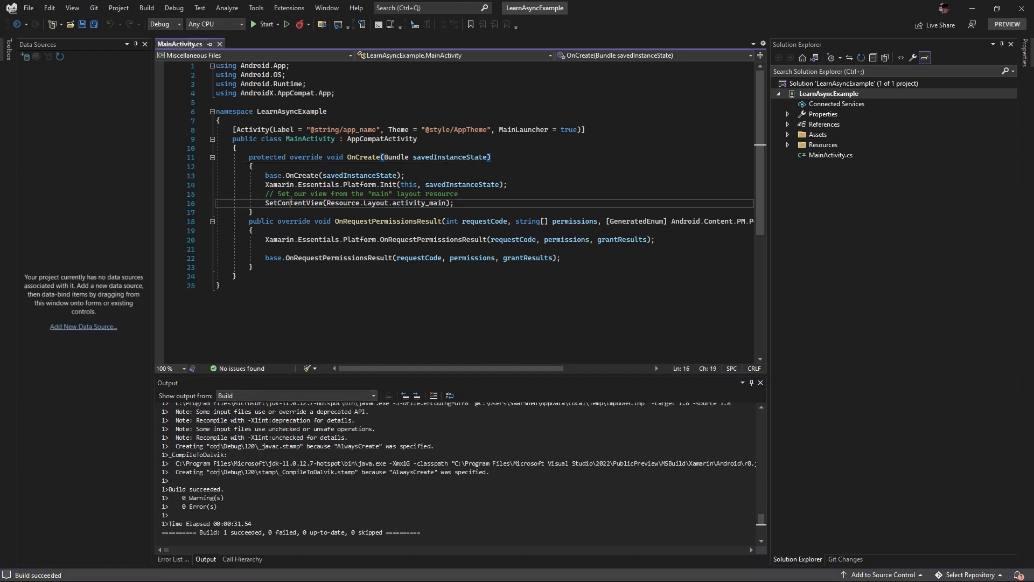
Close the solution and reopen LearnAsyncExample.sln from the recent list
click(33, 9)
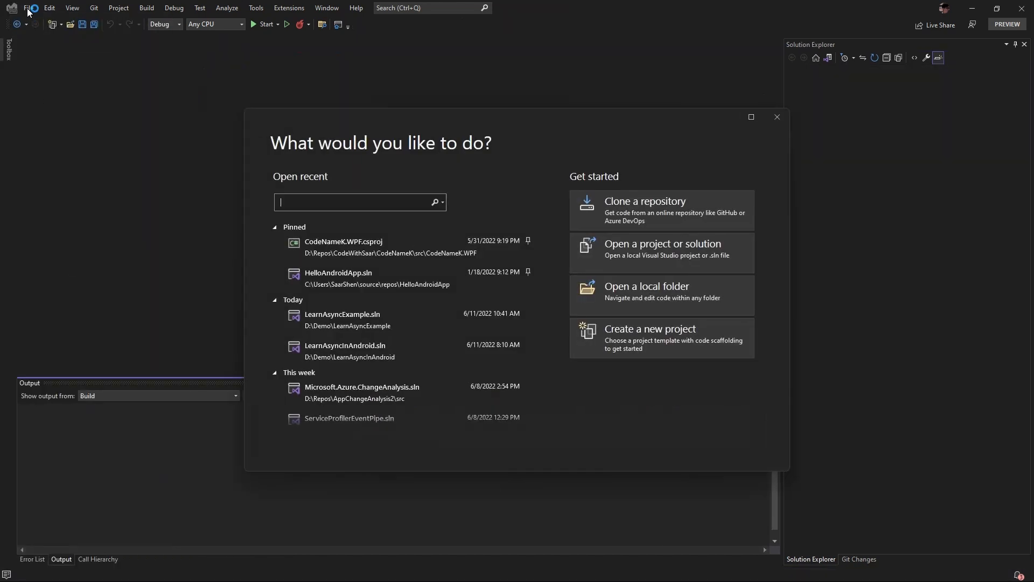
mouse_move(380, 324)
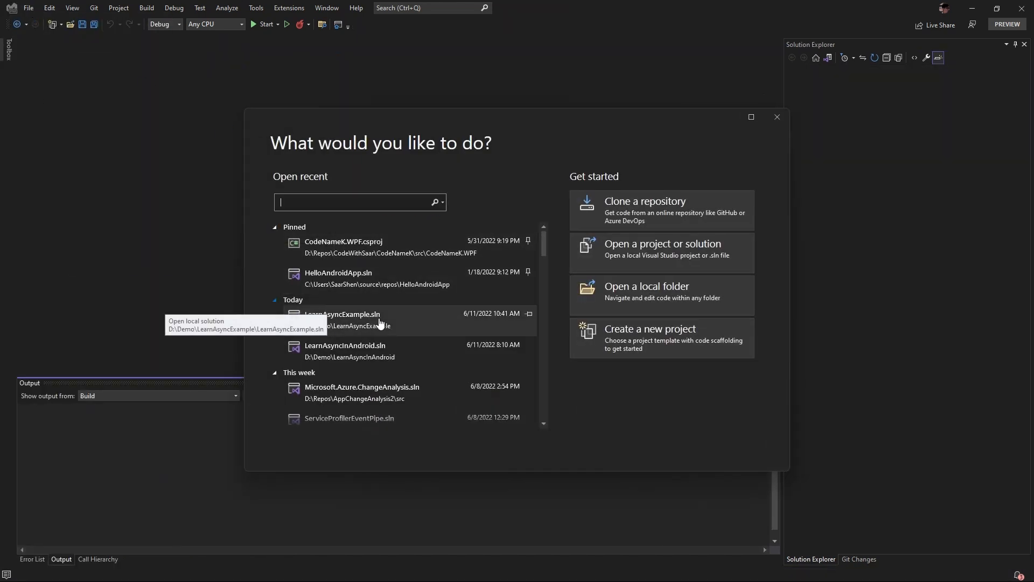
double_click(342, 315)
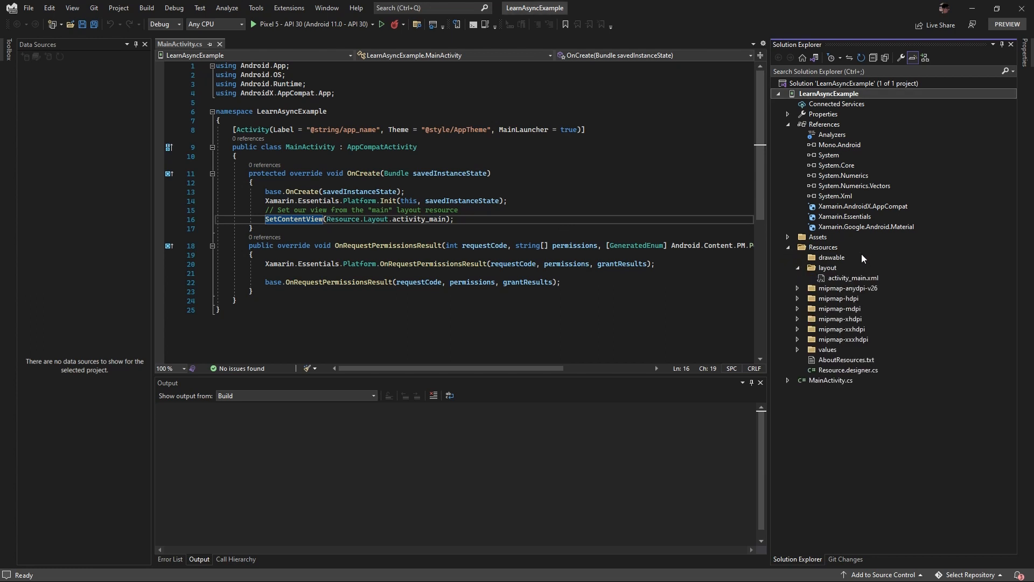
Open Resources/layout/activity_main.xml to review the TextView and Button definitions
double_click(852, 278)
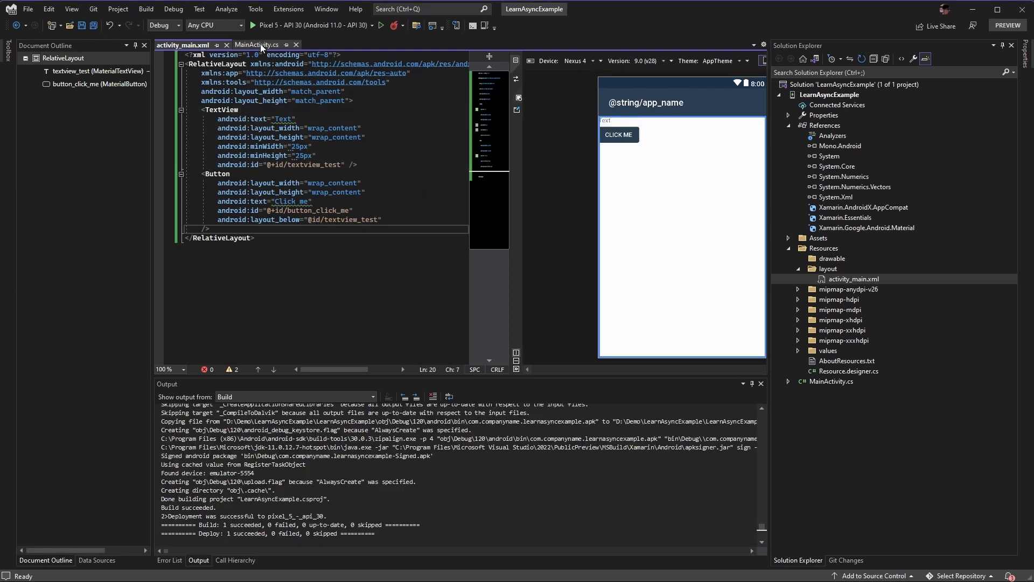
Declare a private TextView _textViewTest field in MainActivity
click(257, 45)
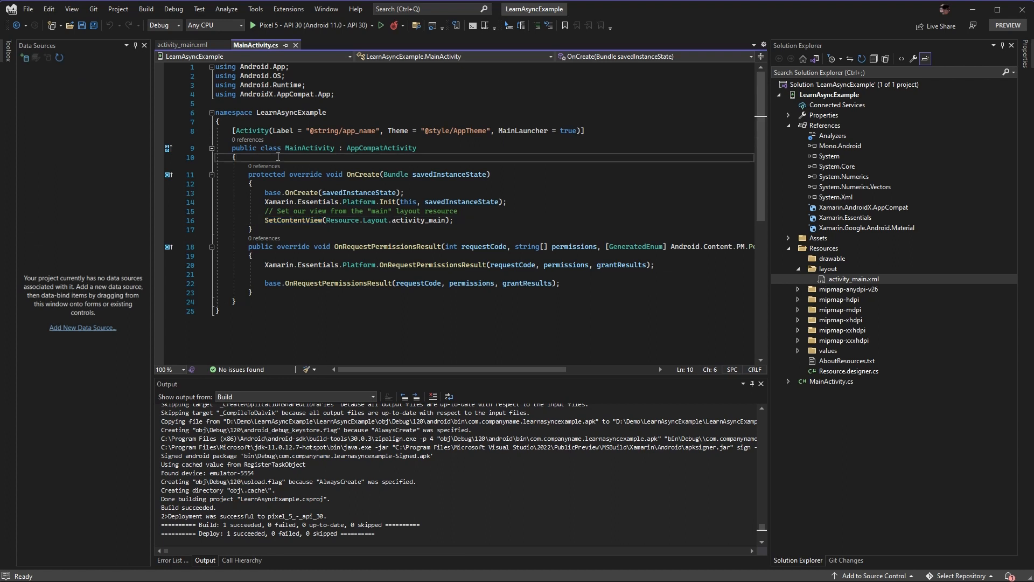
text(private Tes)
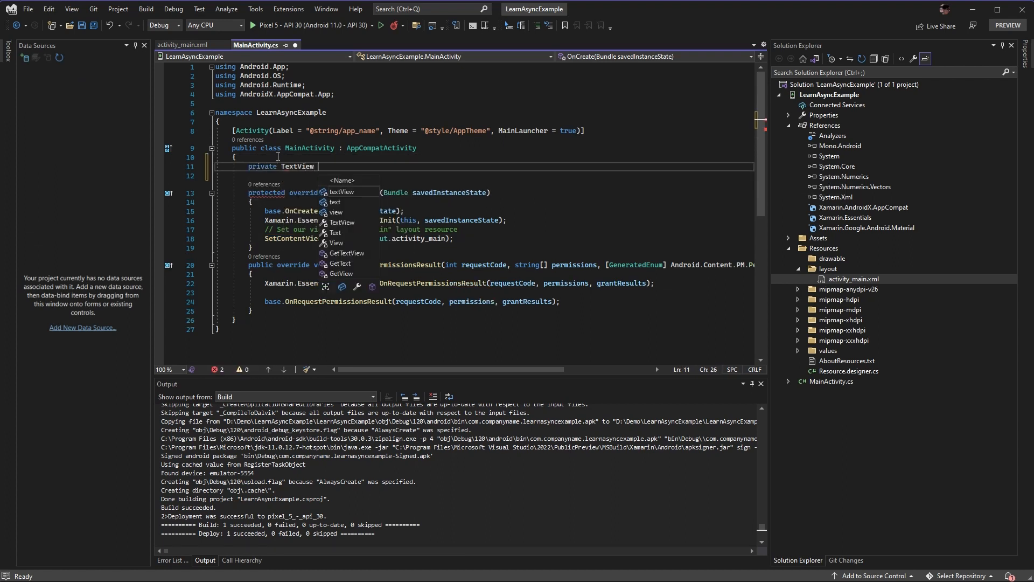
text(_textView)
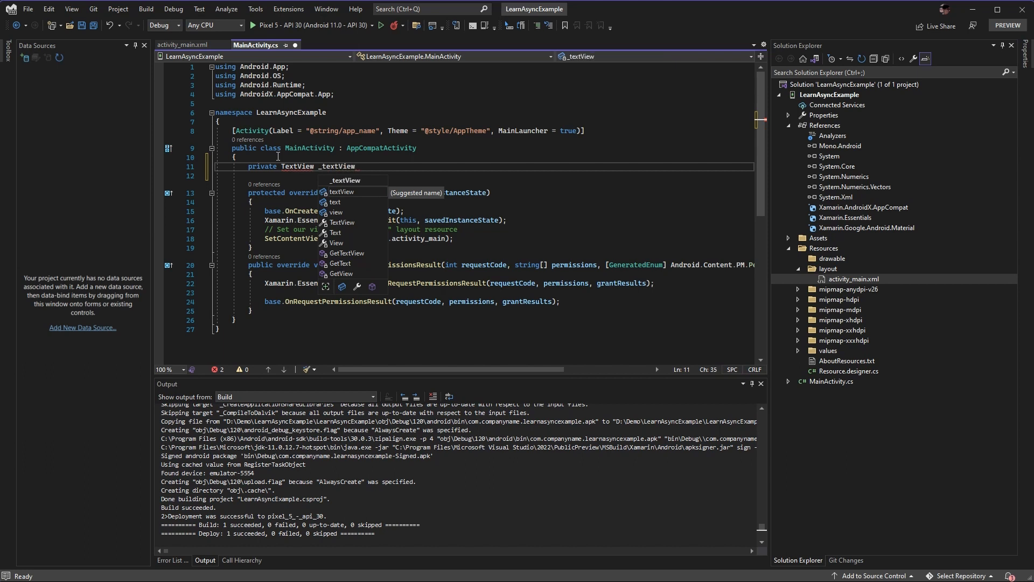
text(Test;)
text(private Button _buttonClickMe;)
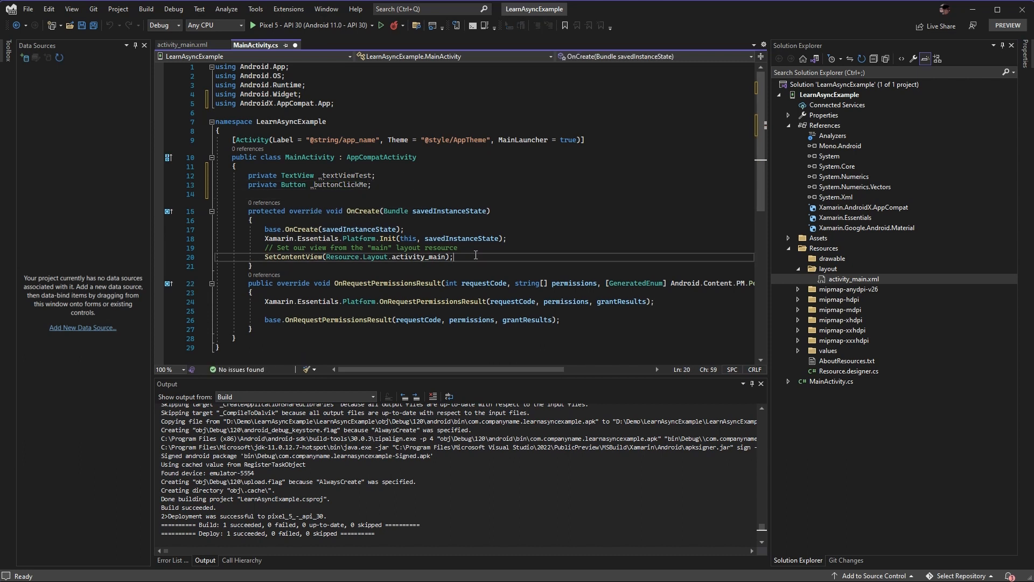
In OnCreate, assign _textViewTest and _buttonClickMe with FindViewById from Resource.Id
text(_textViewTest =)
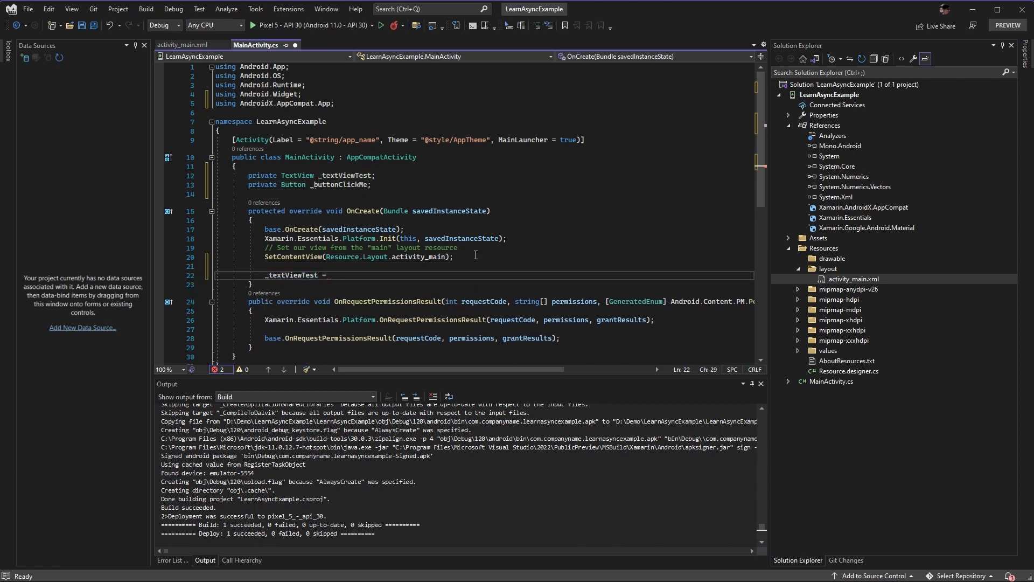
text(FindViewById<TExt>)
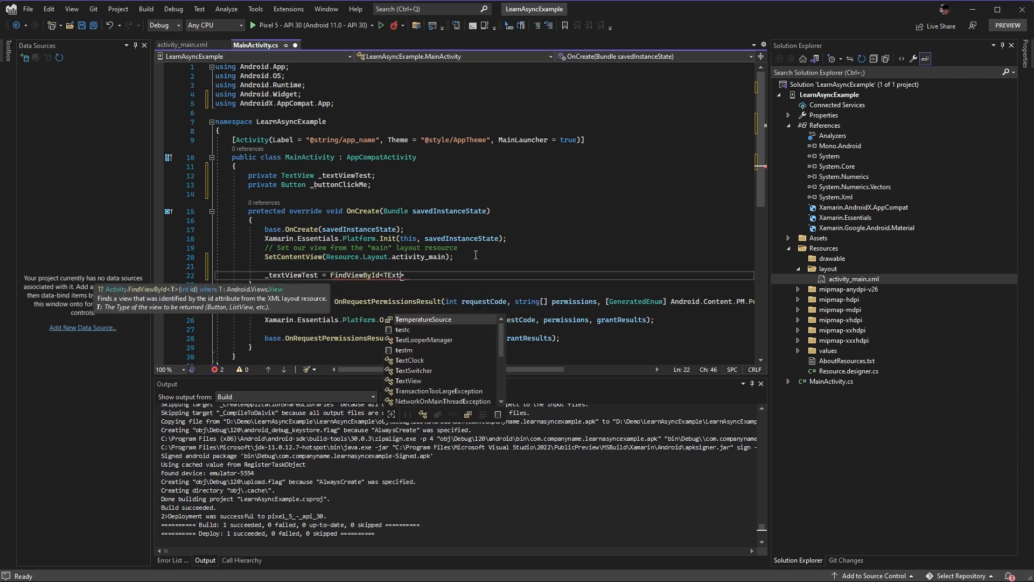
text(TextView>(REsourc)
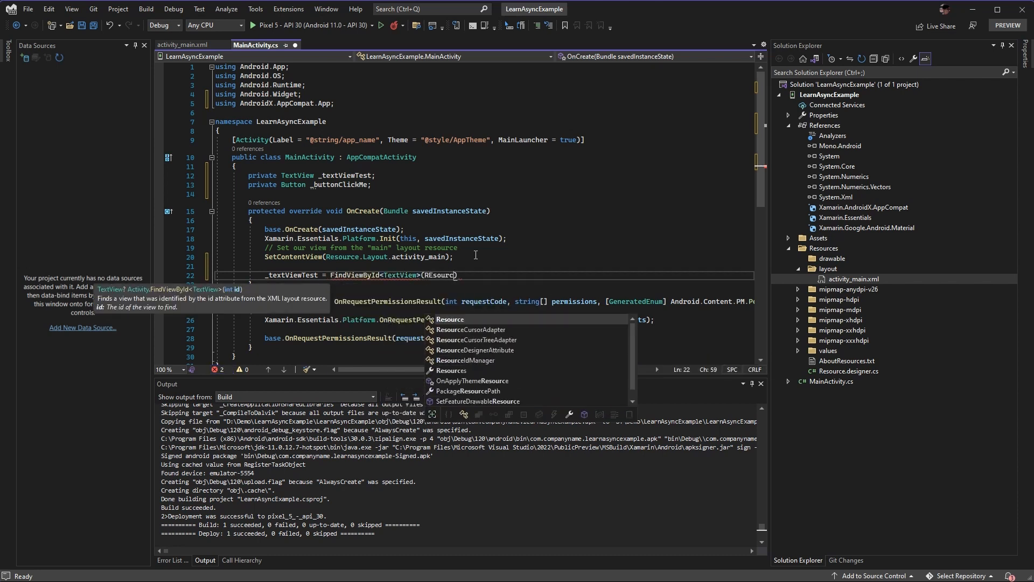
text(.Id.textview_test)
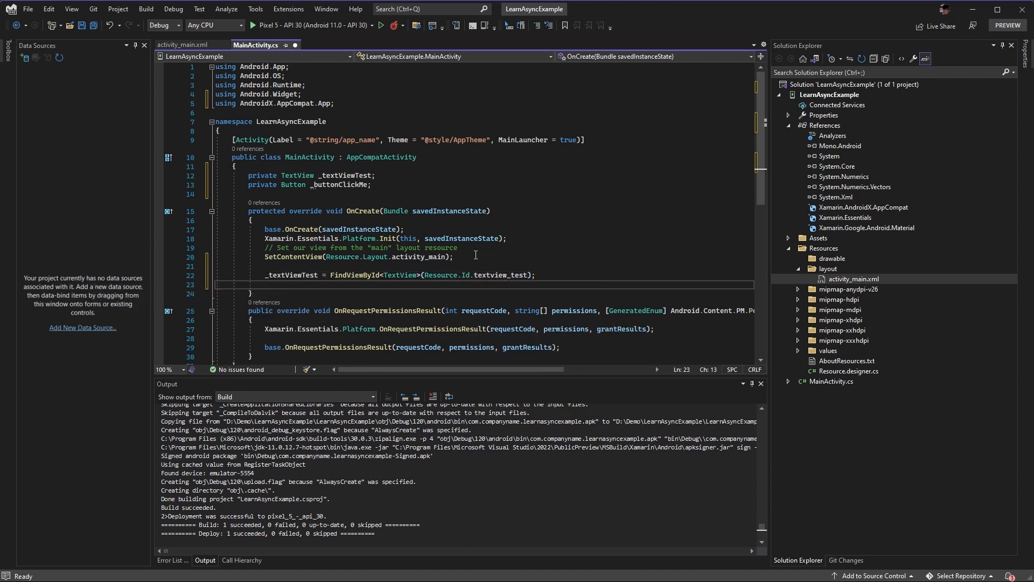
text(_buttonClickMe = Find)
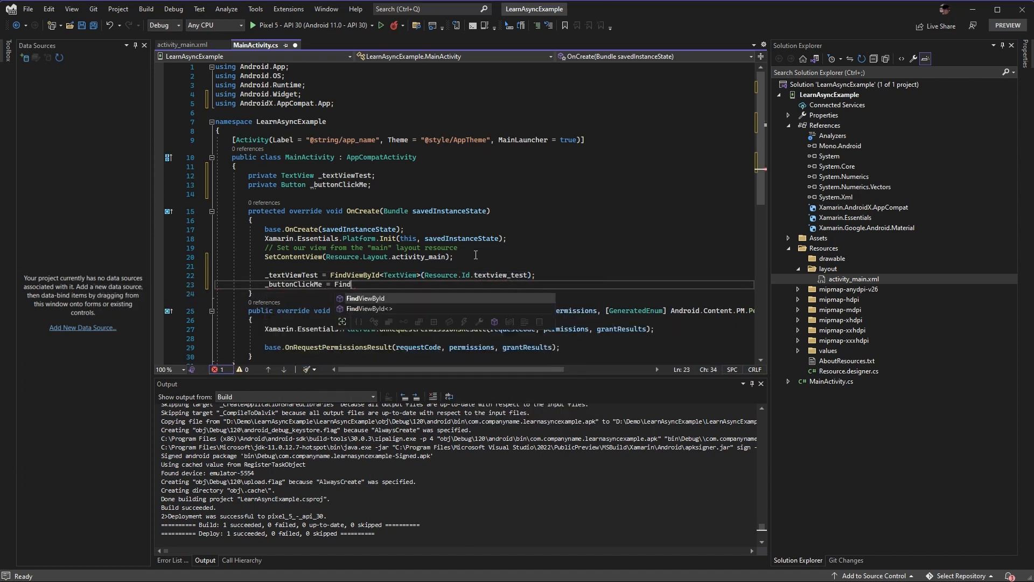
text(ViewById<Button>(Resource.Id.button_click_me);)
text(_bu)
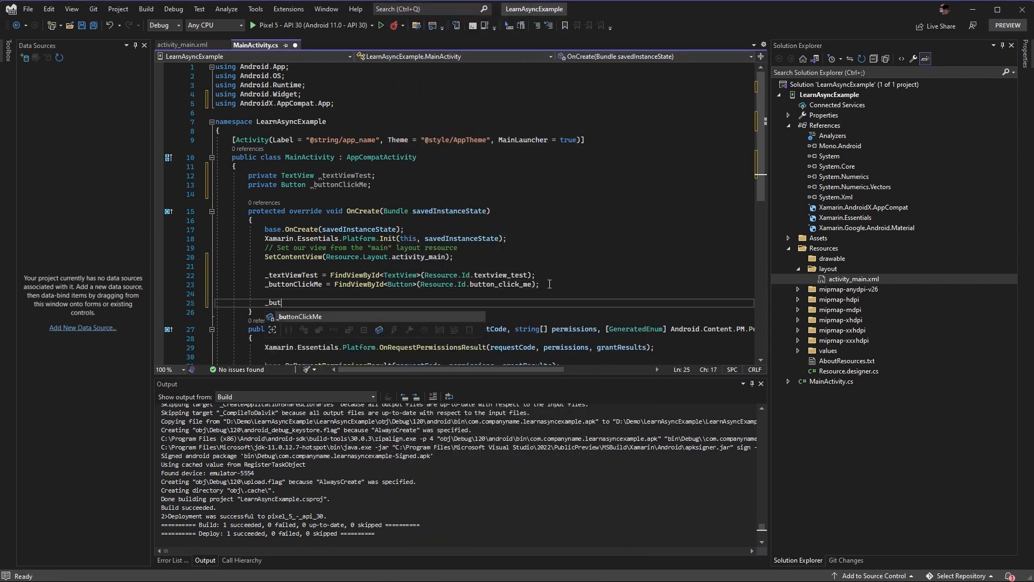
Wire _buttonClickMe.Click += ButtonClickMe_Clicked and set _textViewTest.Text = "Hello" in the handler
text(tonClickMe.Click)
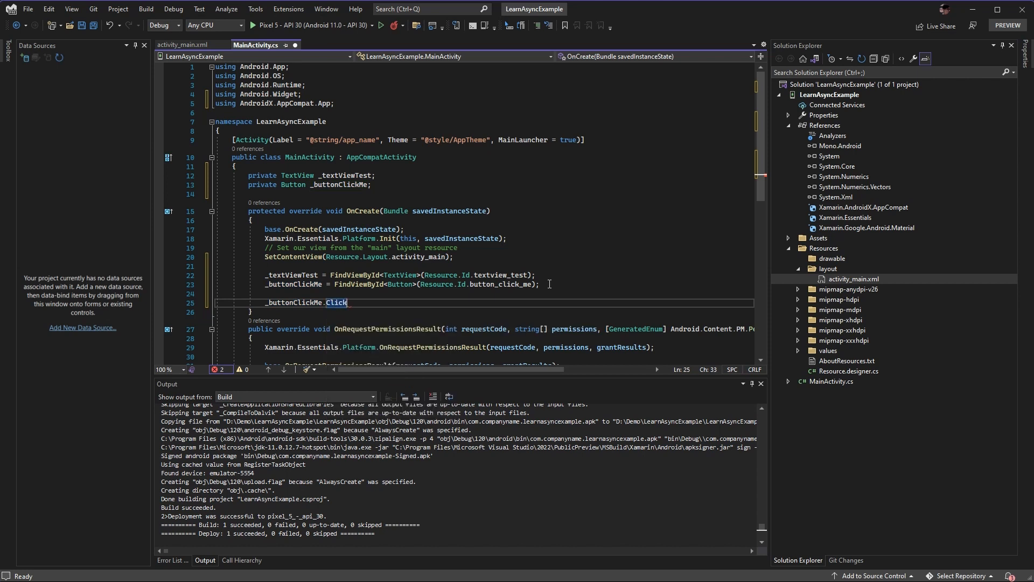
text(+= B;)
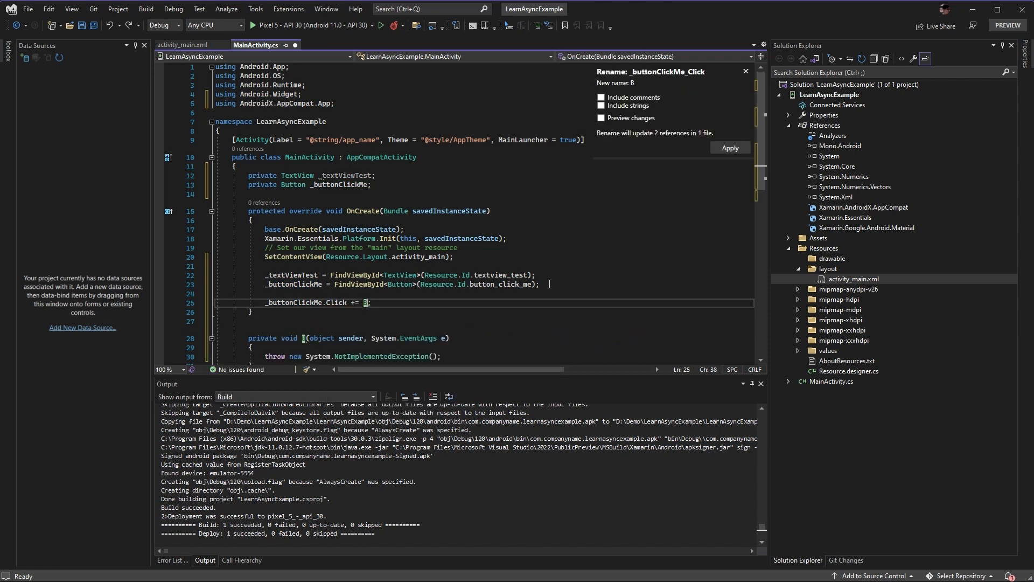
text(ButtonClick)
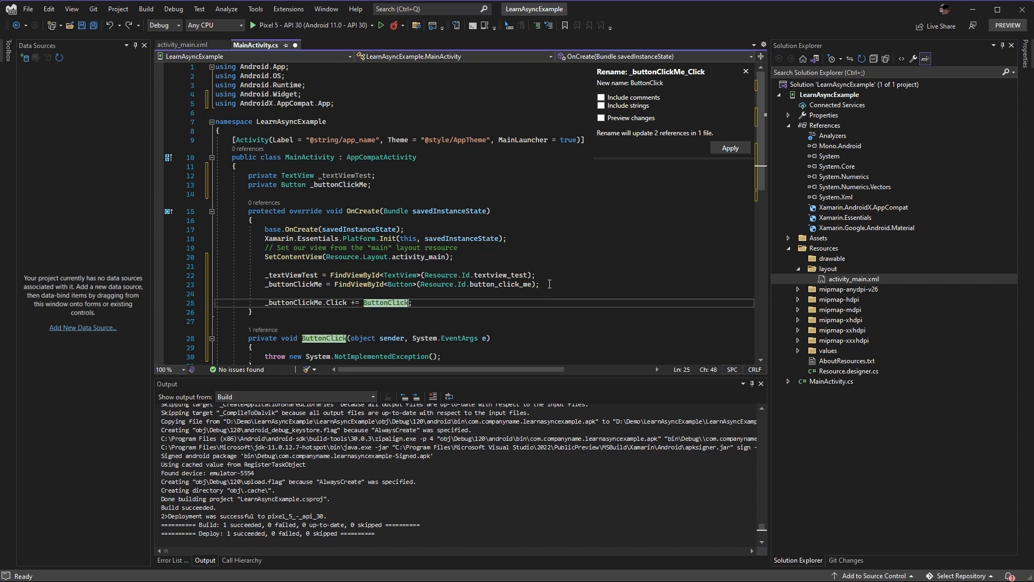
text(ButtonClickMe_Clicked)
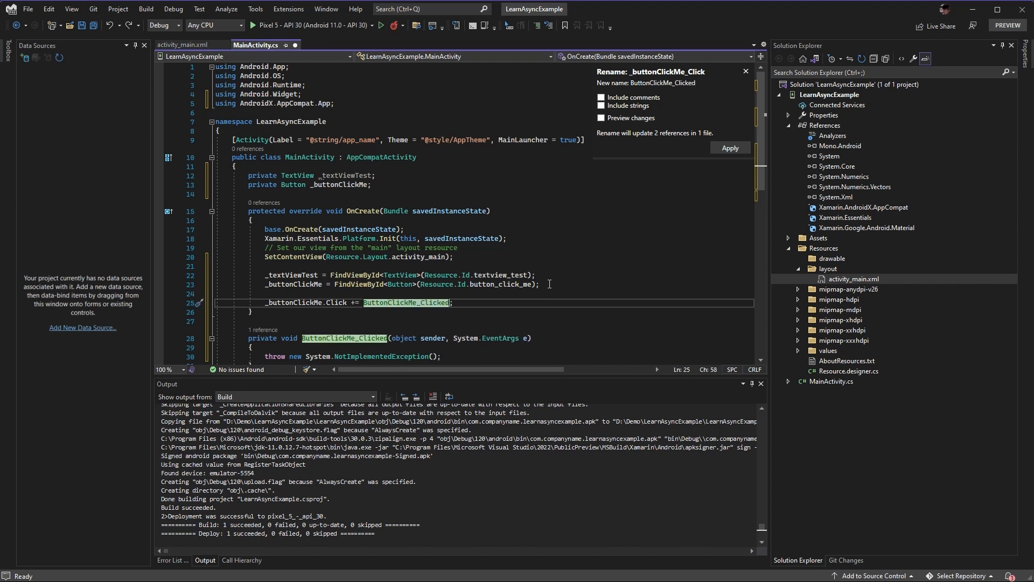
click(730, 147)
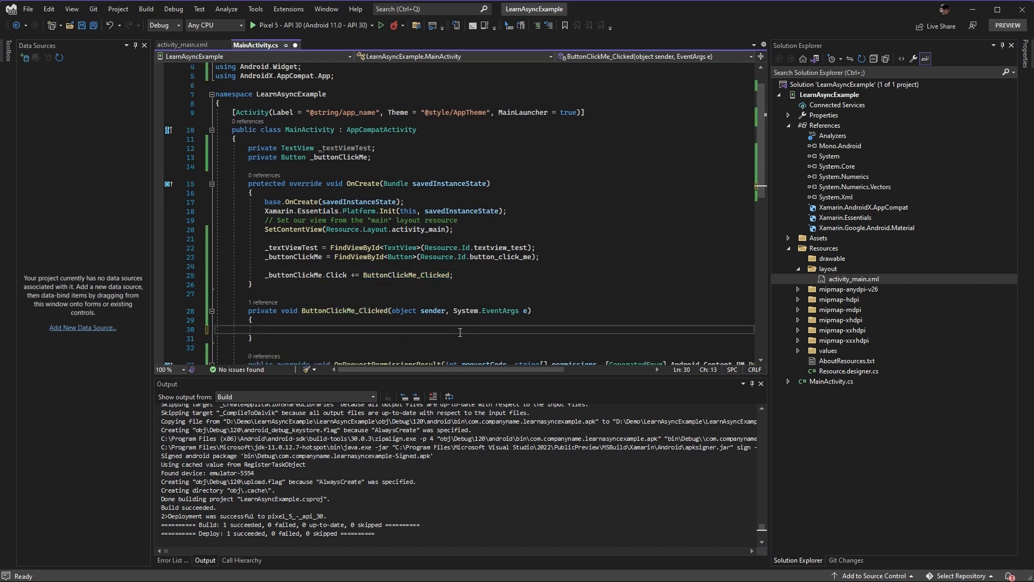
text(_textViewTest.Text = ")
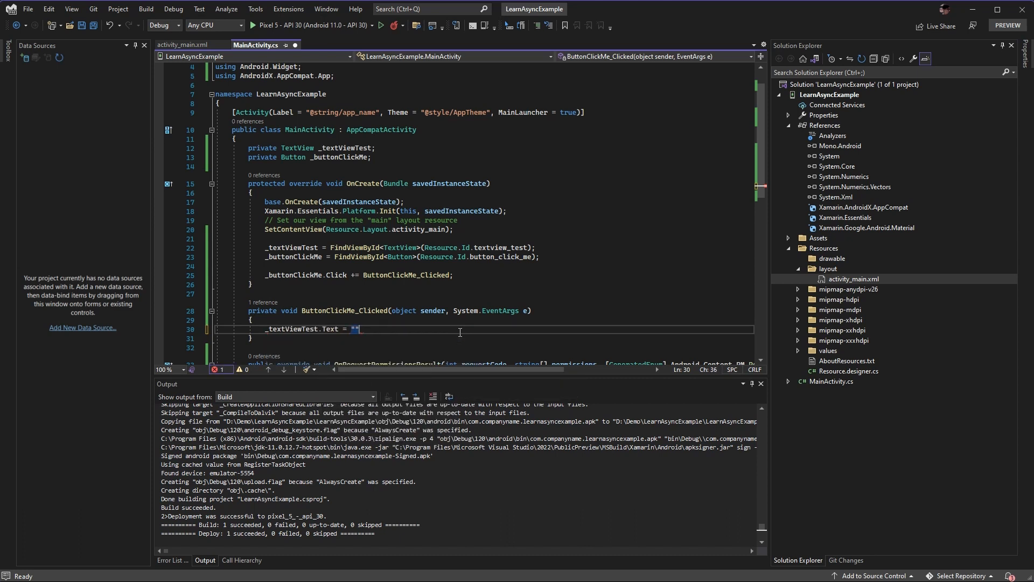
text(Hello;)
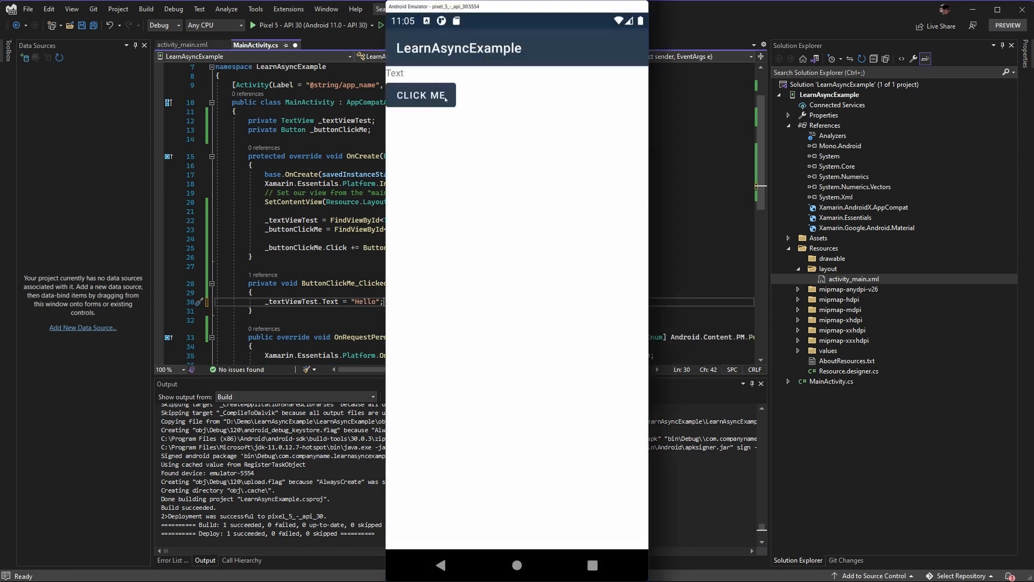
Add private async Task<string> LoadDataAsync() awaiting Task.Delay(TimeSpan.FromSeconds(5))
click(421, 94)
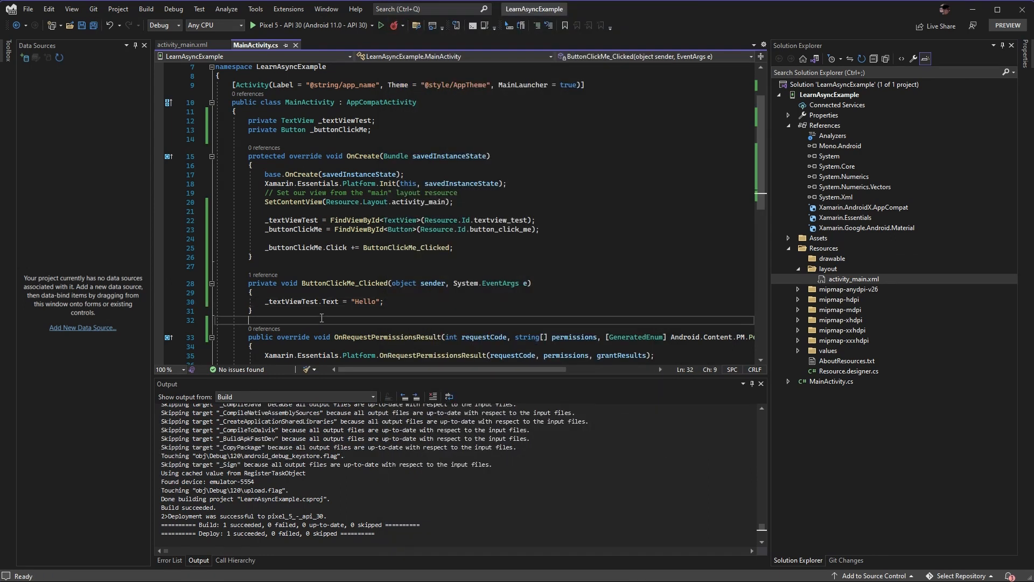
text(private)
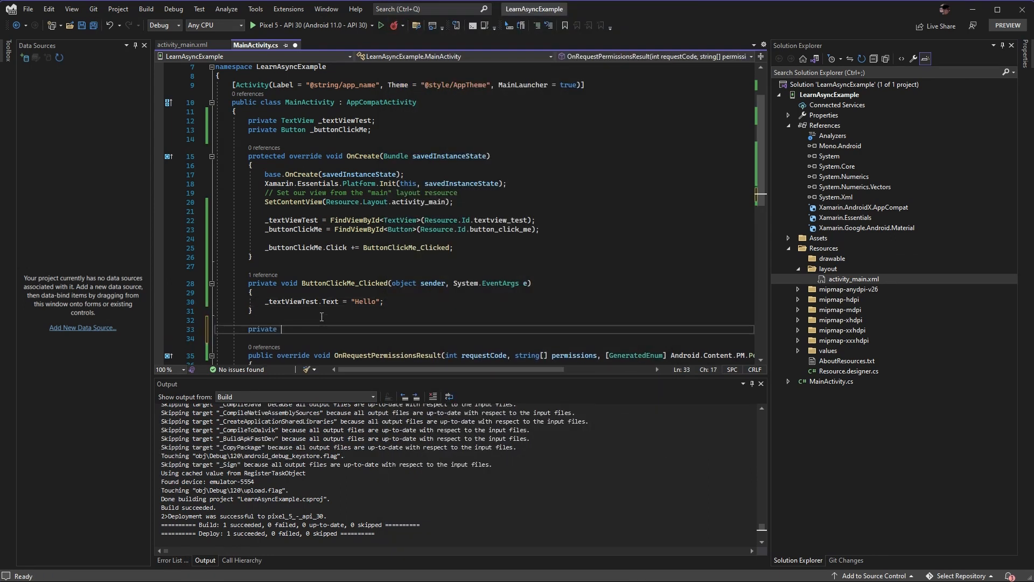
text(Task<string>)
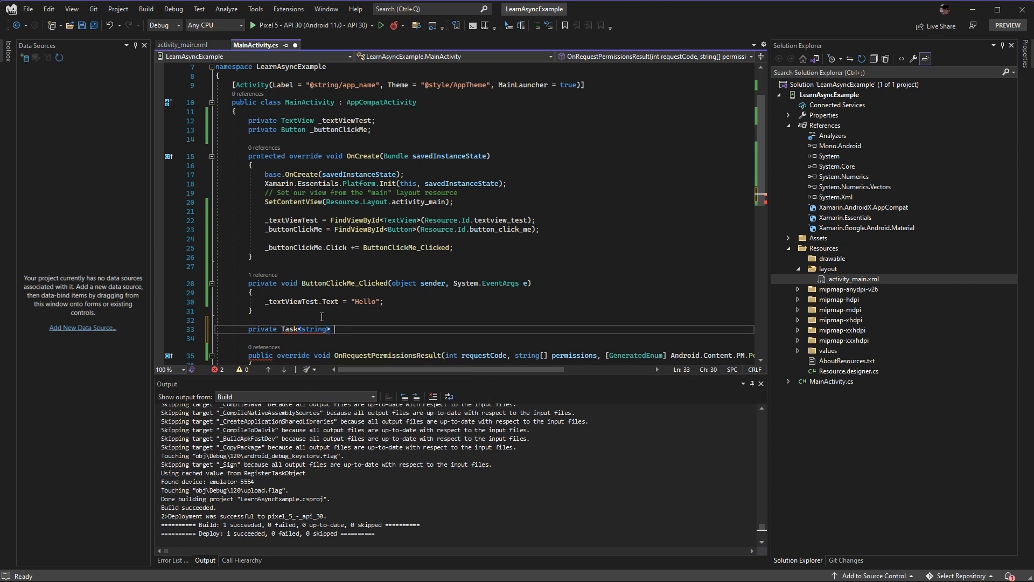
text(LoadDataAsync())
text({)
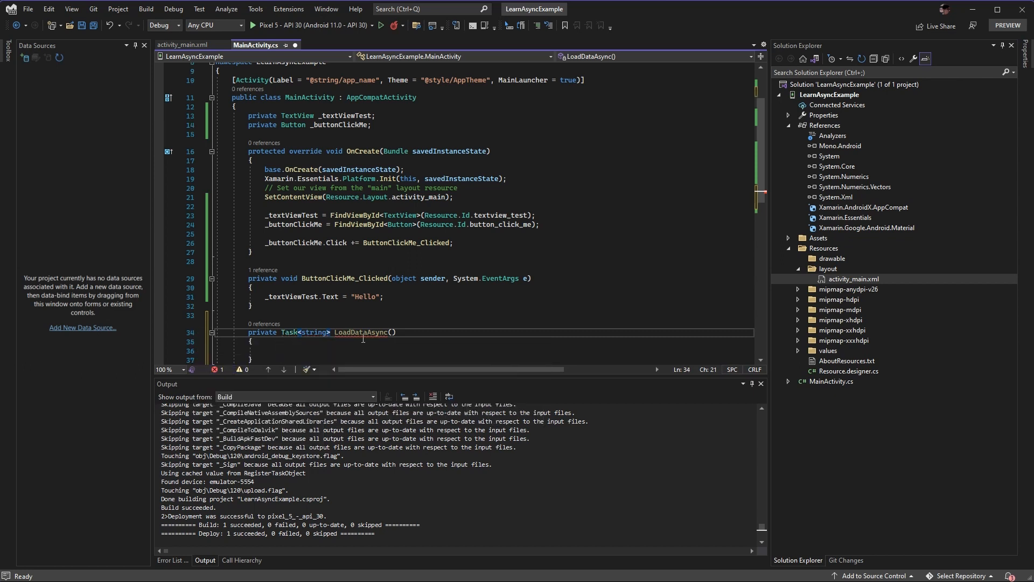
text(await)
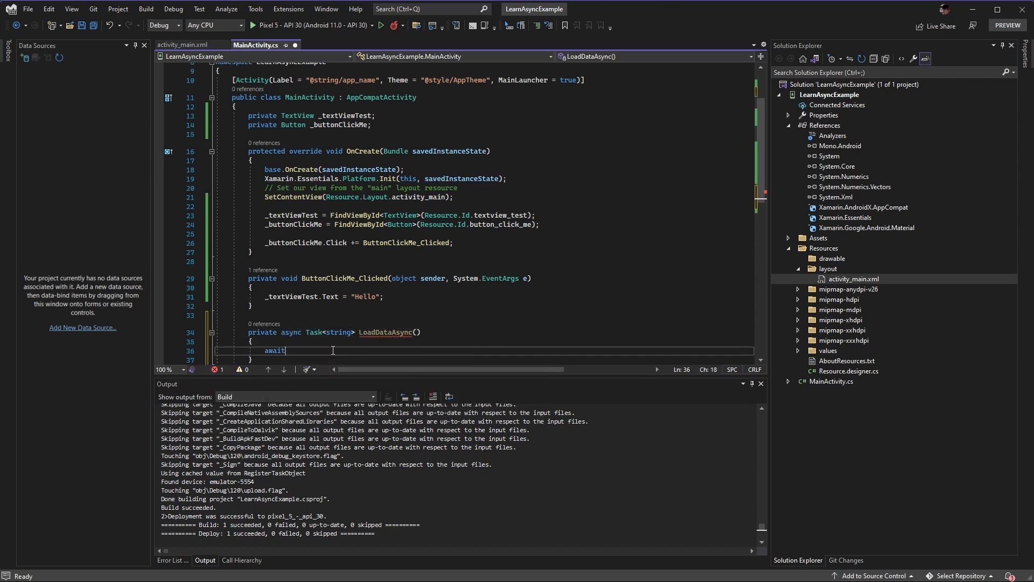
text(Task.d)
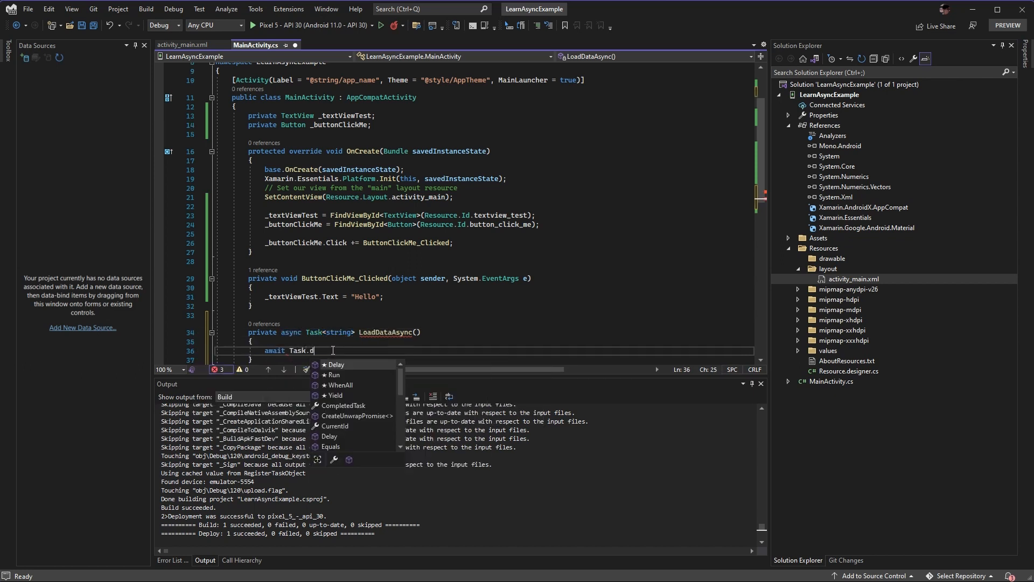
text(elay(TimeSp))
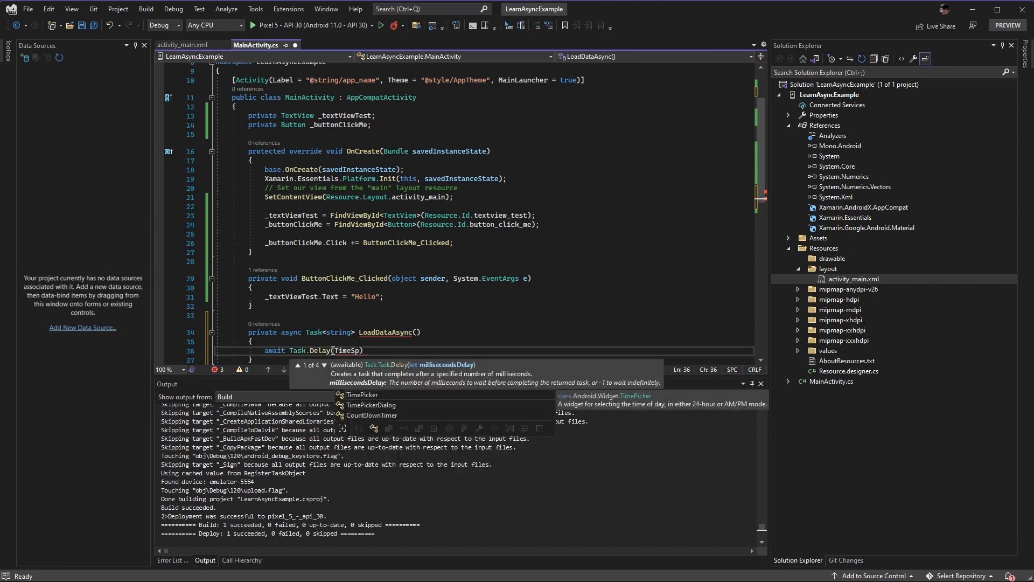
text(TimeSpan.froms)
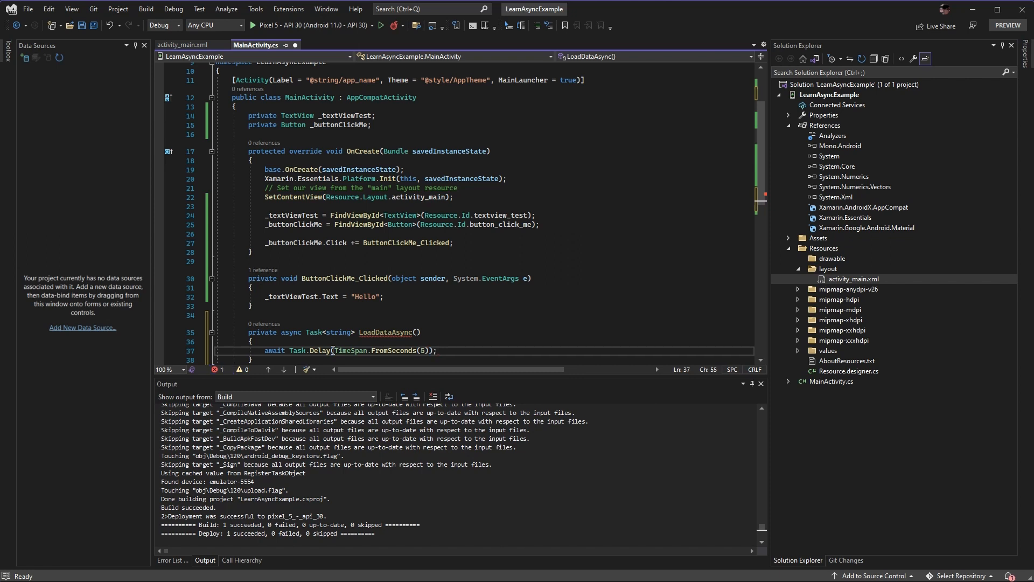
Comment the delay as simulating a 5-second DB operation and return "Hello"
text(// Simulate)
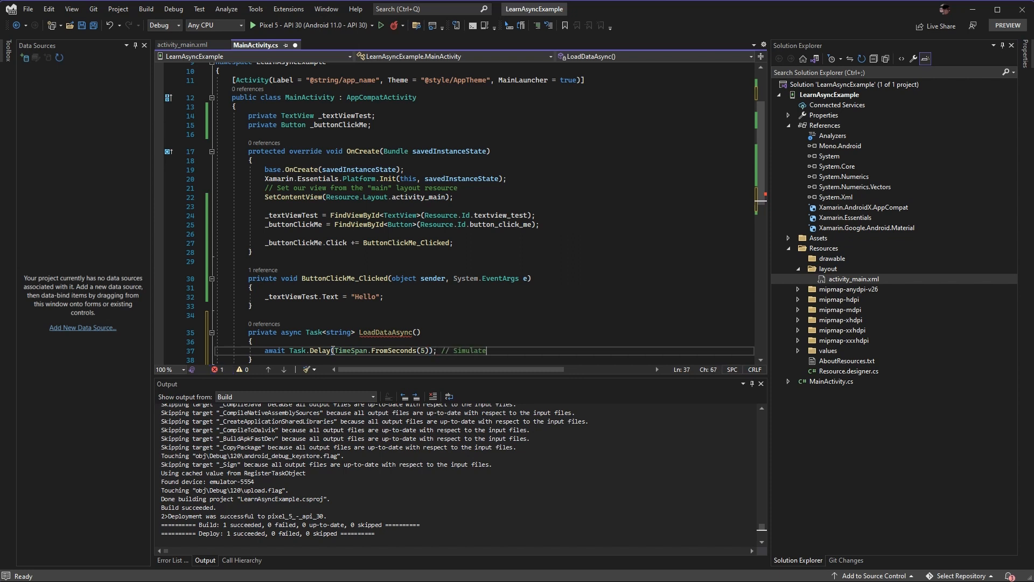
text(5 seconds from)
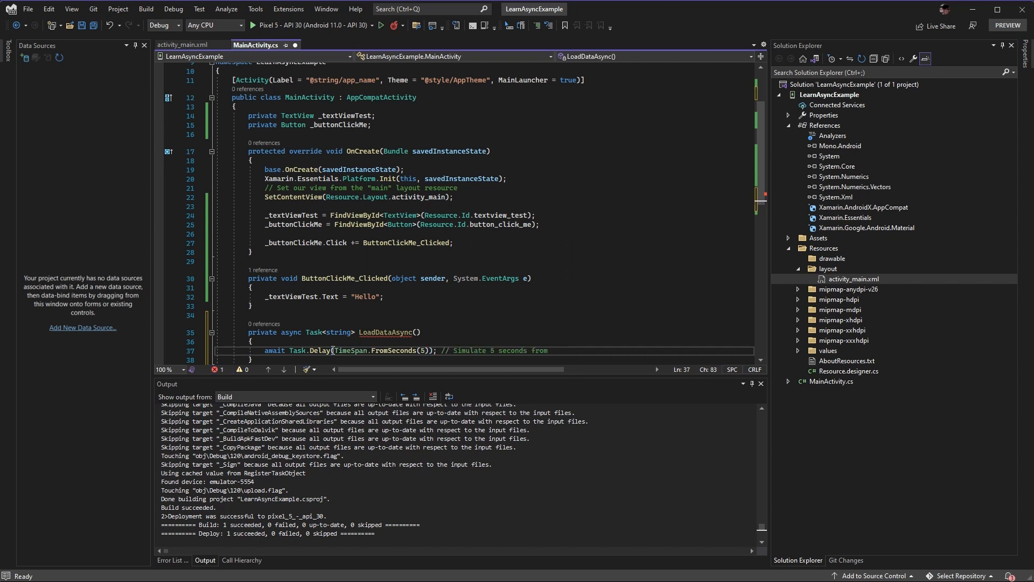
text(DB operation)
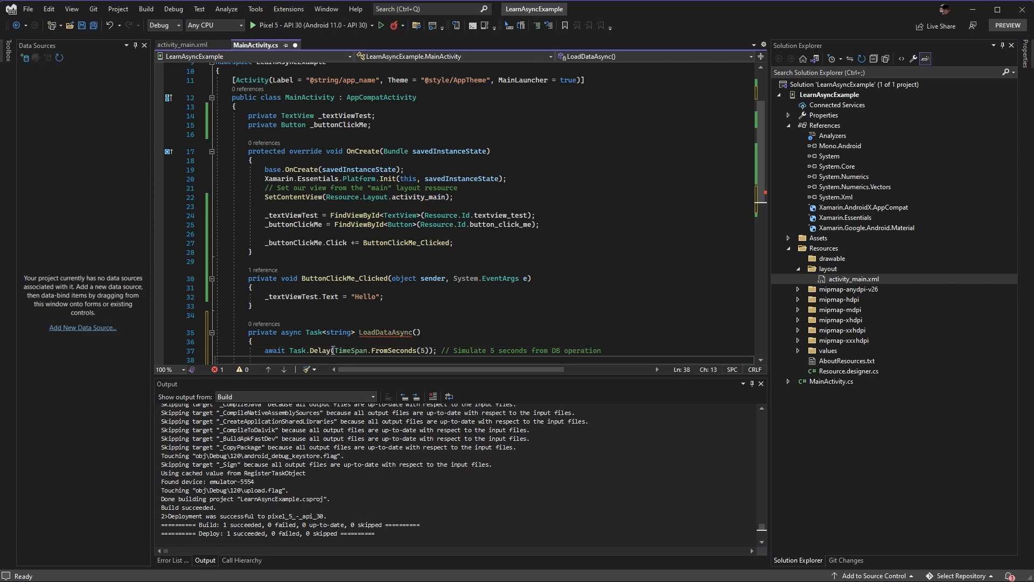
text(return "Hello";)
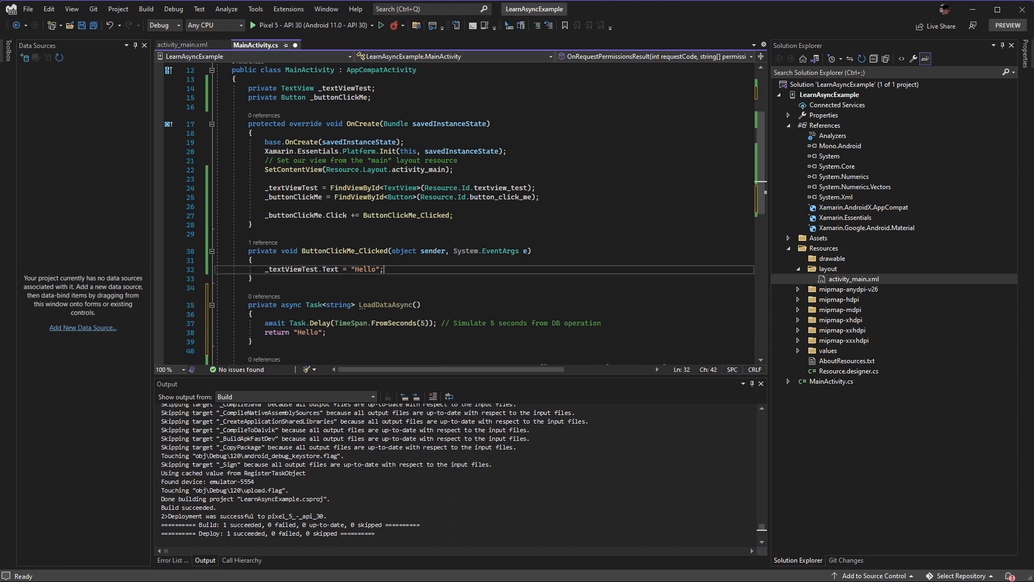
Make the handler async with string data = await LoadDataAsync(); _textViewTest.Text = data;
text(async)
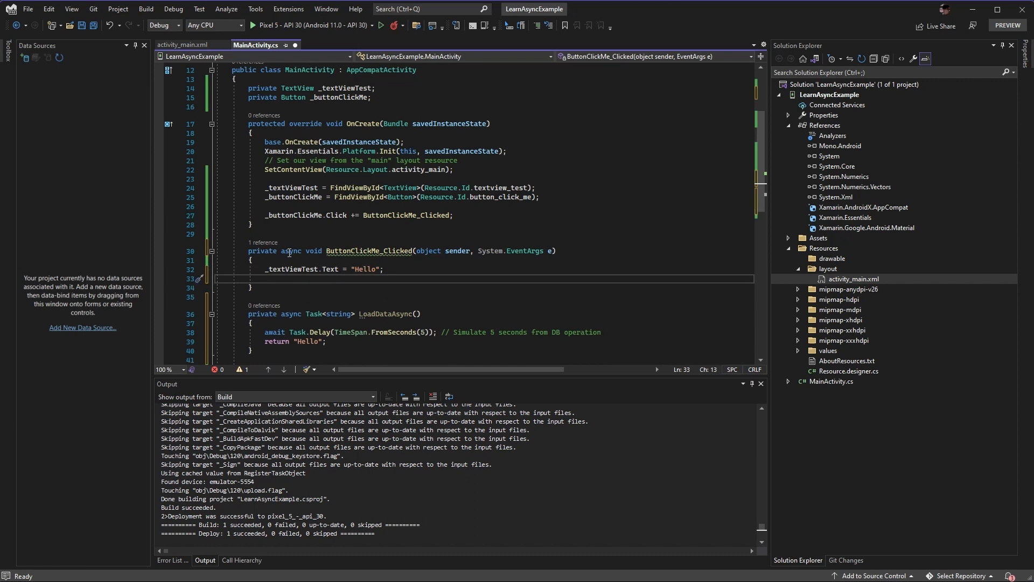
text(await)
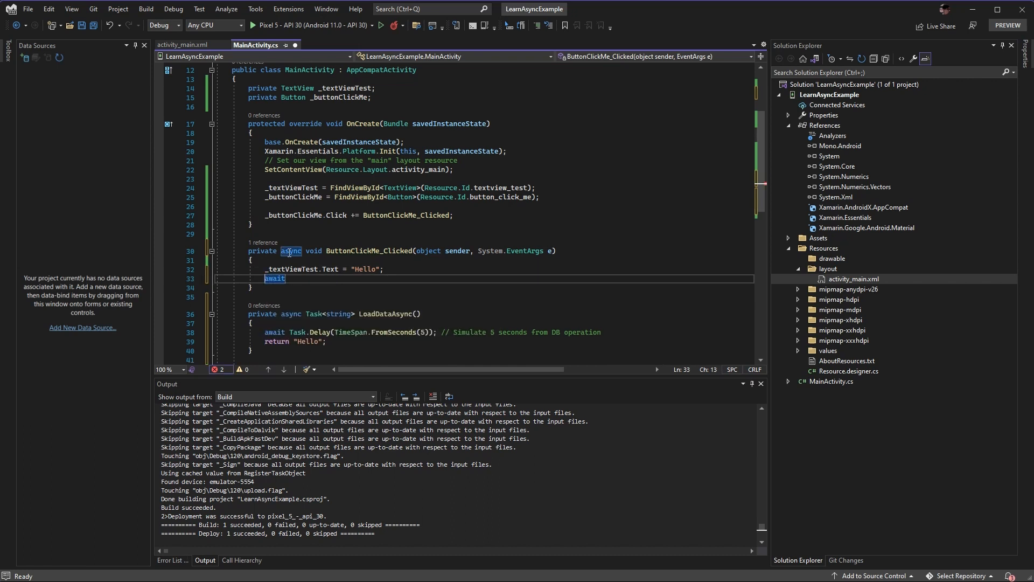
text(string data =)
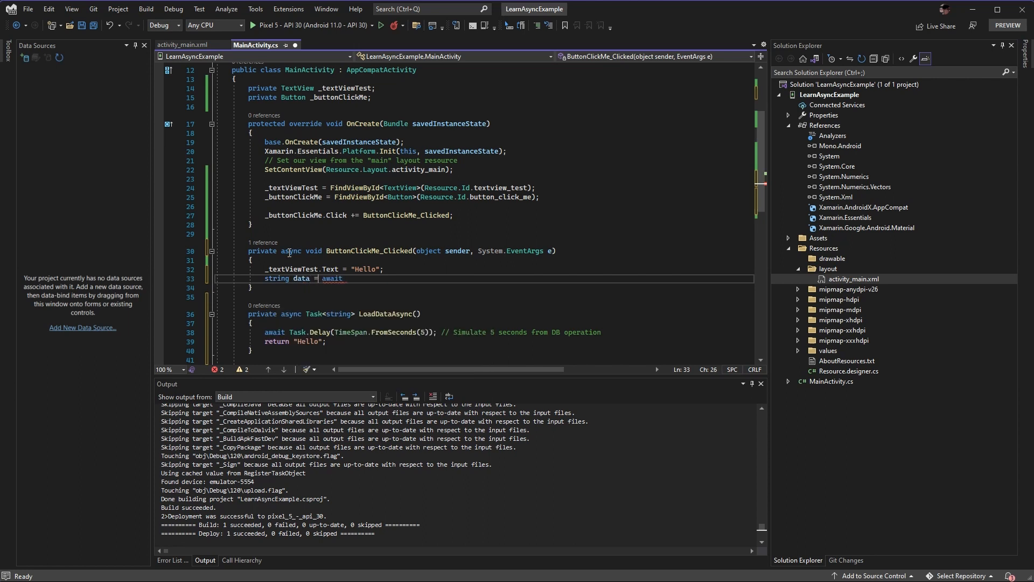
text(LoadDataAsync())
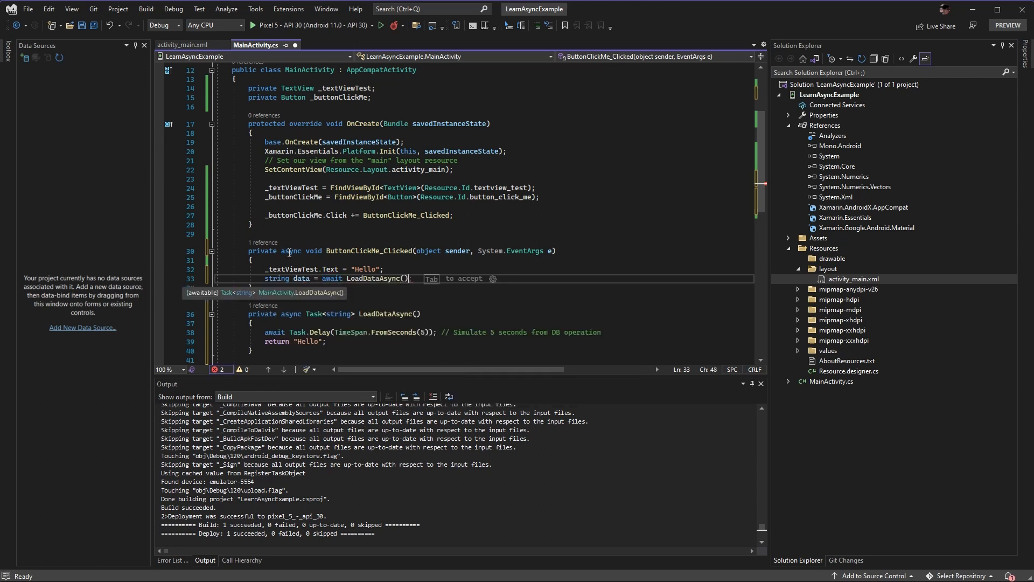
text(_textViewTest.Text = data;)
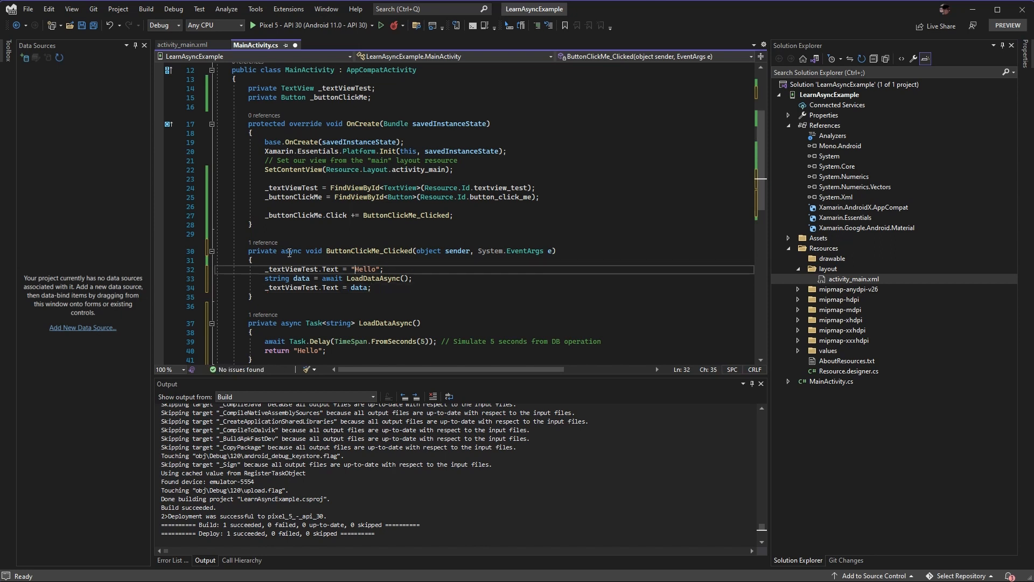
Change the initial text to "Wait for data loading ... (5s)"
text(Wait for data loa)
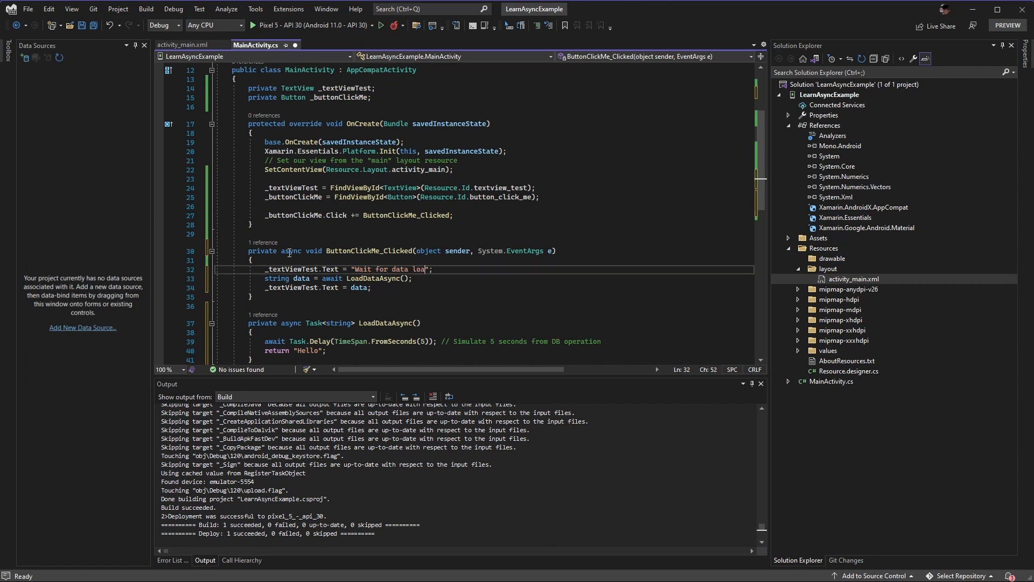
text(ding ... (5s))
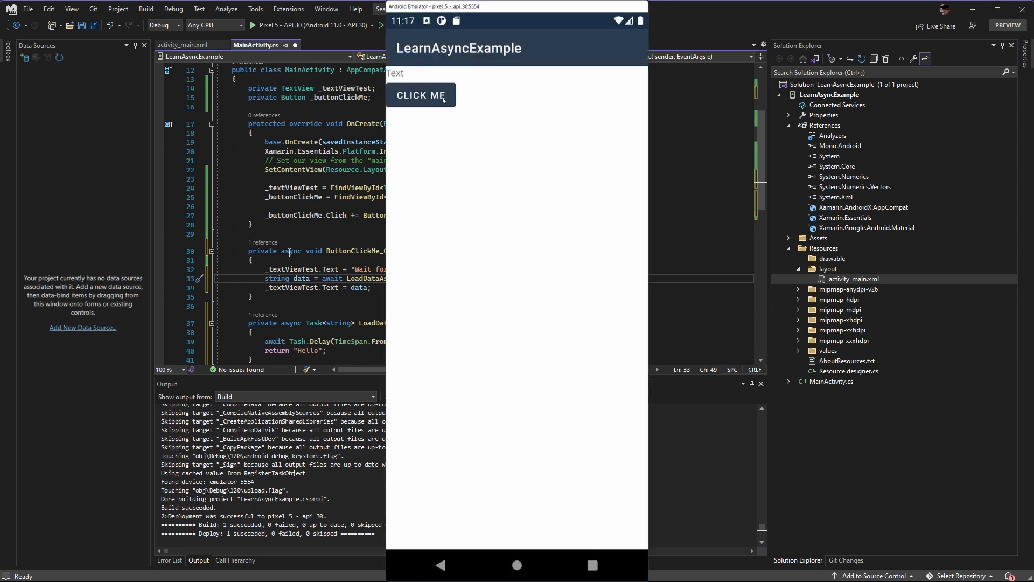
Tap CLICK ME in the emulator to load data, then rotate the emulated phone
click(421, 95)
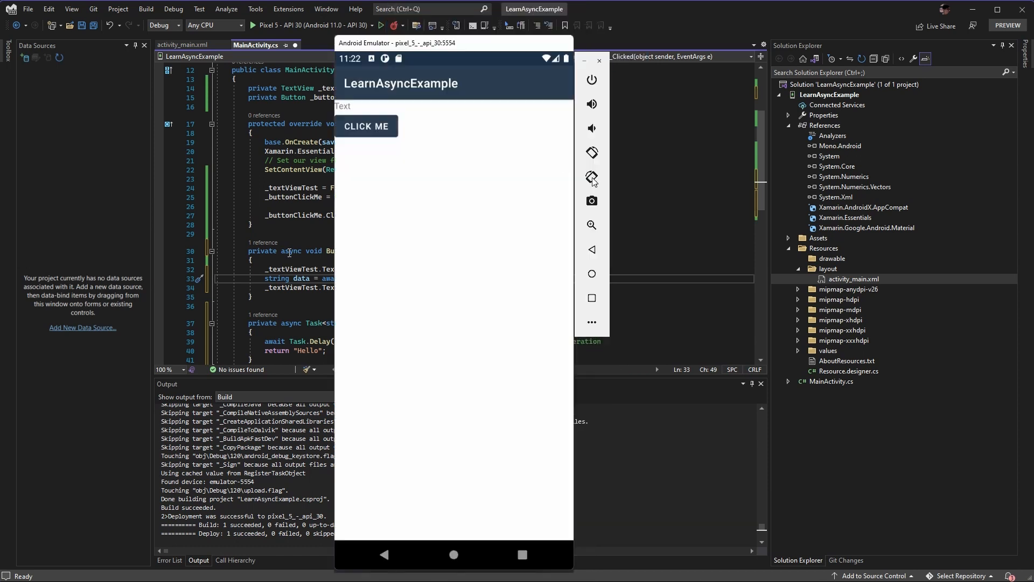
click(366, 126)
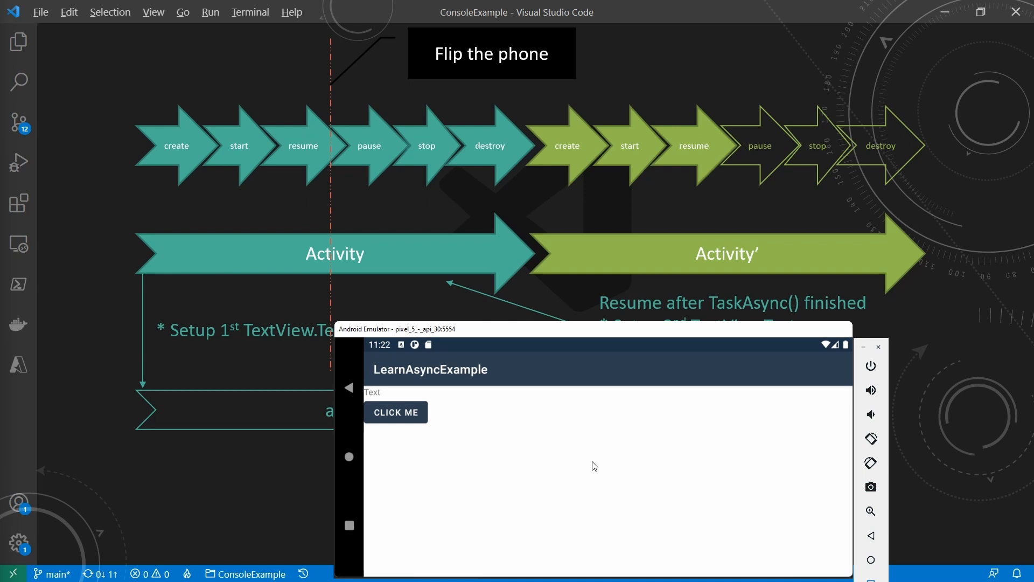
Bring up the Android Developers ViewModel Overview page over the lifecycle slide
click(879, 347)
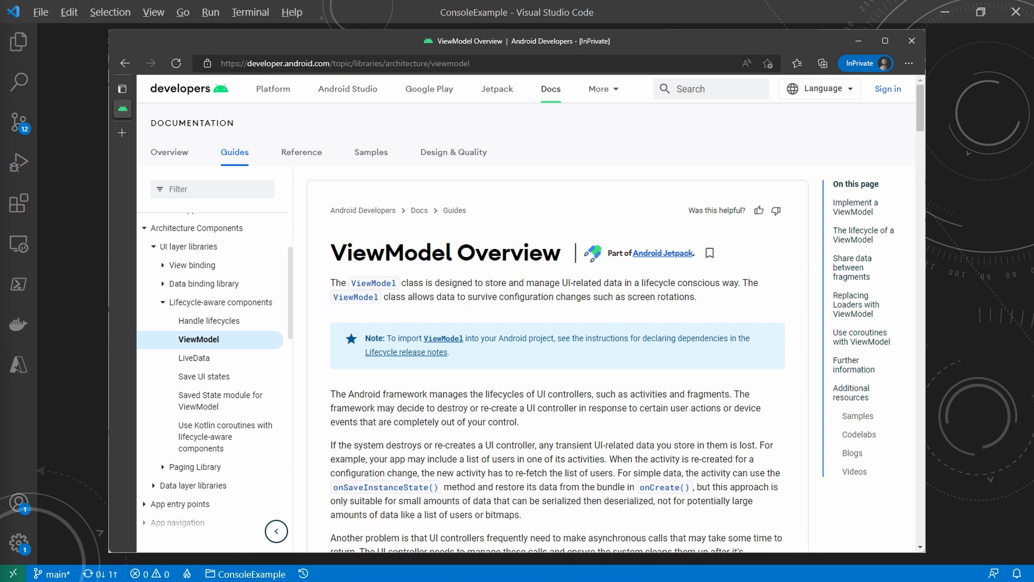
Leave the ViewModel documentation browser and return to Visual Studio
click(911, 41)
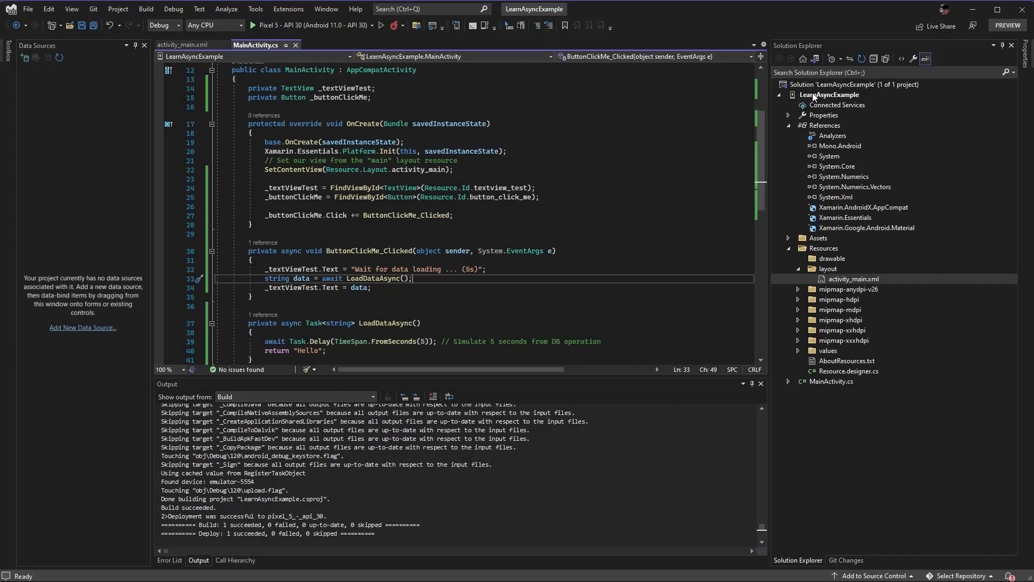
Add a new TextViewModel.cs class file to the LearnAsyncExample project
right_click(829, 94)
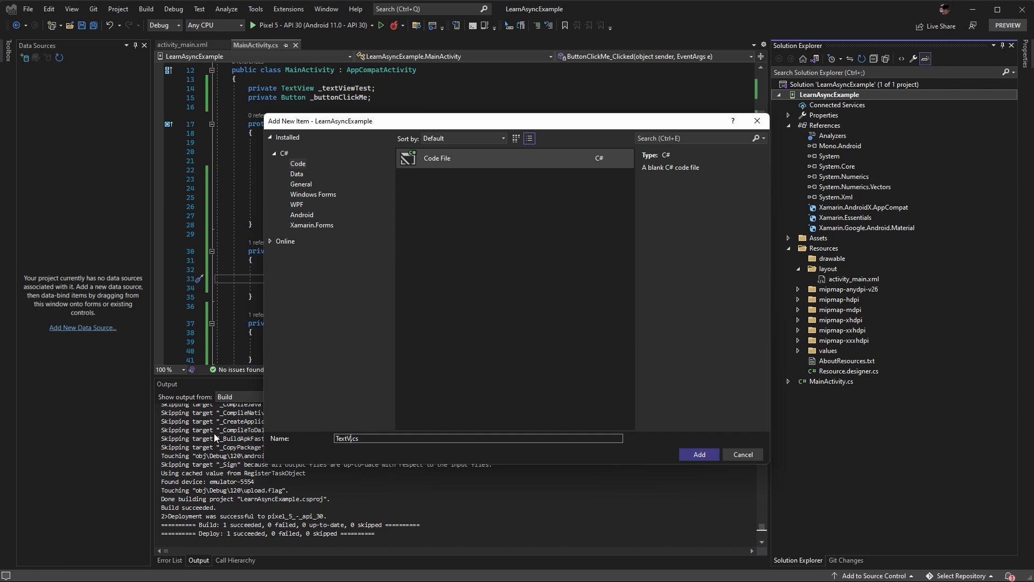
click(698, 454)
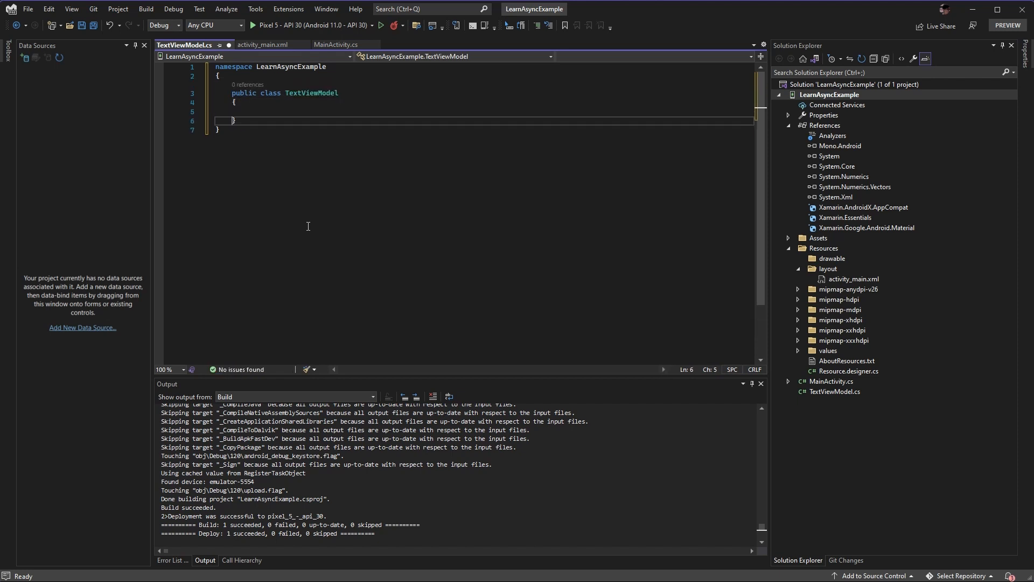
Derive TextViewModel from ViewModel and import AndroidX.Lifecycle via quick actions
text(: ViewModel)
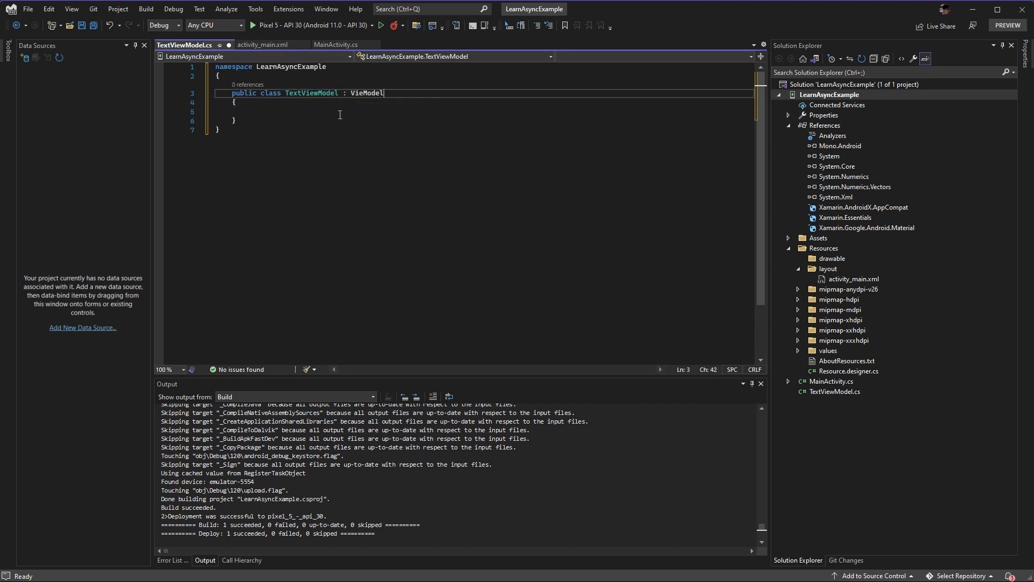
click(184, 92)
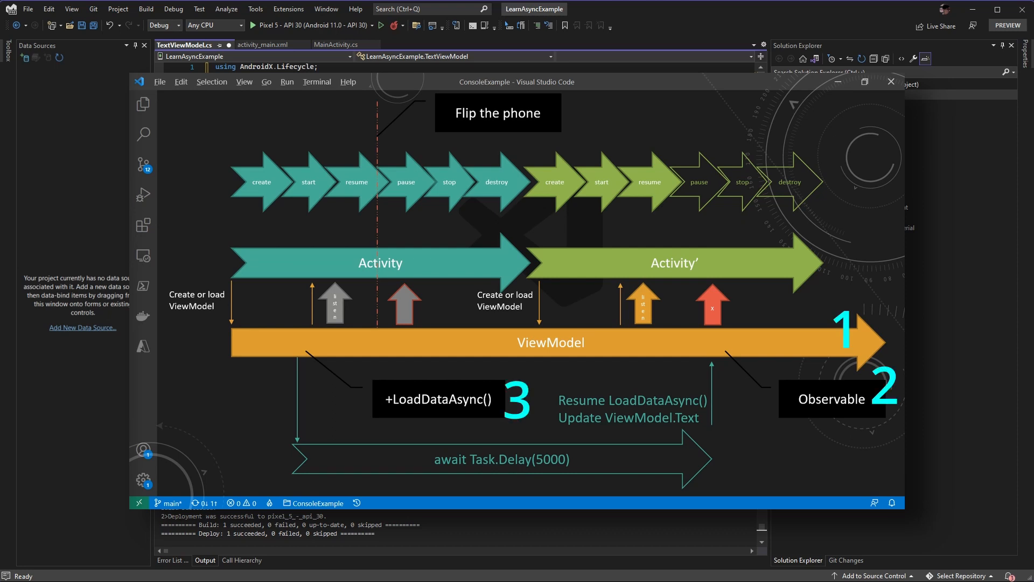
Write async LoadDataAsync awaiting Task.Delay(TimeSpan.FromSeconds(5)) with System.Threading.Tasks imported
click(891, 82)
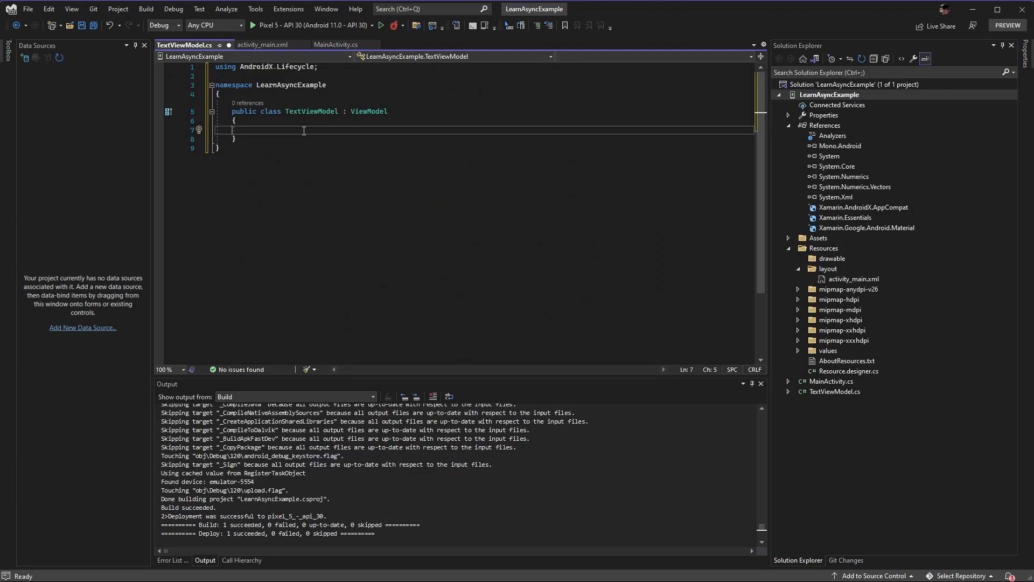
text(public)
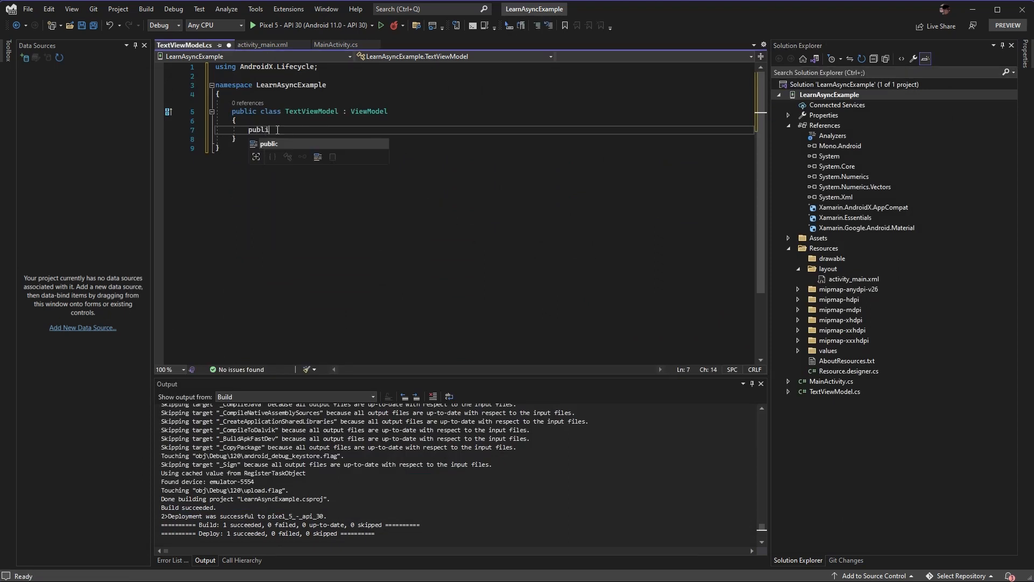
text(Task LoadDataAsync()
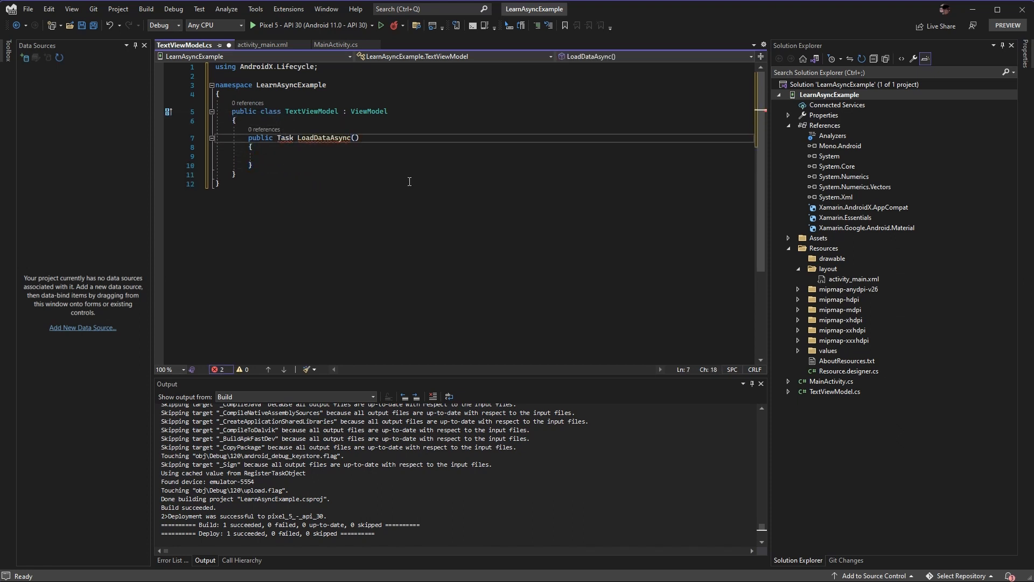
text(using System.Threading.Tasks;)
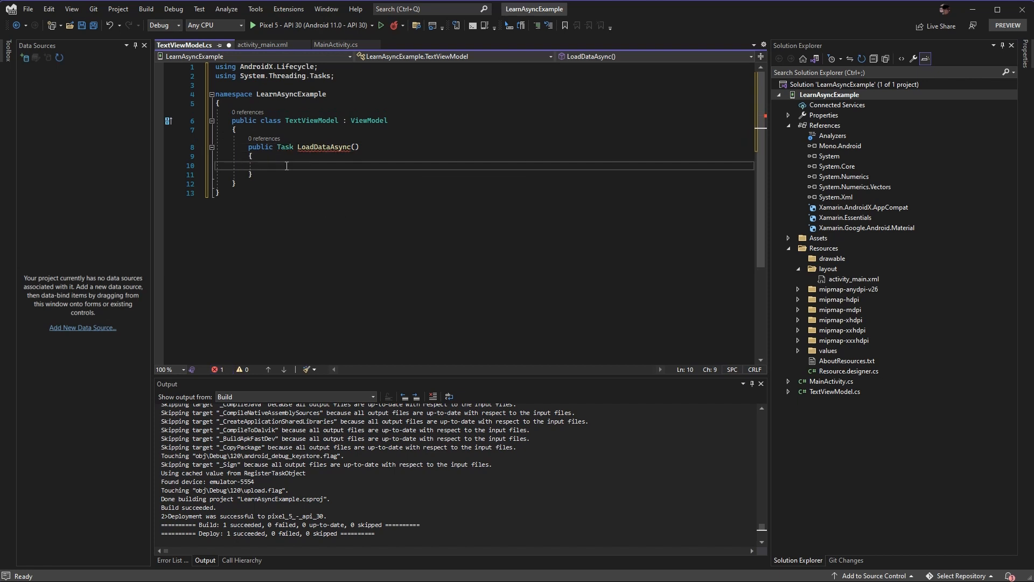
text(await Task.Delay(TimeSpan)
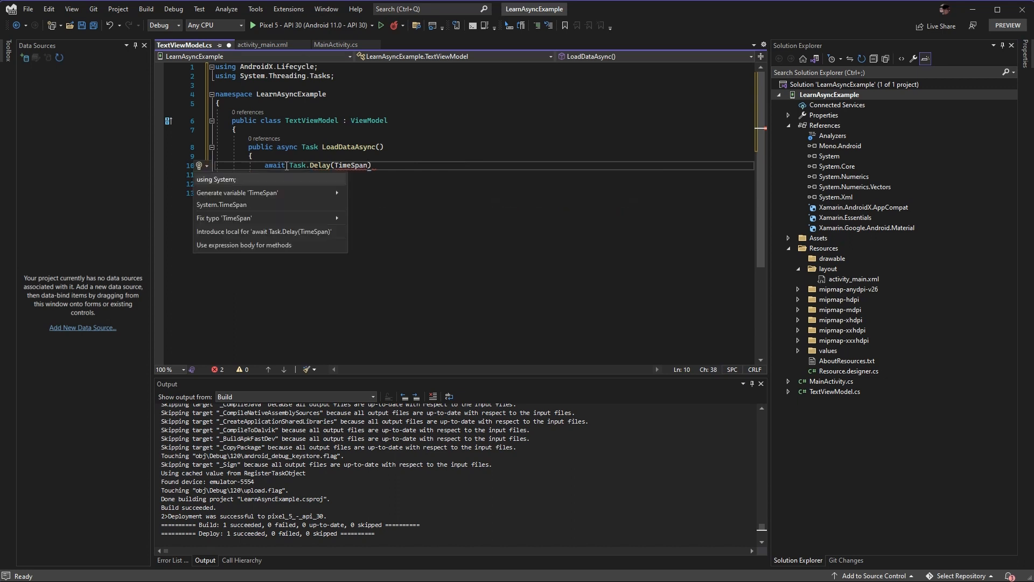
text(.froms)
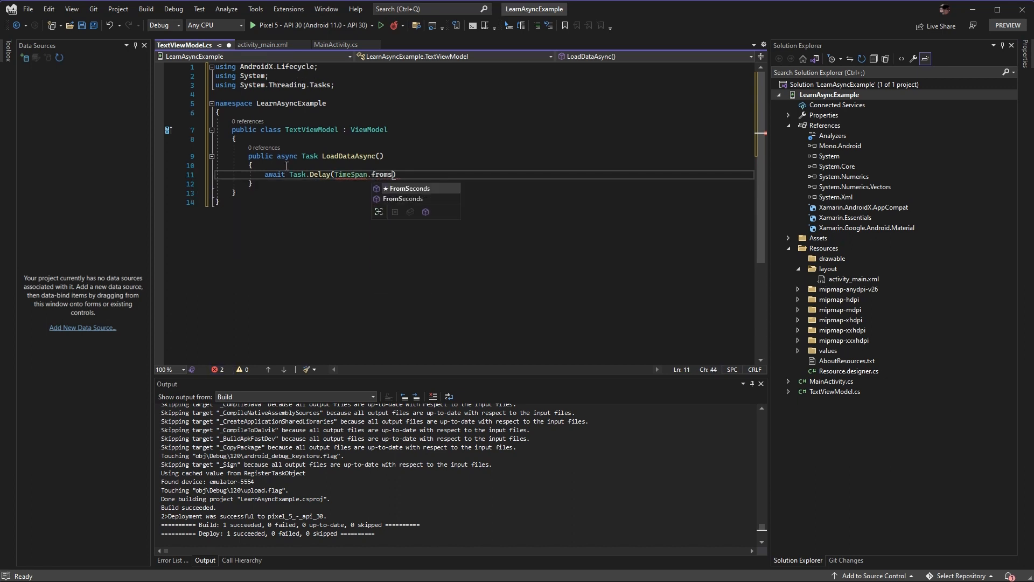
text((5));)
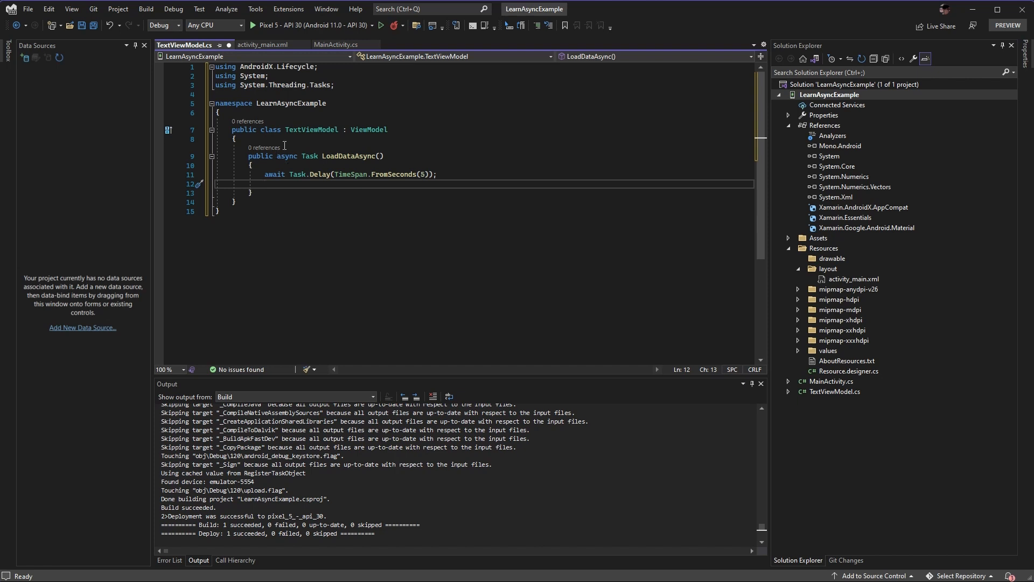
Add a string TextValue property and assign it "Data is loaded!" after the delay
text(public int MyProperty { get; set; })
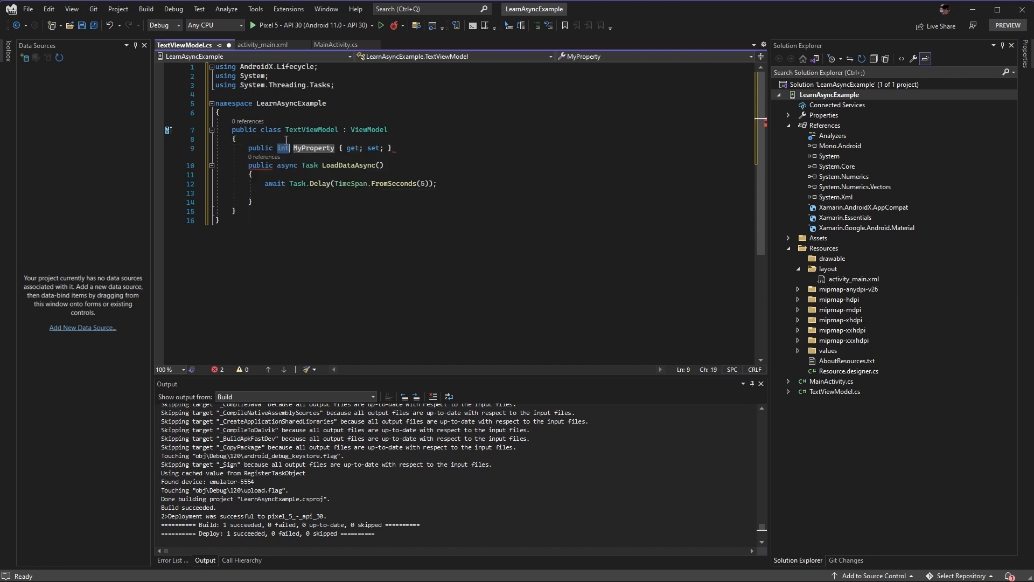
text(string)
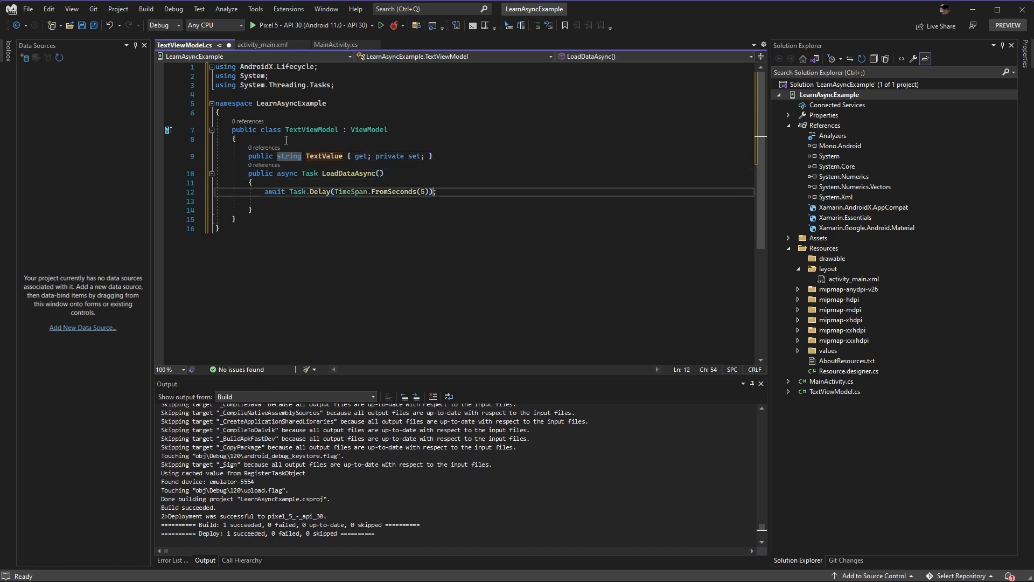
text(TextValue)
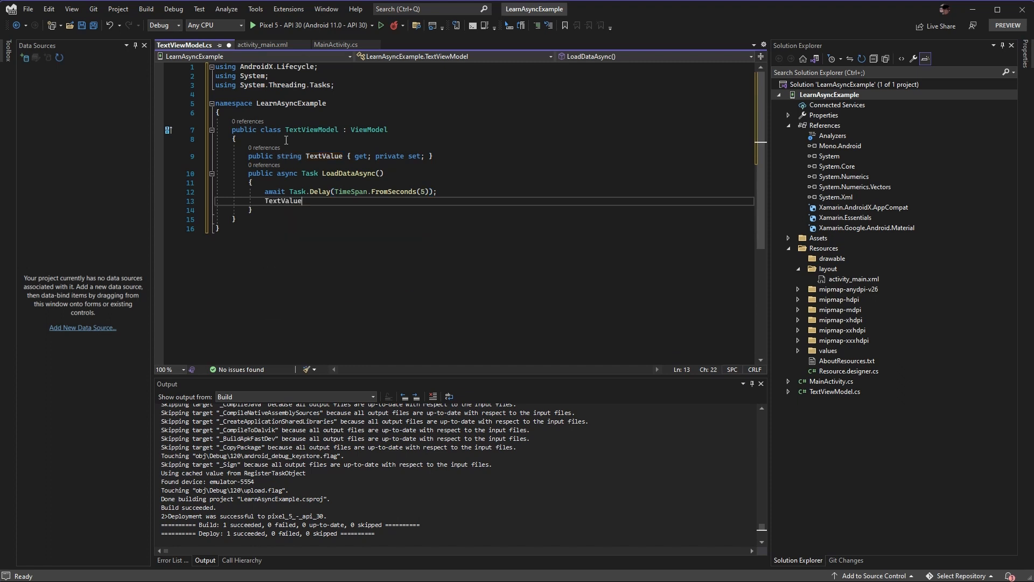
text(= "")
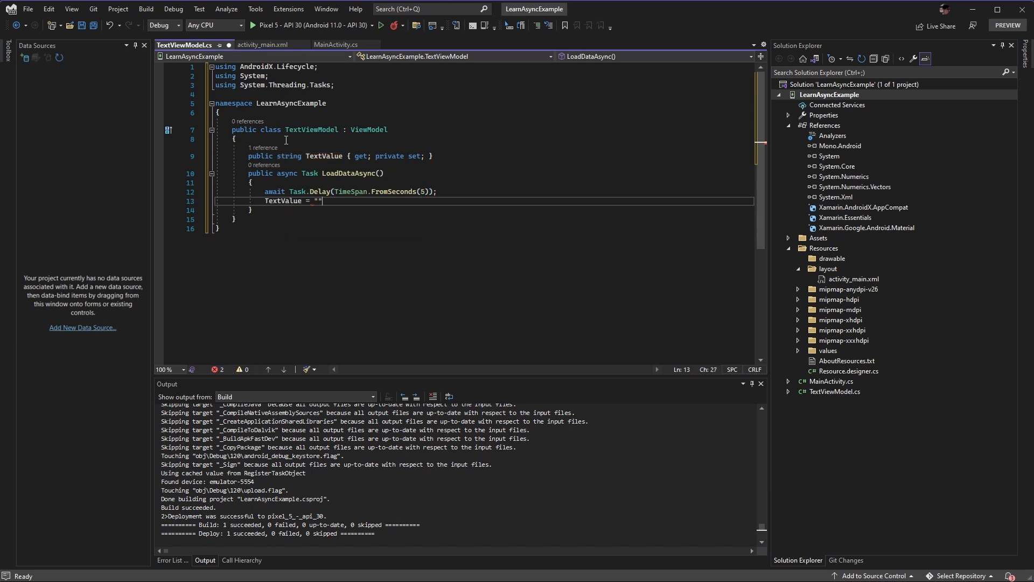
text(Data is loaded!)
click(492, 129)
text(, I)
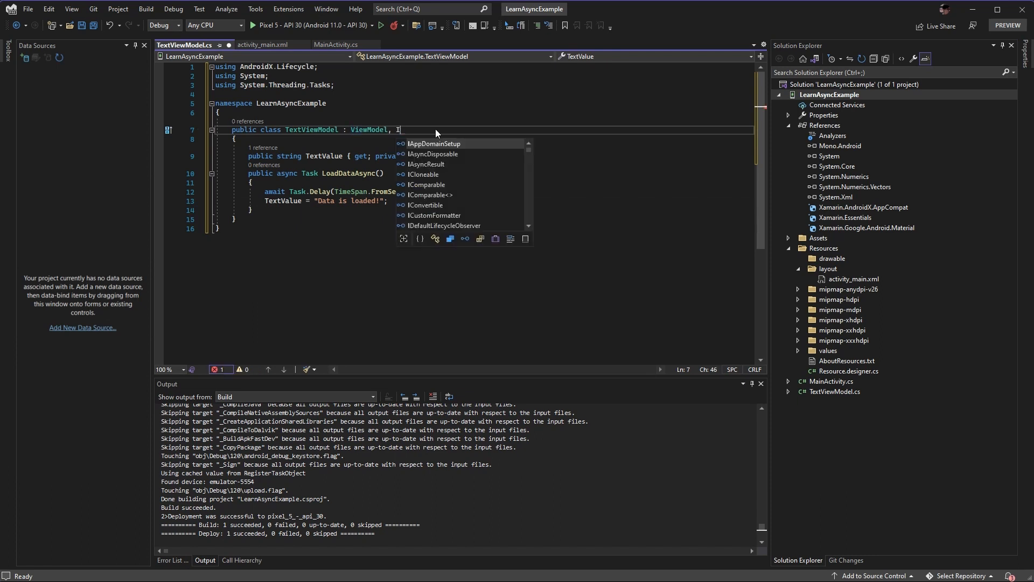
Implement INotifyPropertyChanged on TextViewModel with a public PropertyChanged event
text(Noti)
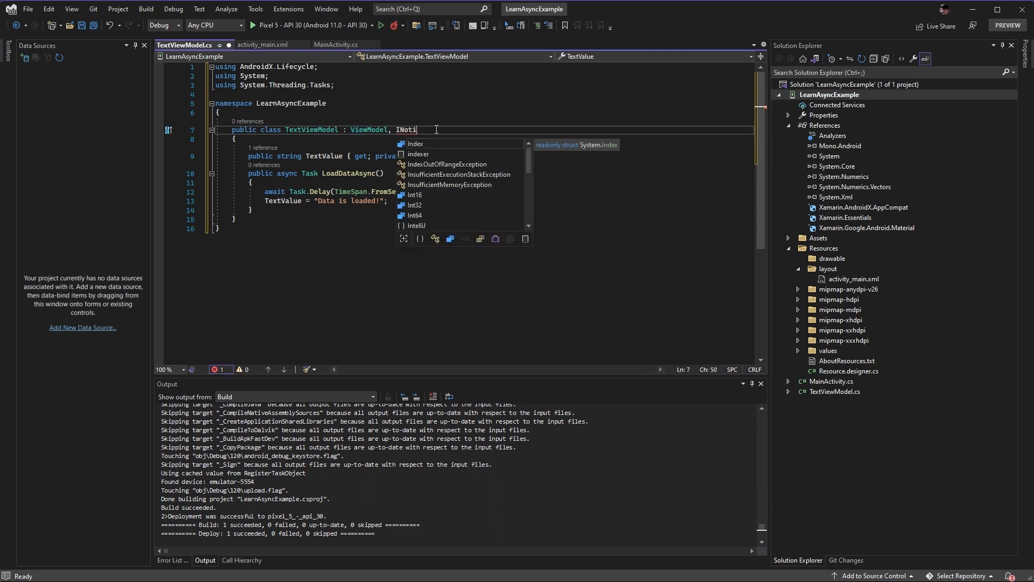
text(fyPropertyC)
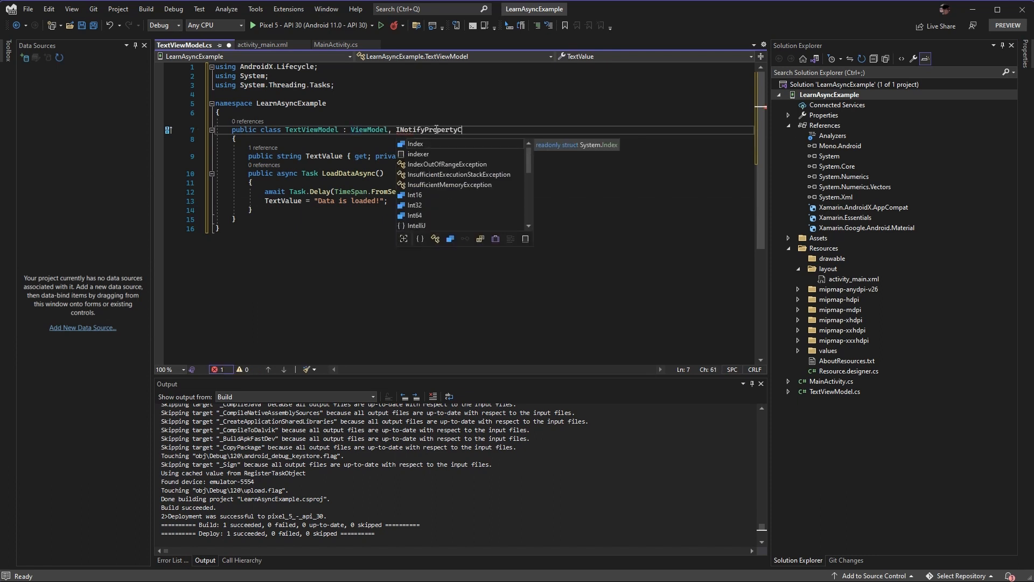
text(Changed)
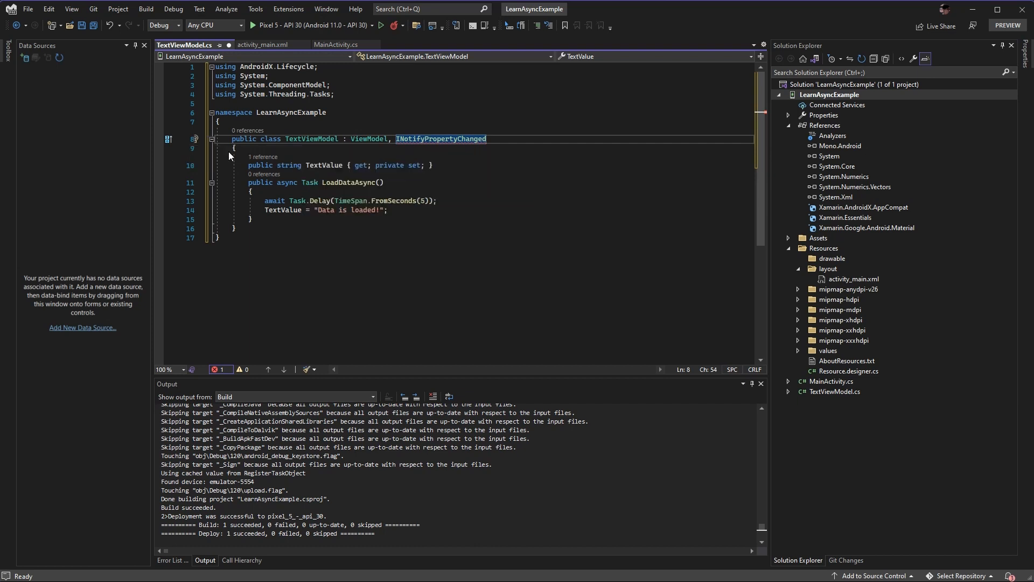
text(public event PropertyChangedEventHandler PropertyChanged;)
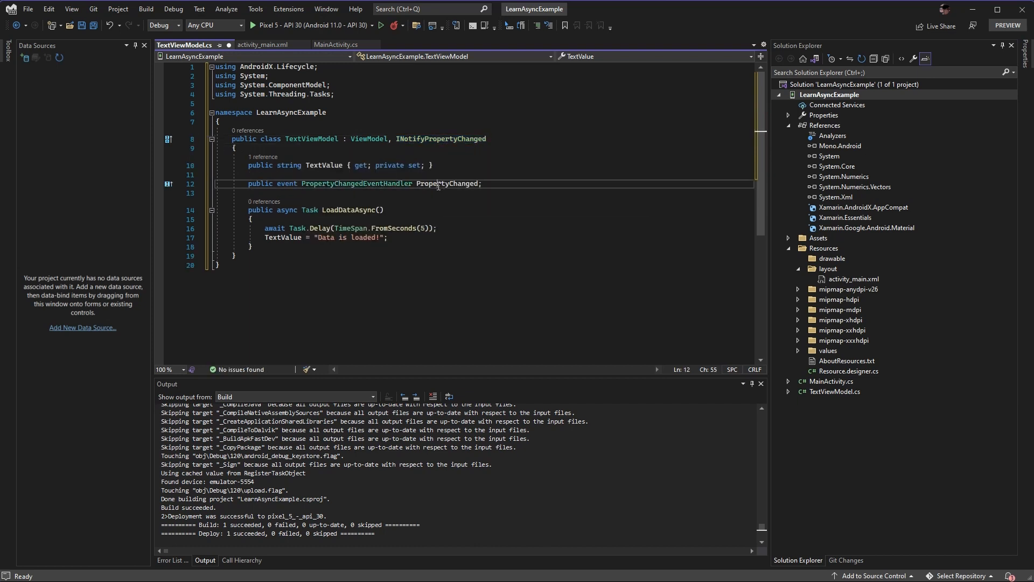
Add private RaisePropertyChange(string propertyName) invoking PropertyChanged with this and new PropertyChangedEventArgs(propertyName)
click(250, 246)
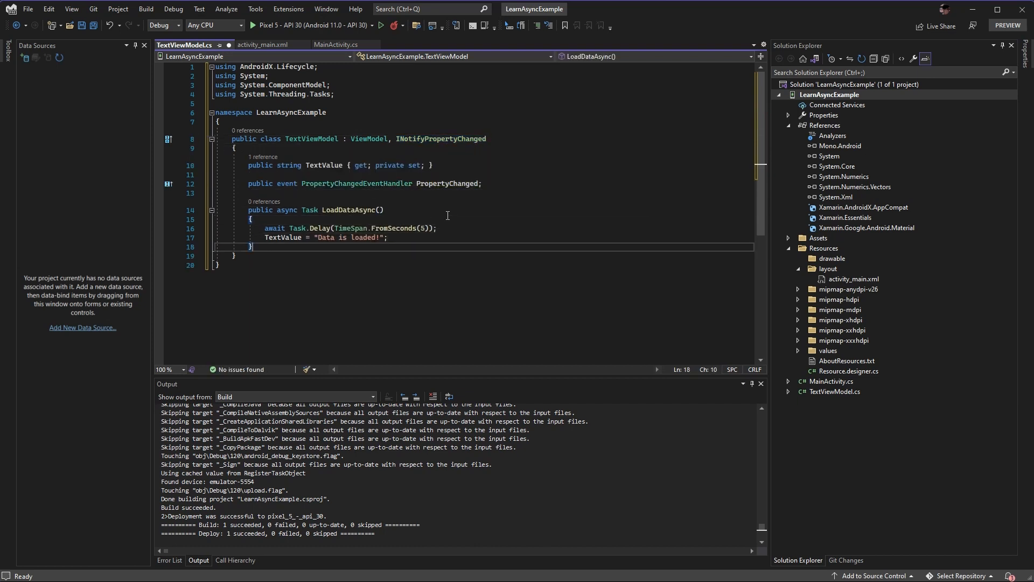
text(private)
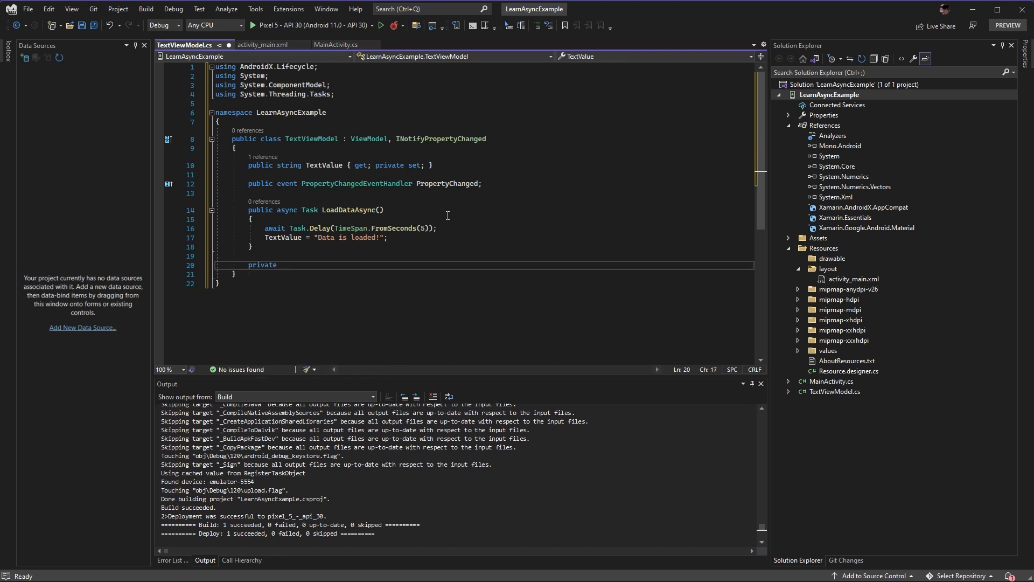
text(void RaisePropertyChange()
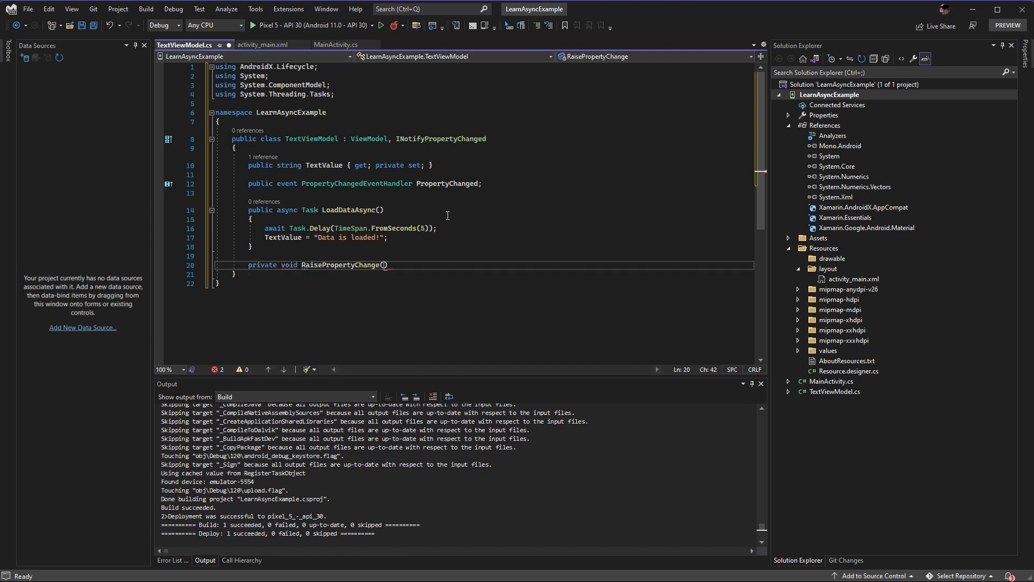
text(string propretyName)
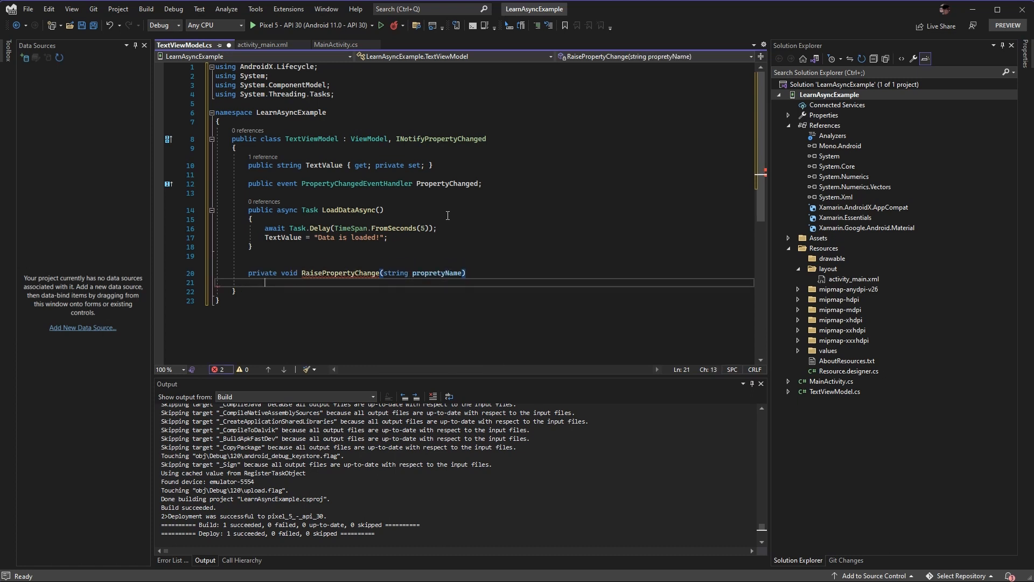
text({)
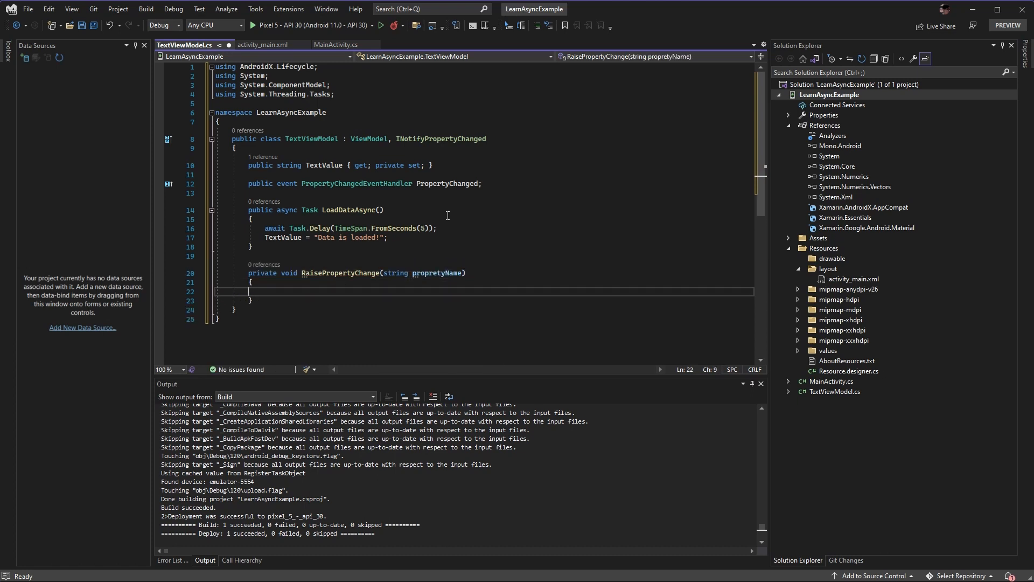
text(PropertyChanged)
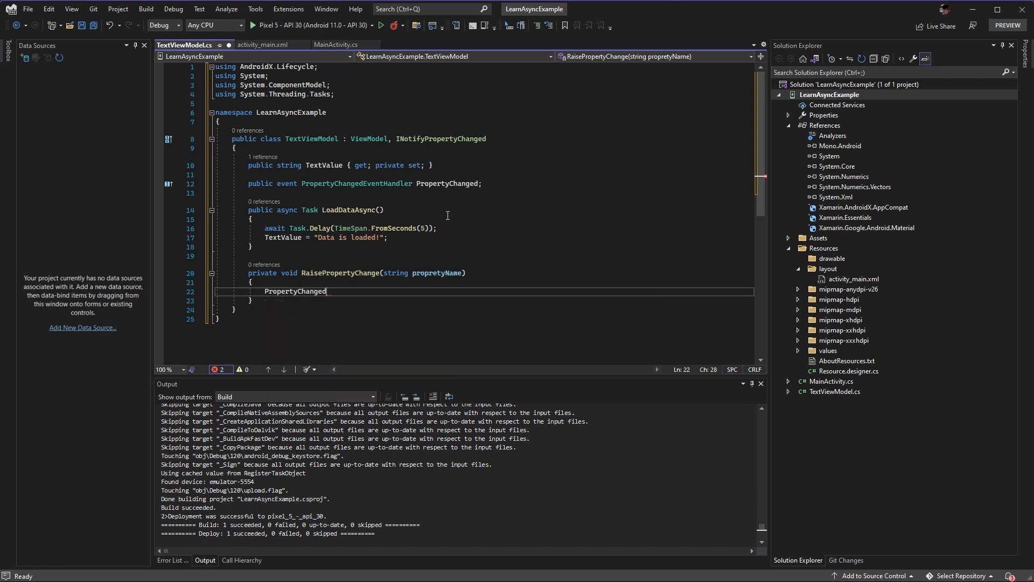
text(?.Invoke()
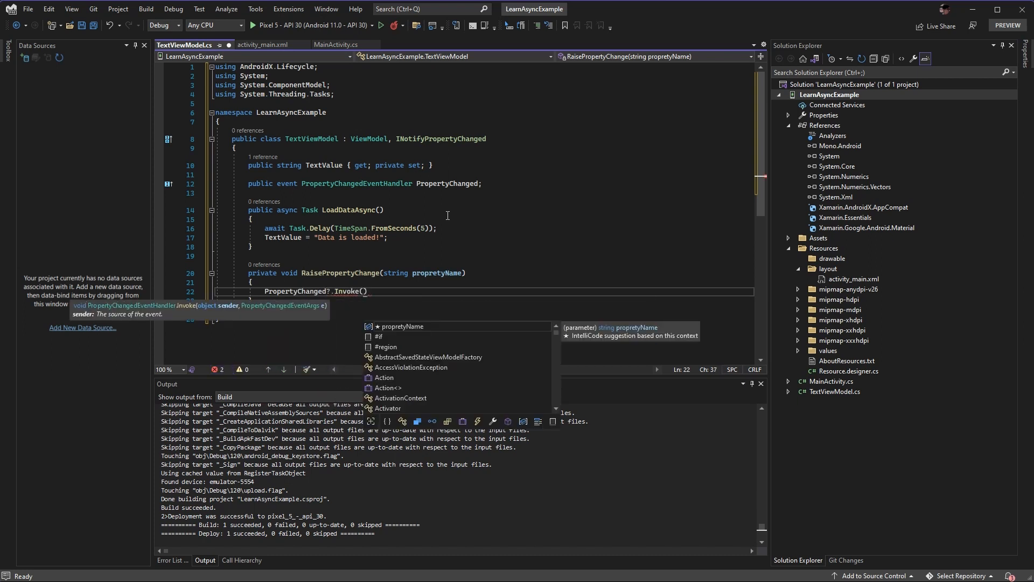
text(this, new)
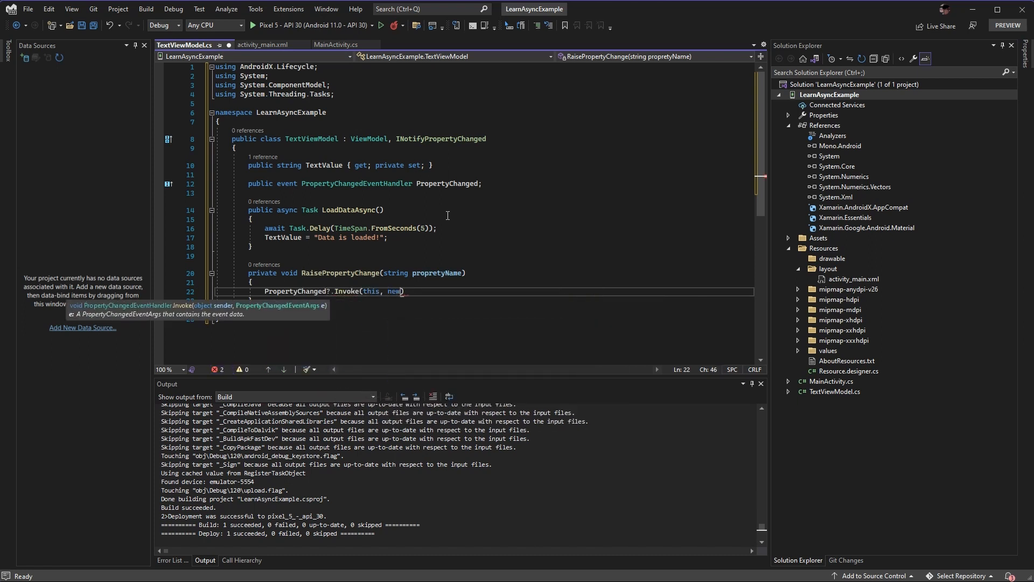
text(PropertyChangedEventArgs(propertyName)
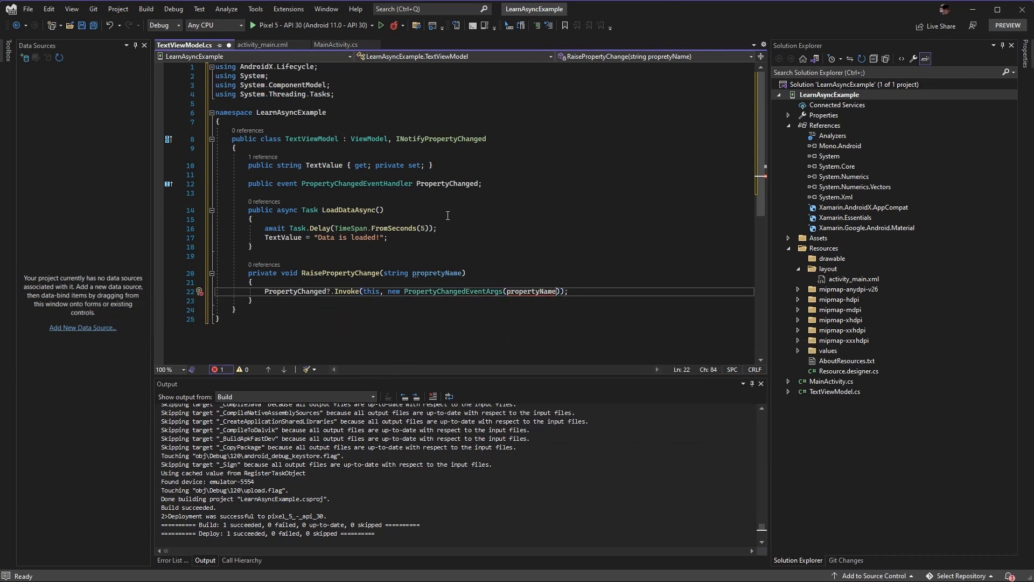
mouse_move(454, 291)
text(e)
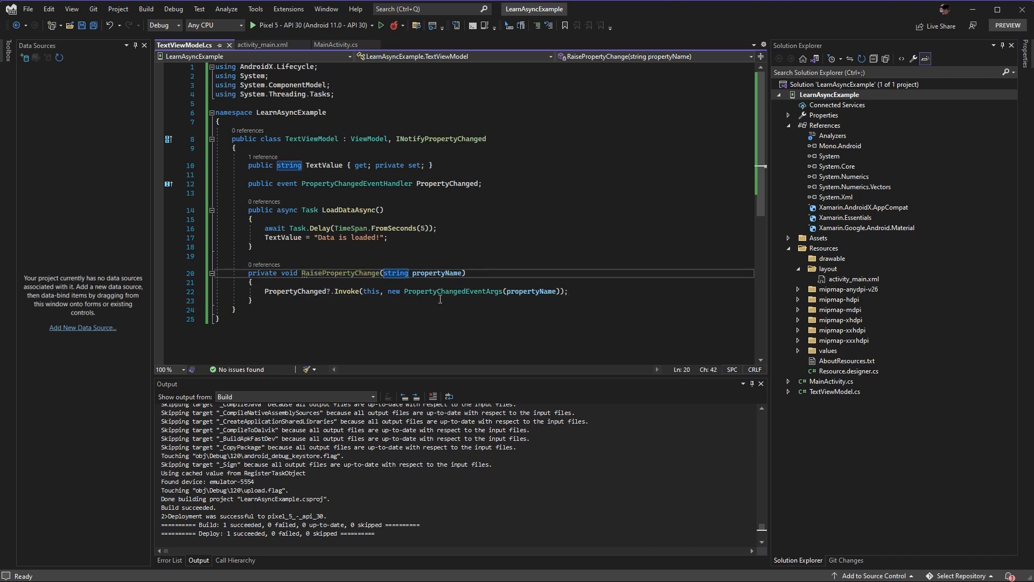
Make propertyName default to null and mark it [CallerMemberName]
text(=null)
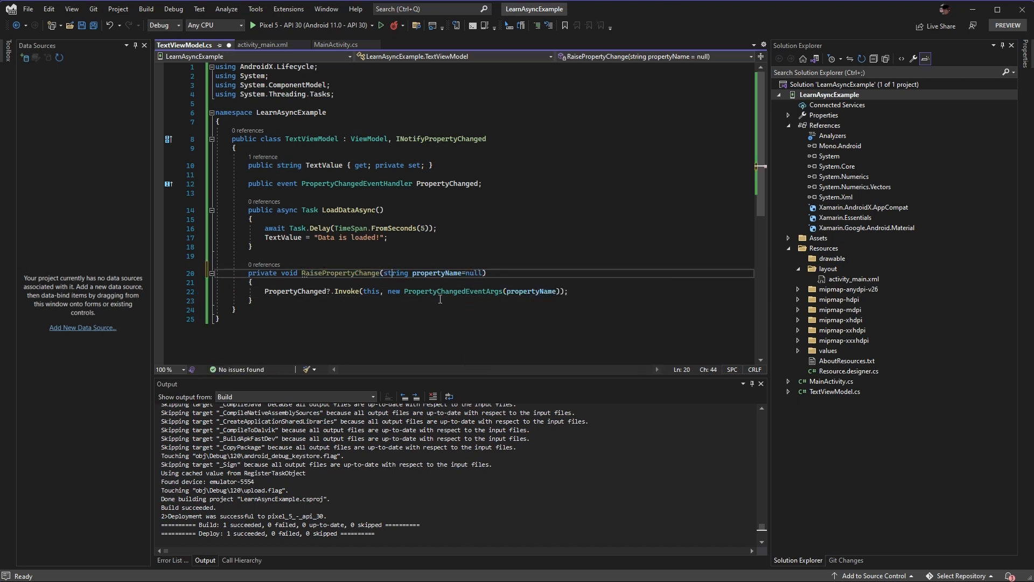
text([)
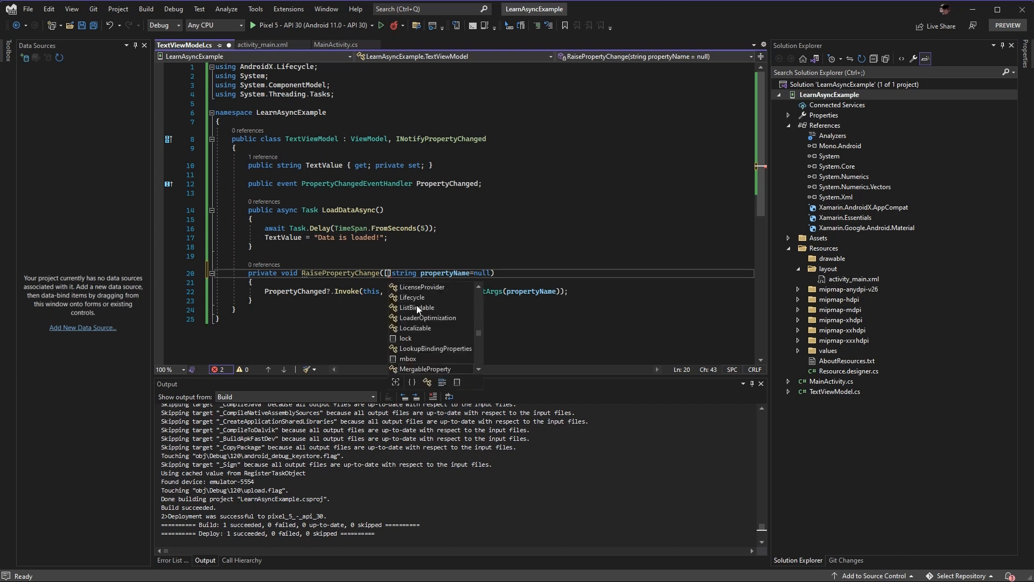
text(CallerMemberName)
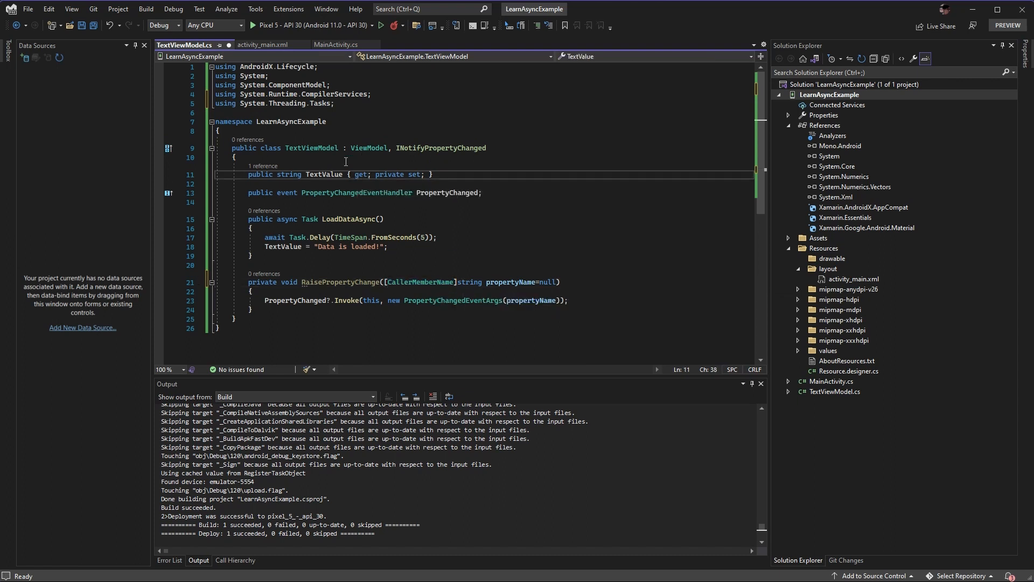
Add a _textValue backing field and a setter that assigns and calls RaisePropertyChange only when the value differs
text(private string text;)
text( { return)
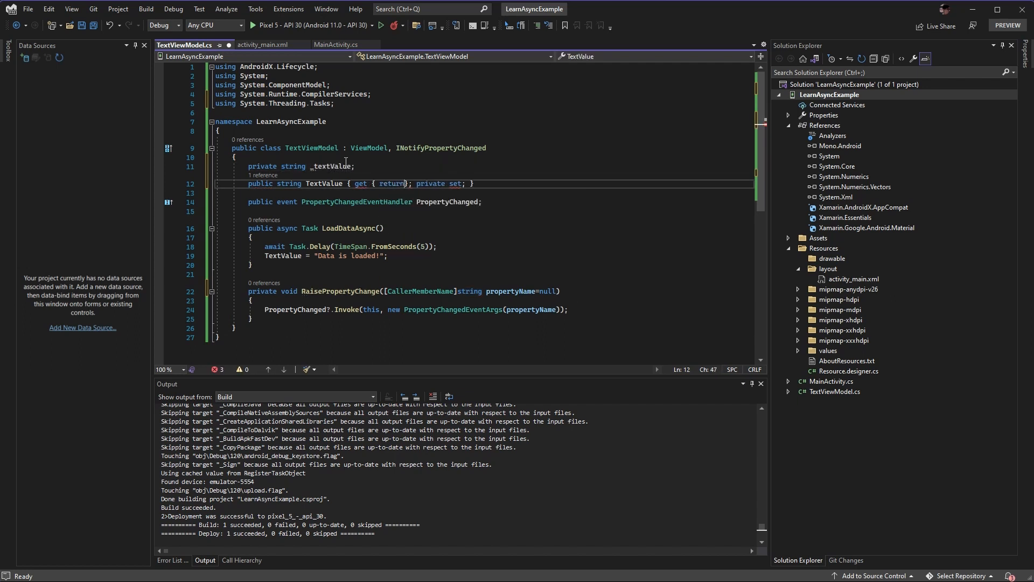
text(_textValue; })
text({)
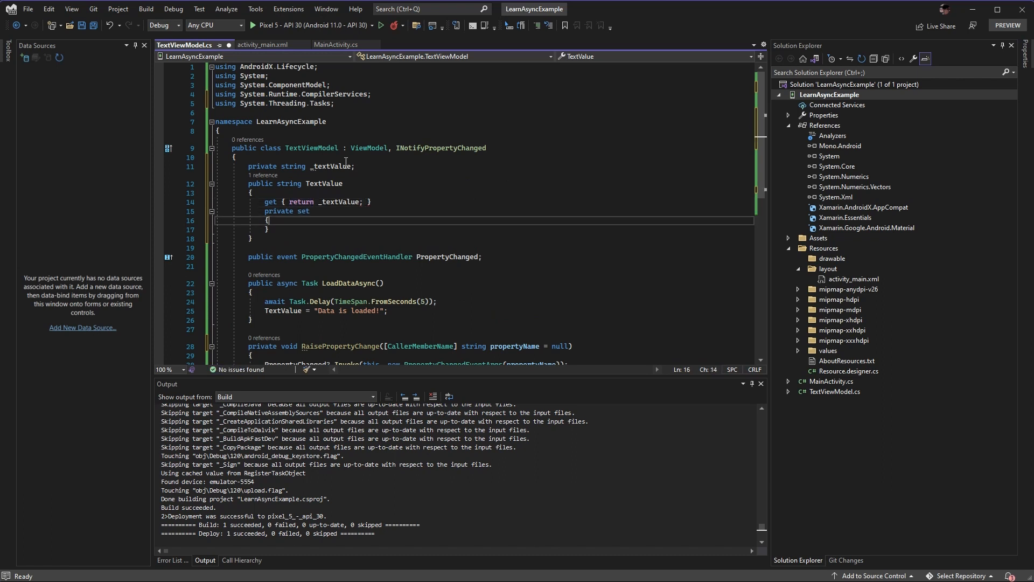
text(if(value != _textValue))
text({ )
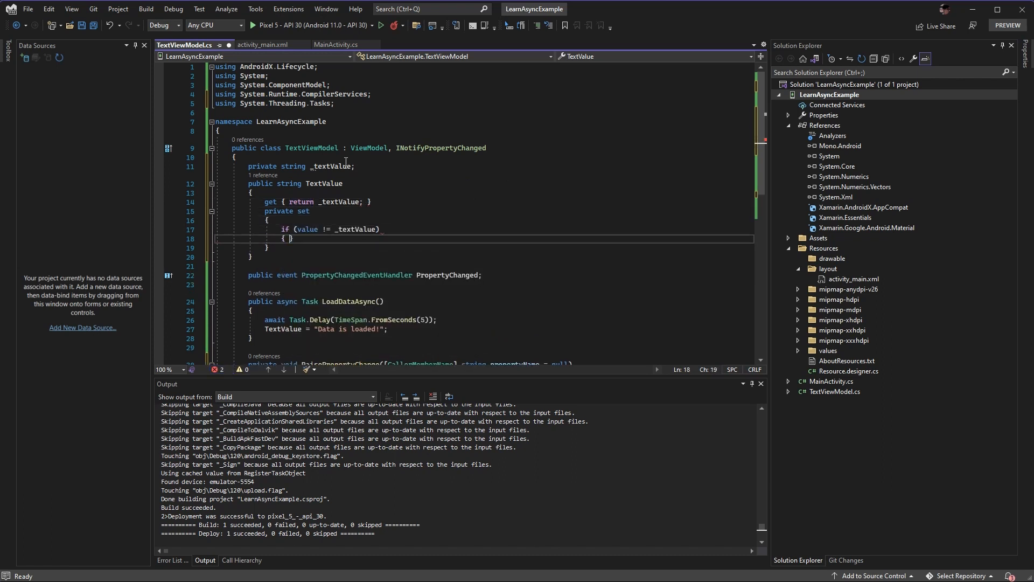
text(_textValue = value;)
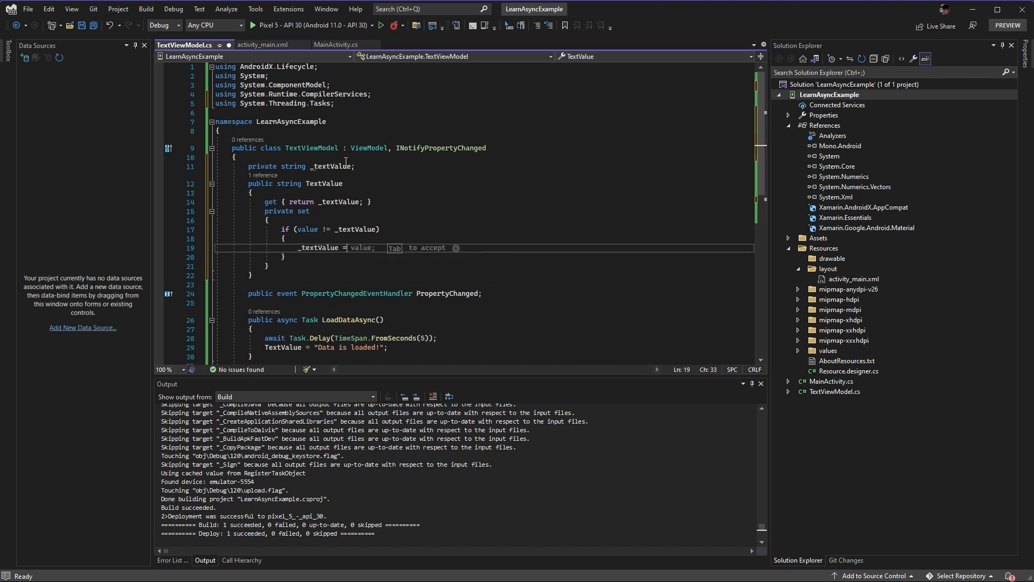
text(RaisePropertyChange();)
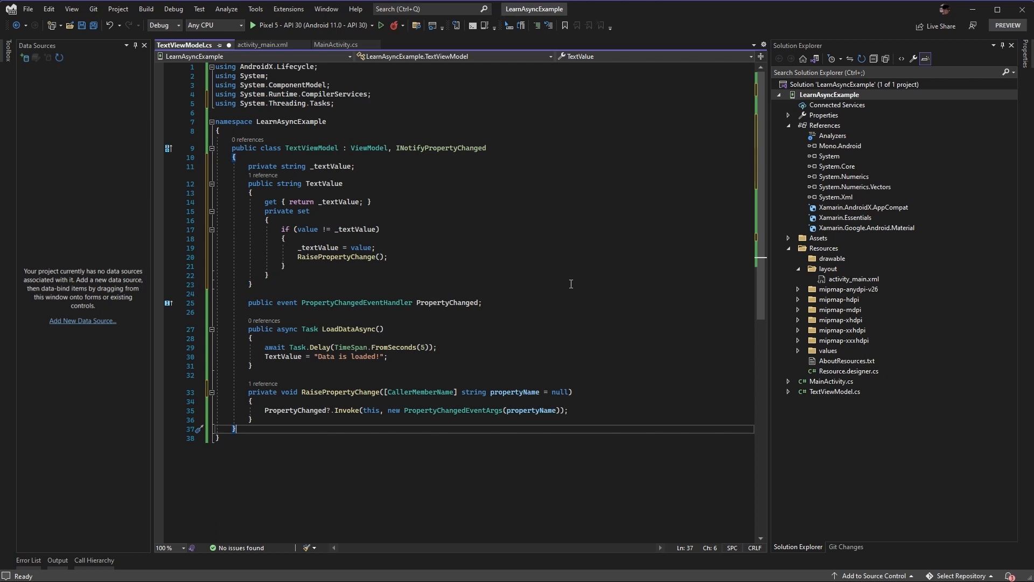
In MainActivity add a _textViewModel field assigned via new ViewModelProvider(this).Get(Java.Lang.Class.FromType(typeof(TextViewModel)))
click(335, 45)
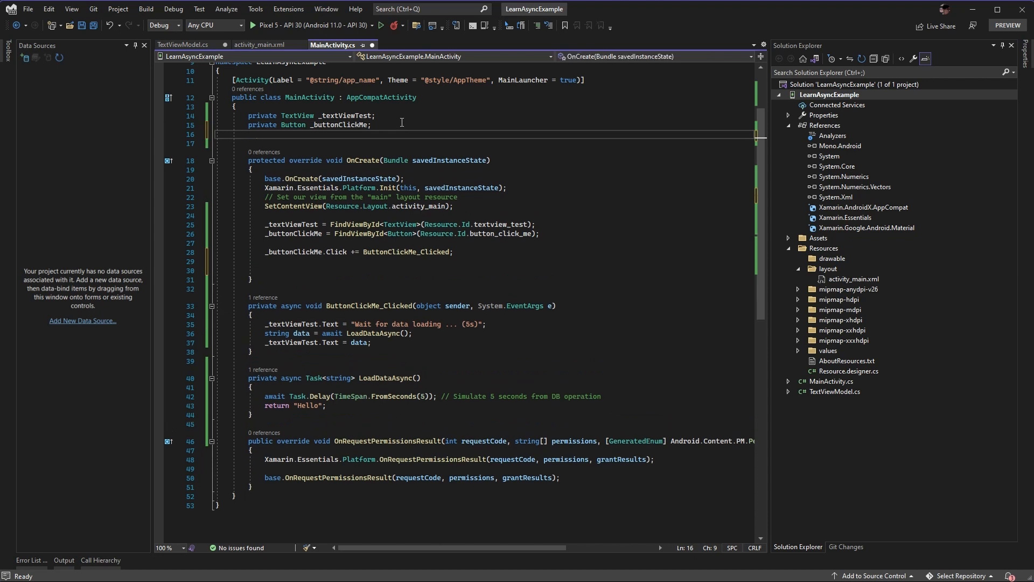
text(private TextViewModel _textViewModel;)
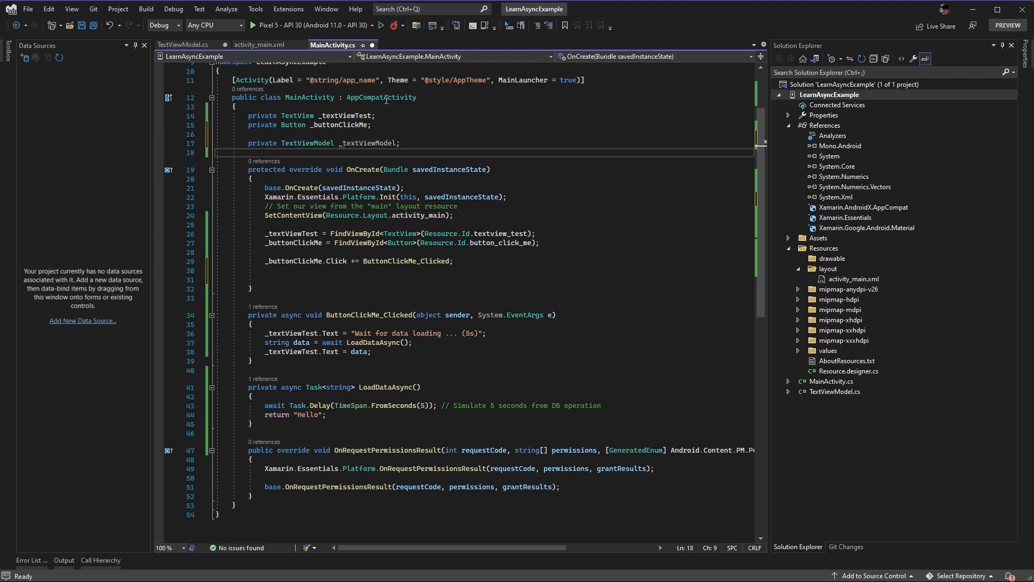
text(_text)
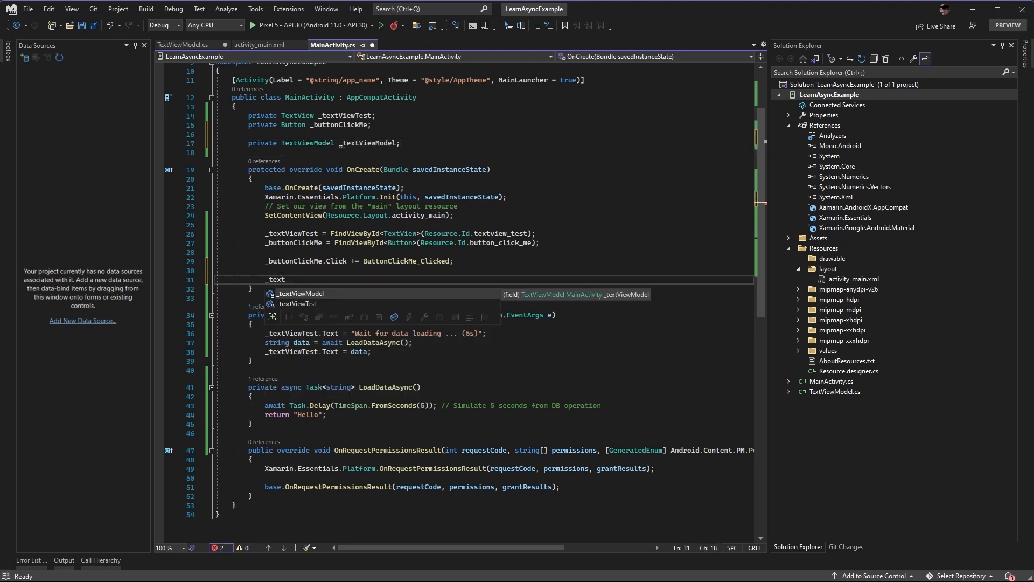
text(ViewModel =)
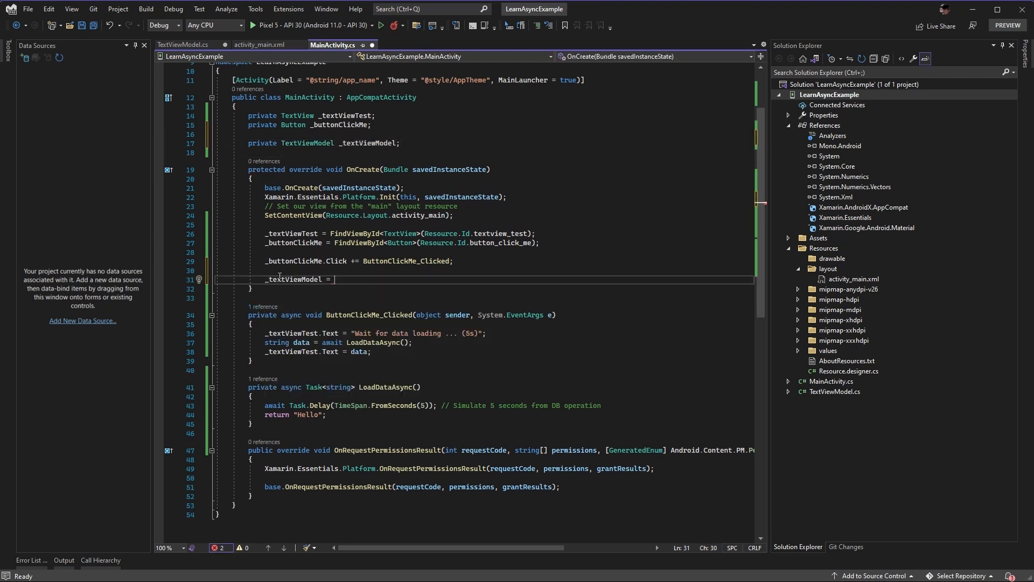
text(new)
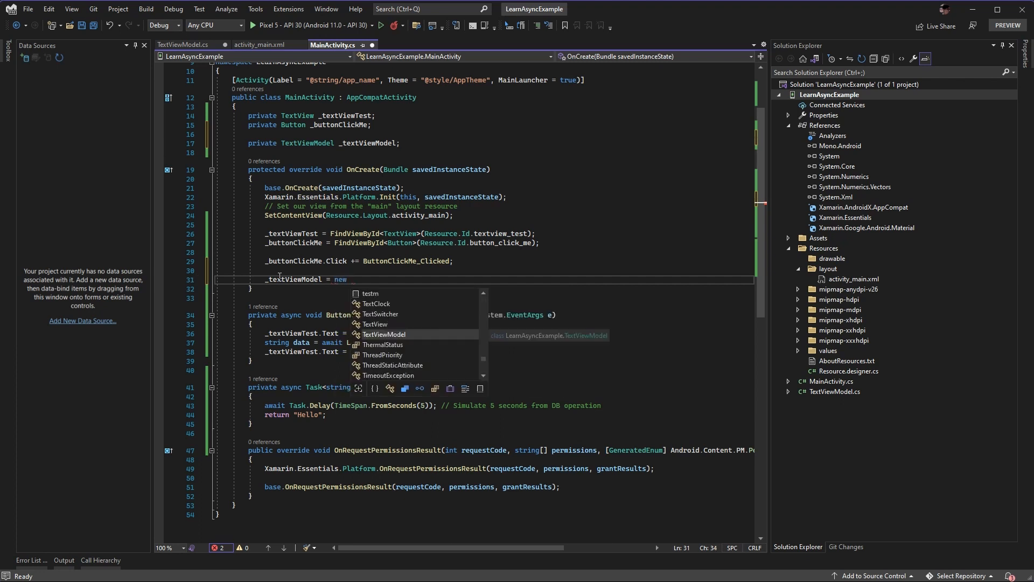
text(ViewModelProvider)
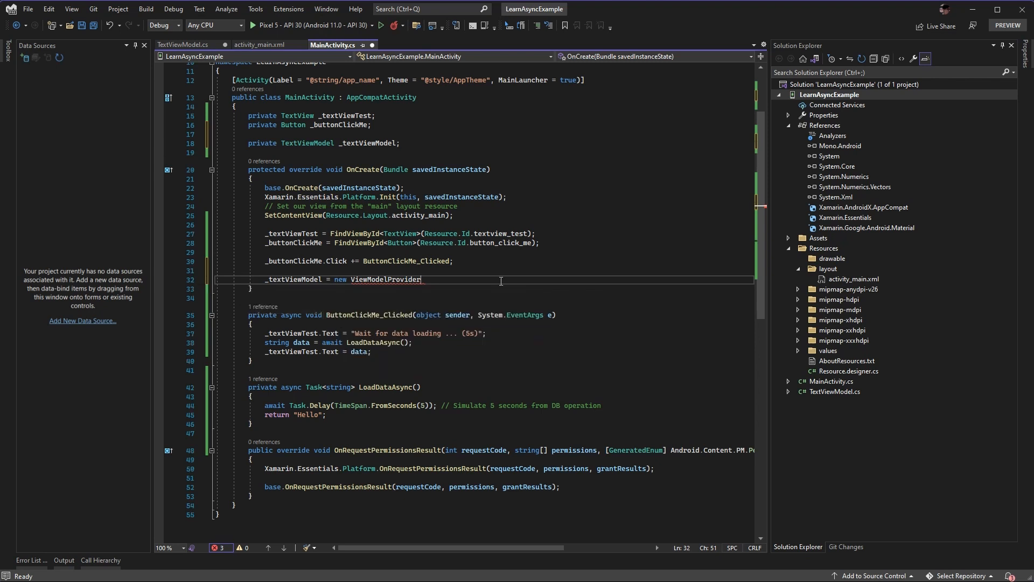
text(())
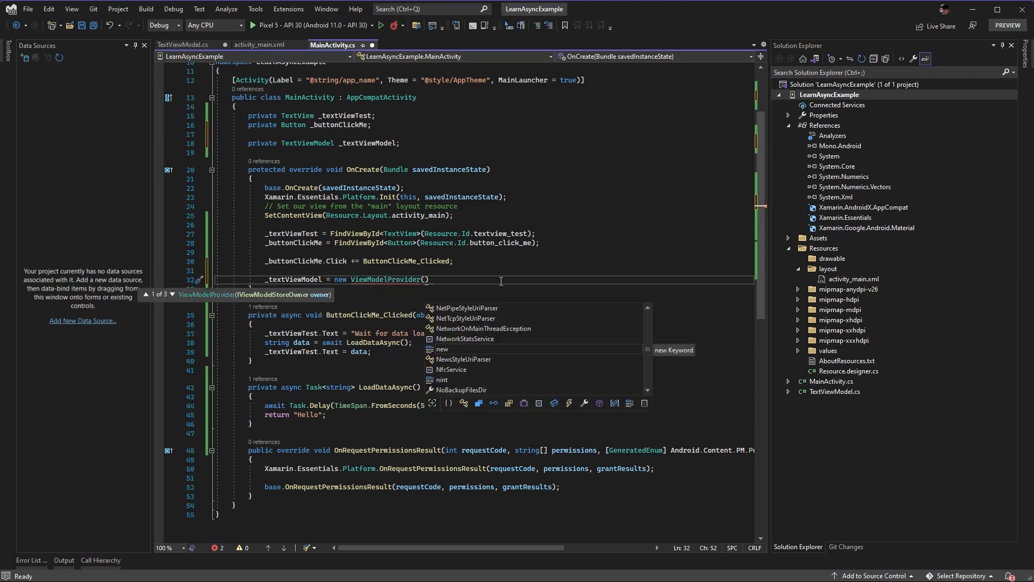
text(this).get)
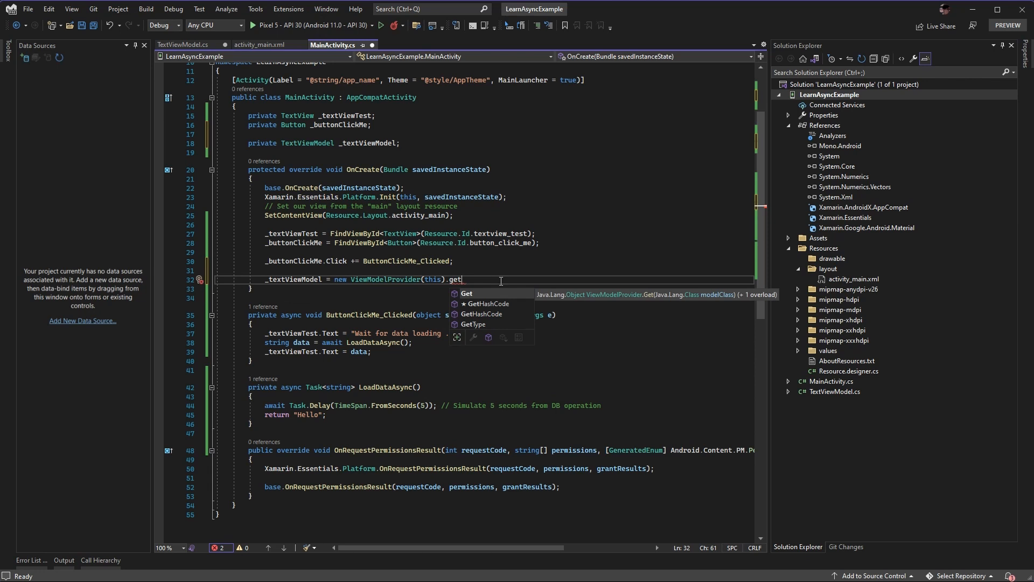
text(())
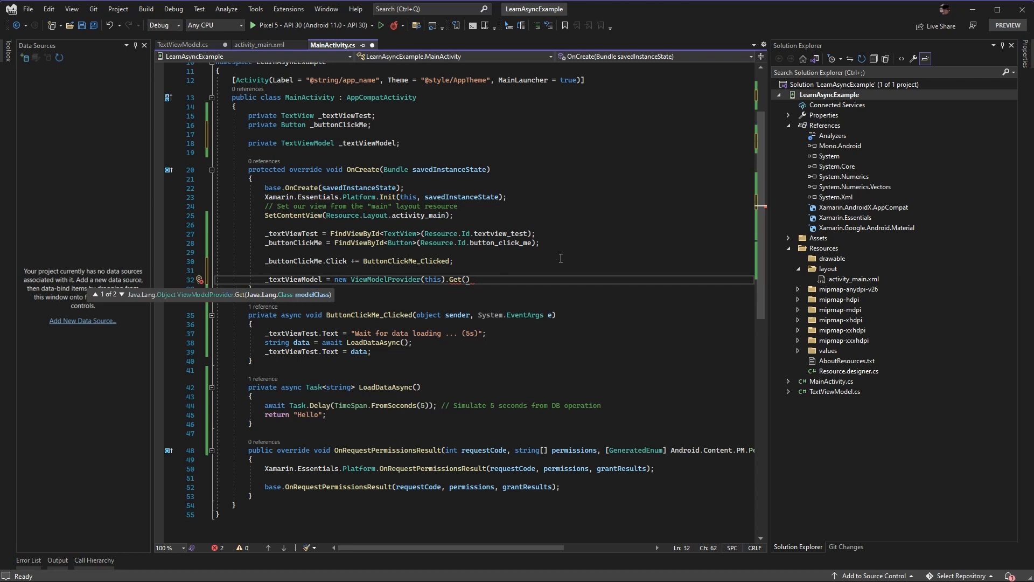
text(Java.la)
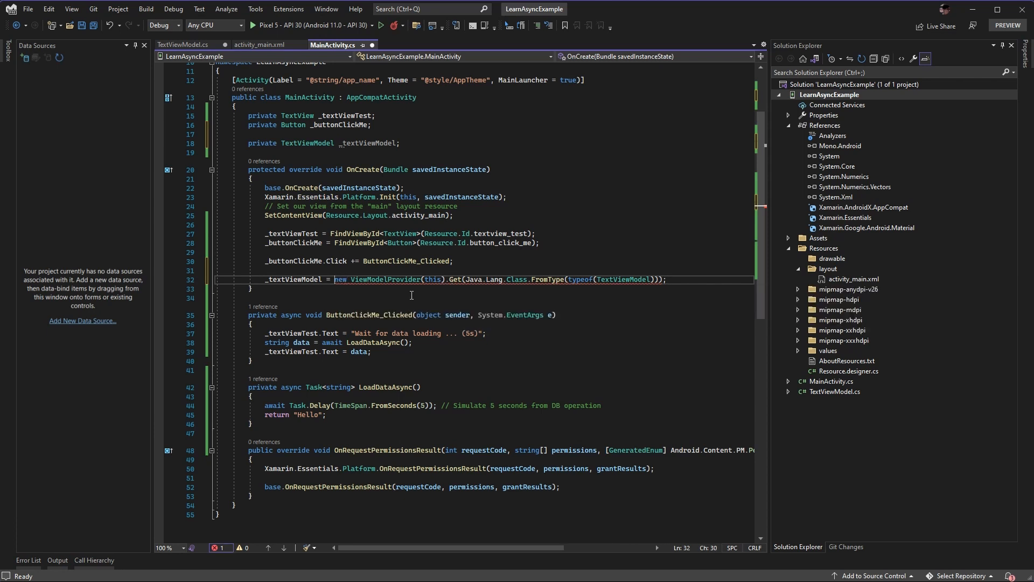
text((TextViewModel))
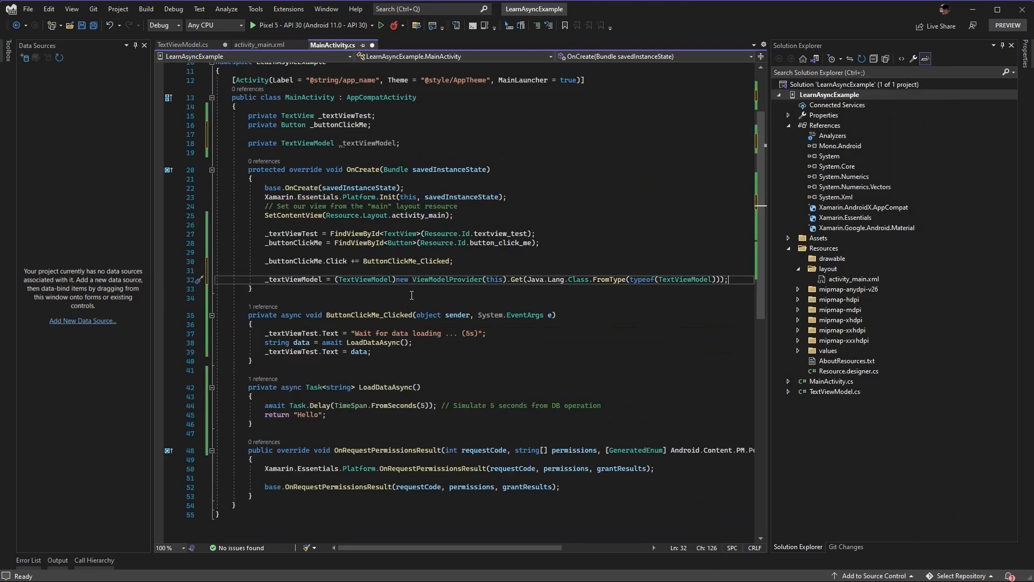
Generate an OnResume override calling base.OnResume()
text(override void OnResume()
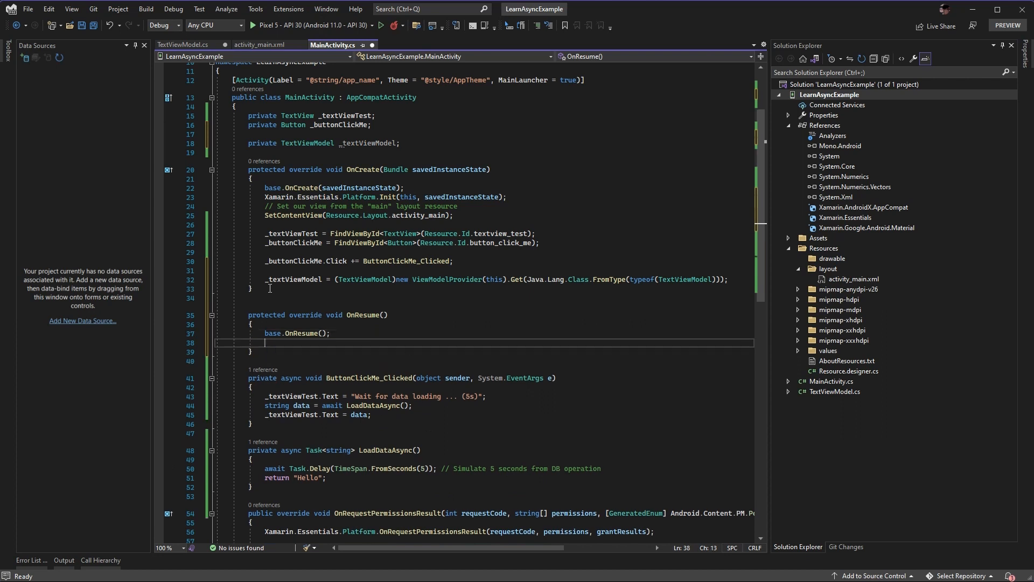
In OnResume set the text view from _textViewModel.TextValue and subscribe to PropertyChanged
text(_textViewTest.Text =)
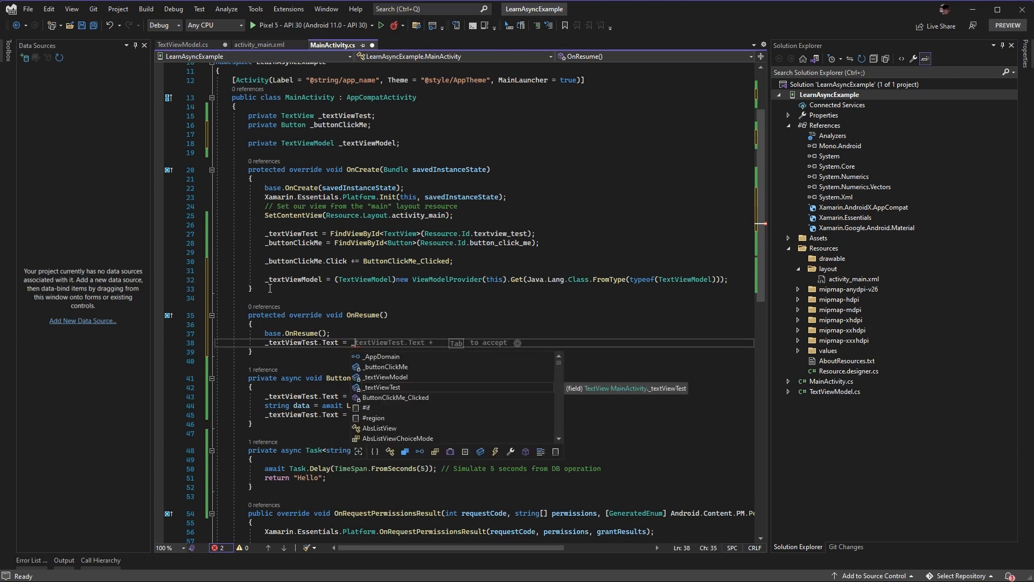
text(_textViewModel.TextValue;)
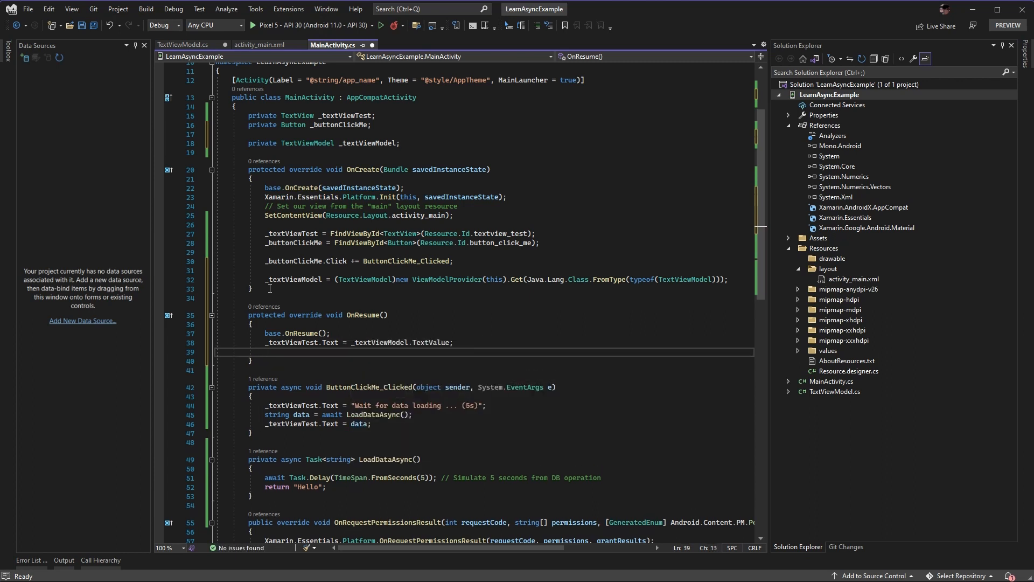
text(_textViewModel)
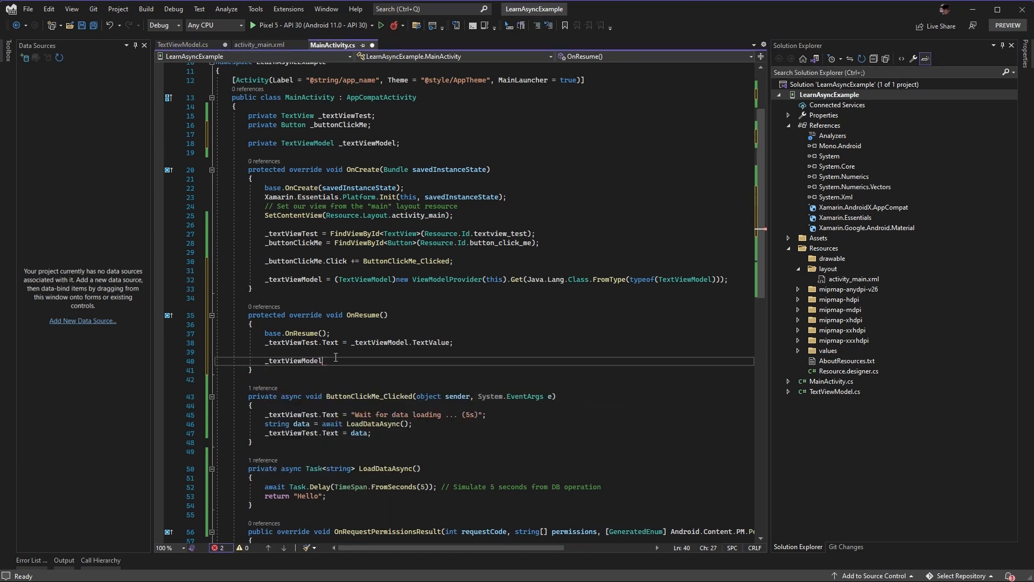
text(.PropertyChanged += TextViewModel_PropertyChanged;)
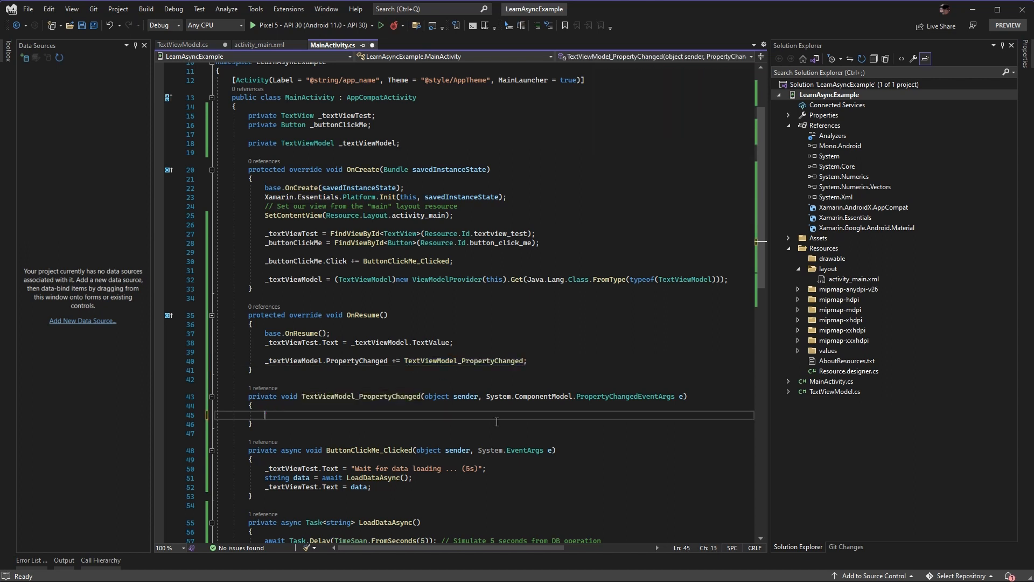
In the handler, when e.PropertyName is TextValue, copy _textViewModel.TextValue into _textViewTest.Text
text(if(e))
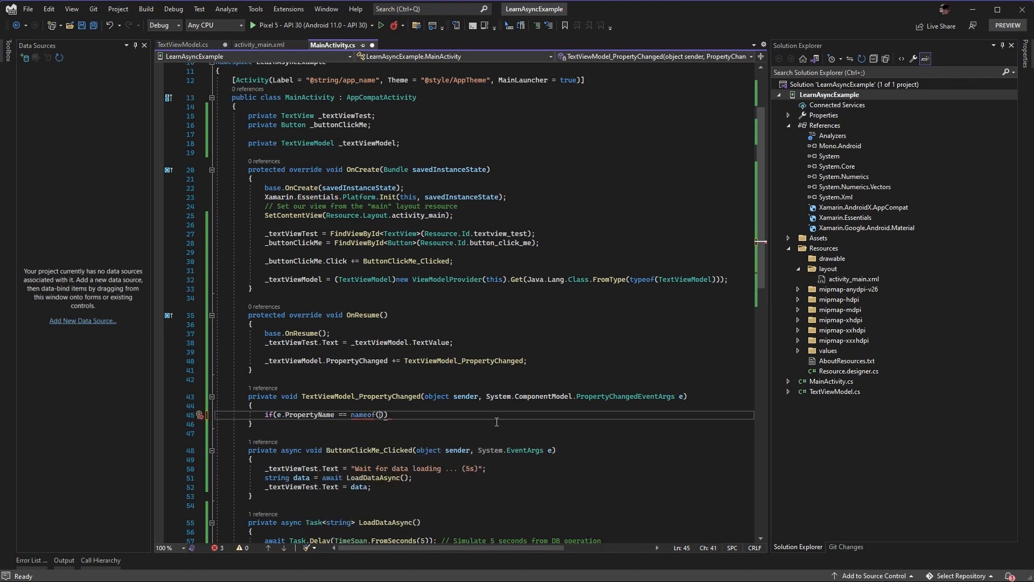
text(_textViewModel.TextValue)
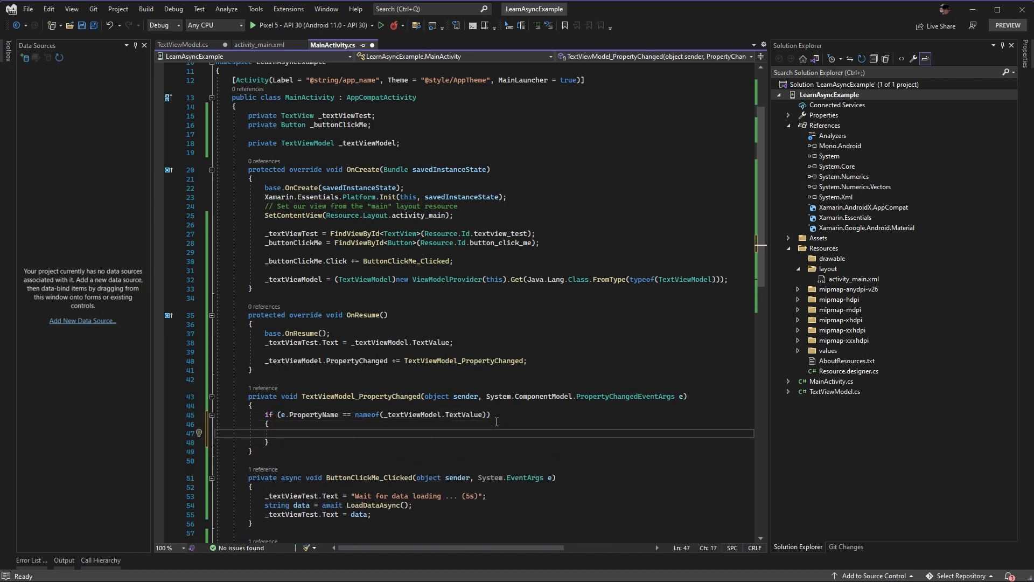
text(_textViewTest.text)
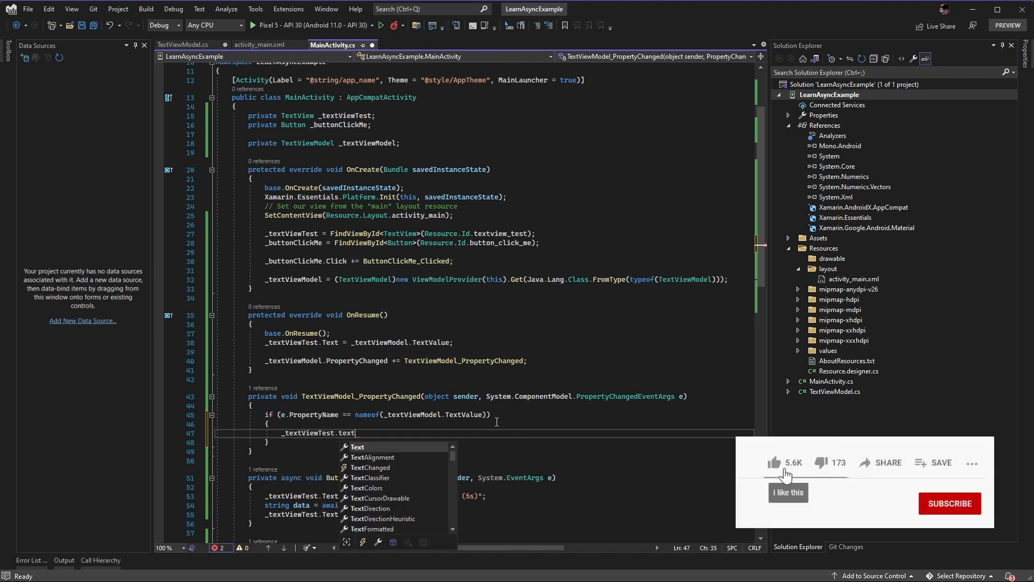
text(= _tex)
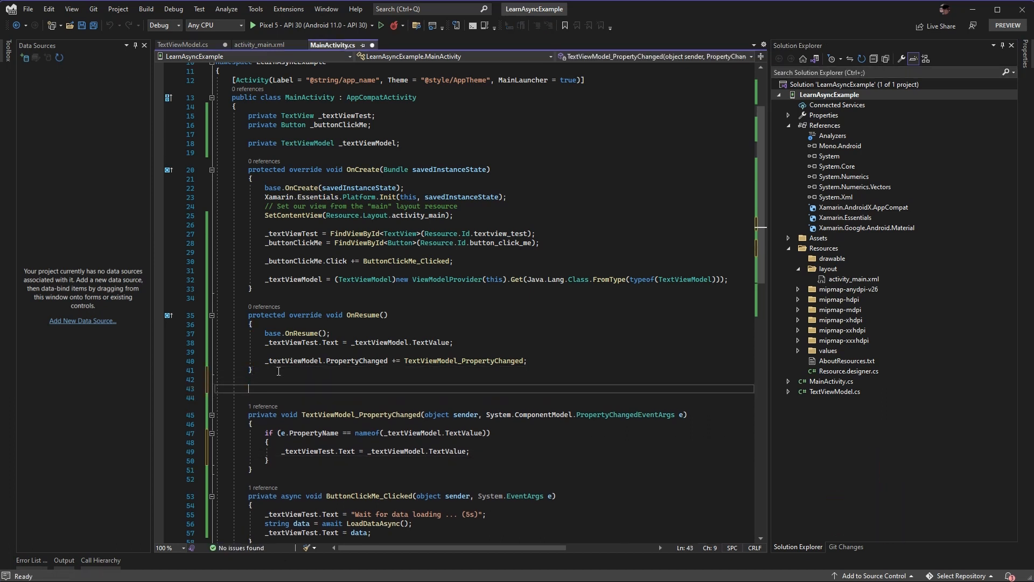
Add an OnPause override unsubscribing _textViewModel.PropertyChanged -= TextViewModel_PropertyChanged
text(override on)
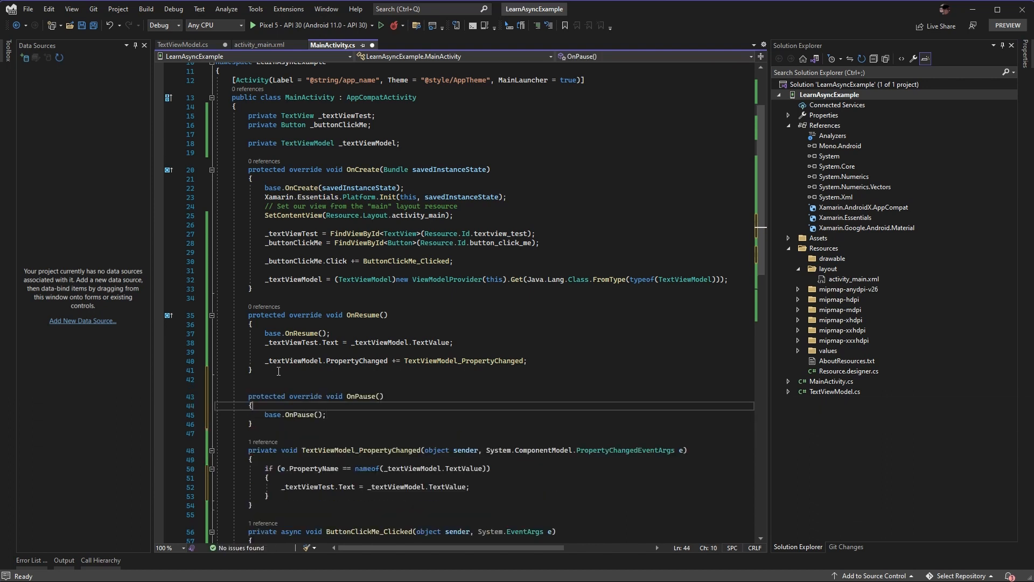
text(_textViewModel.p)
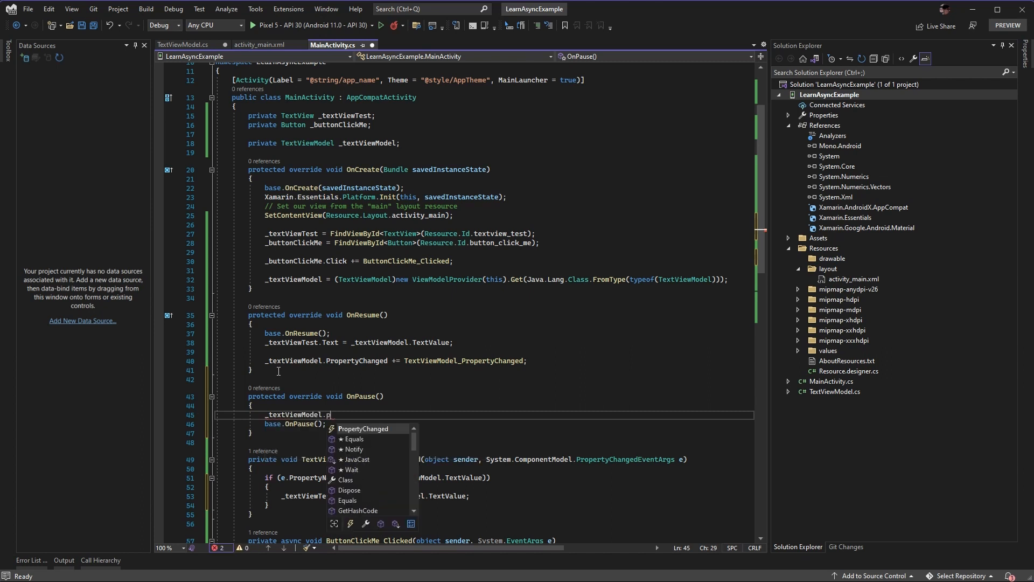
text(PropertyChanged -= T)
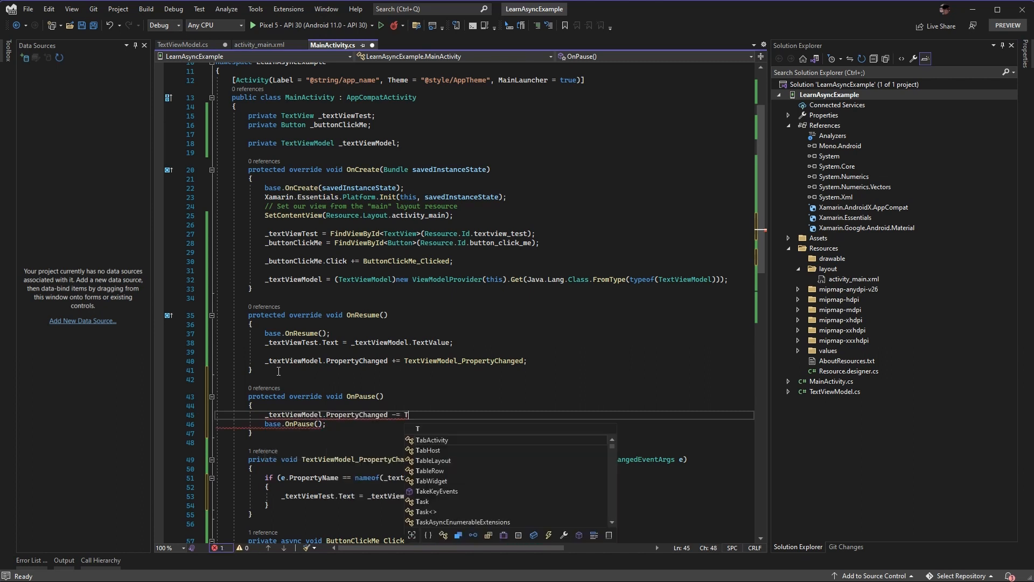
text(Extviewmo)
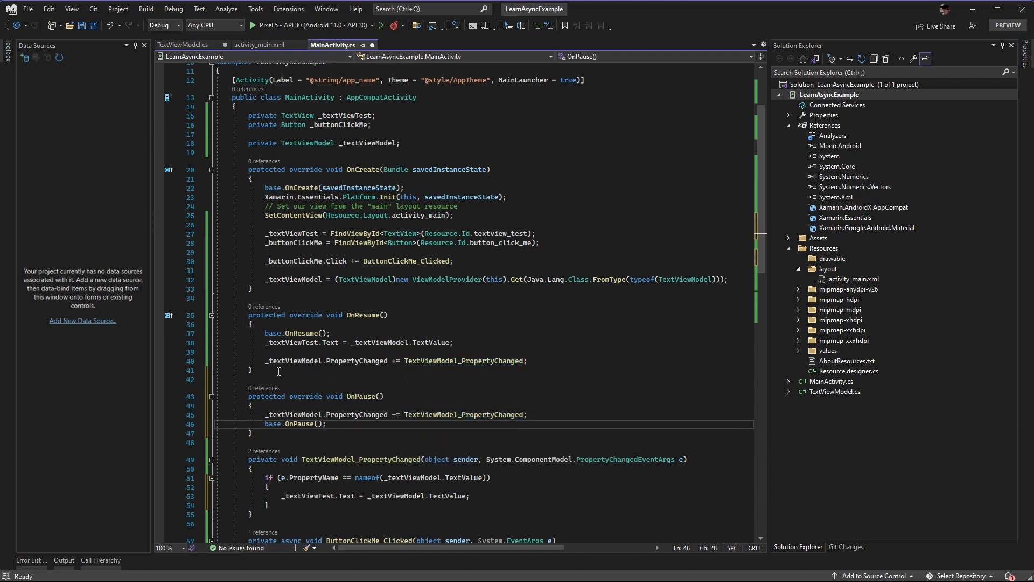
key(Enter)
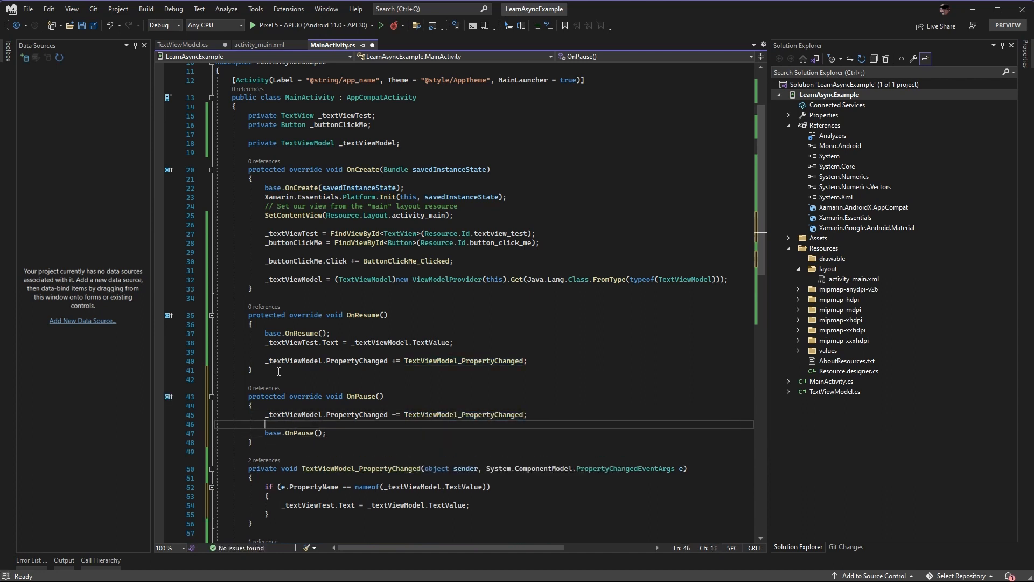
scroll(down, 3)
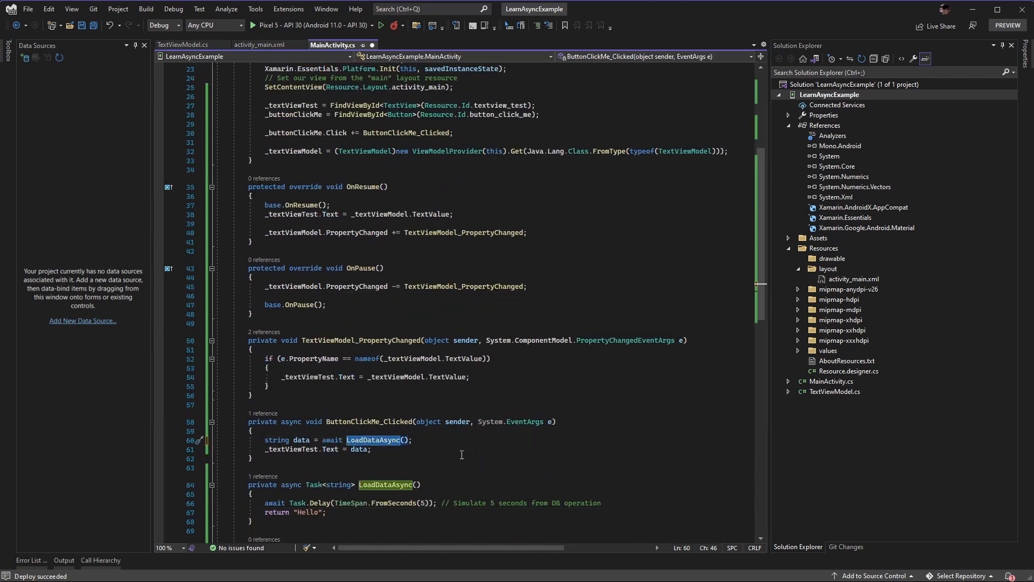
Make the click handler await _textViewModel.LoadDataAsync() and remove the text assignment and local LoadDataAsync method
text(_text)
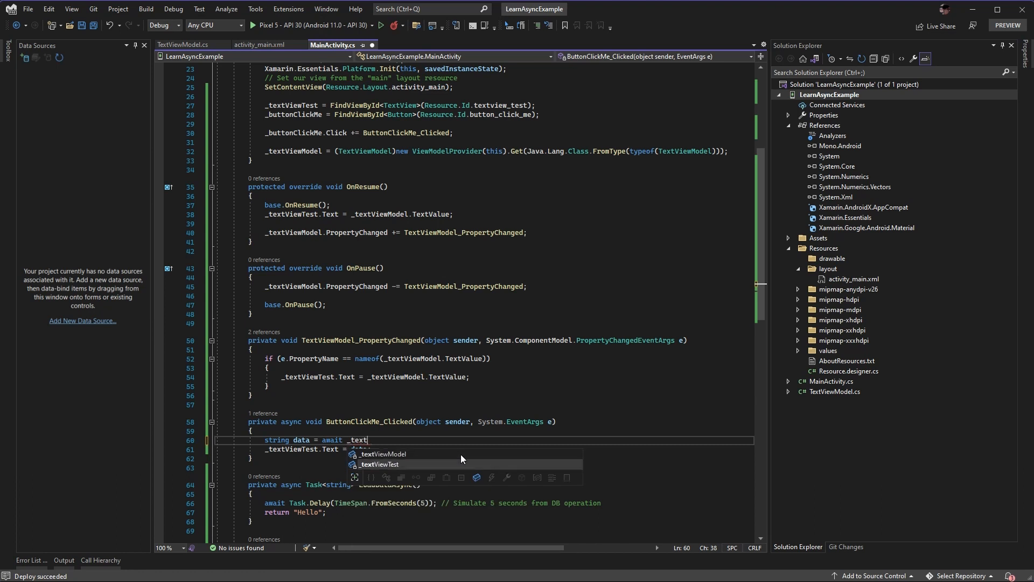
text(ViewModel.LoadDataAsync();)
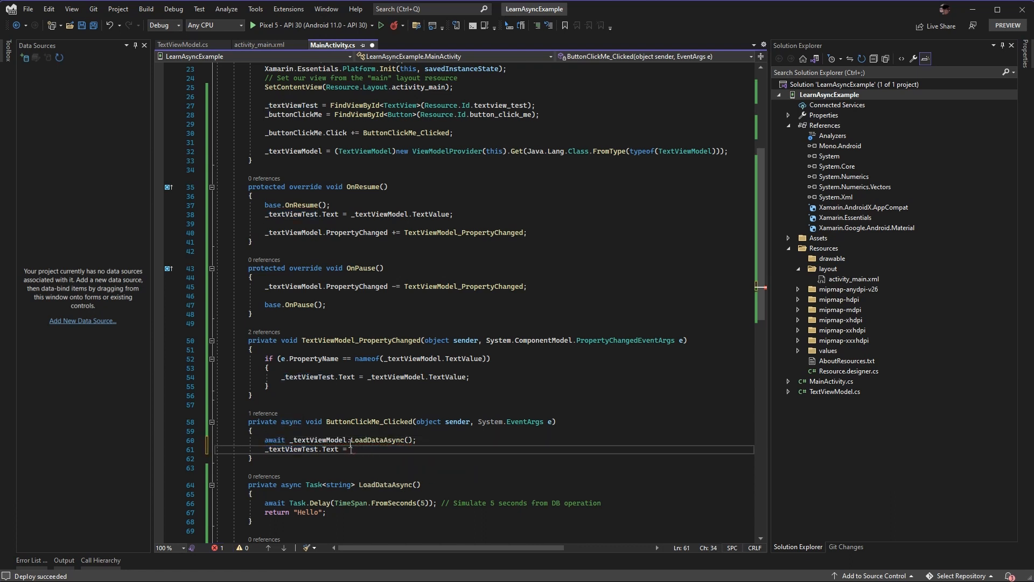
key(Backspace)
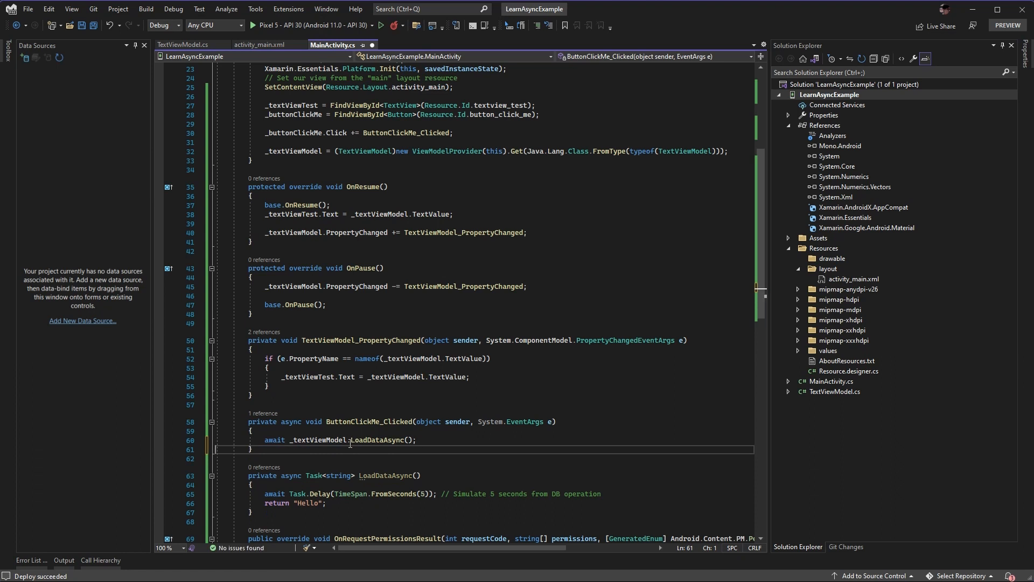
double_click(377, 440)
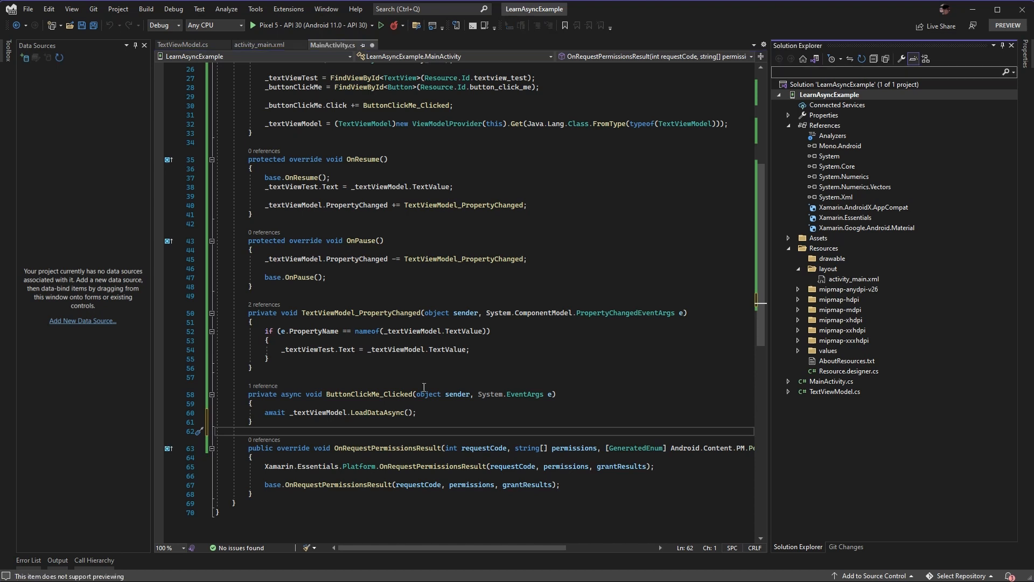
In TextViewModel.cs set TextValue = "Loading data" at the start of LoadDataAsync and initialise the text with "Press the button to load data"
double_click(375, 413)
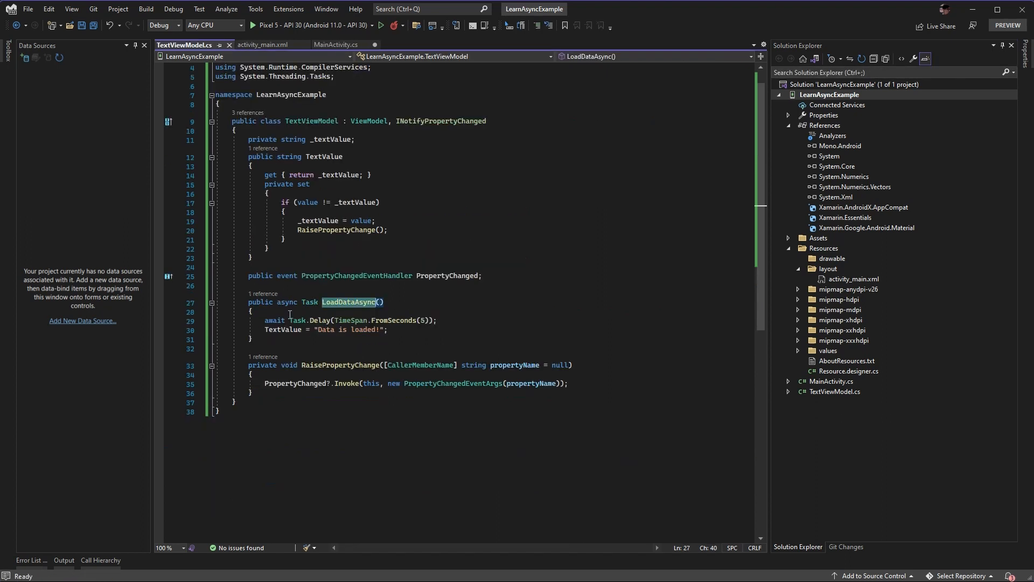
text(TextValue =)
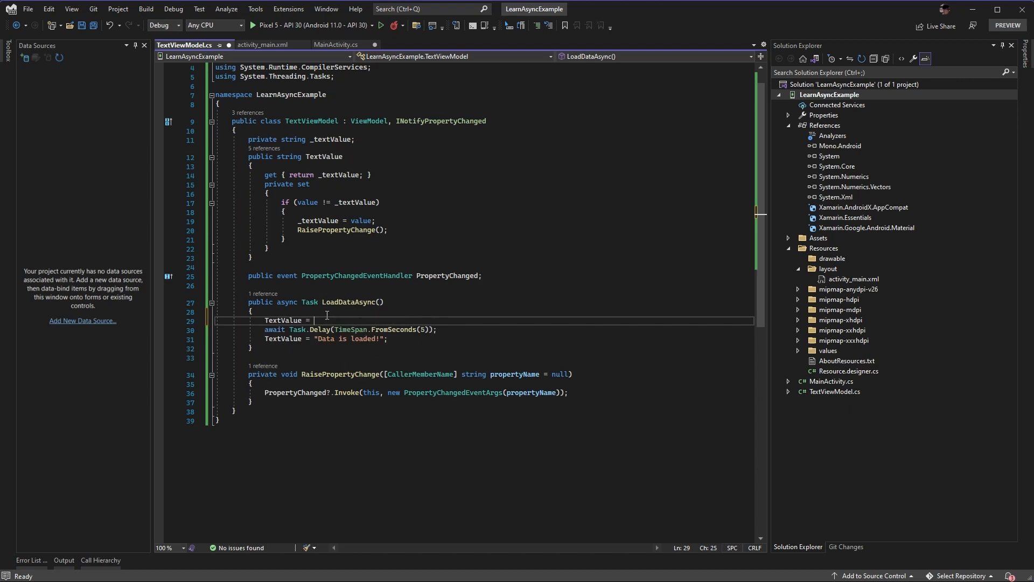
text("Loading data";)
click(484, 139)
text( = ")
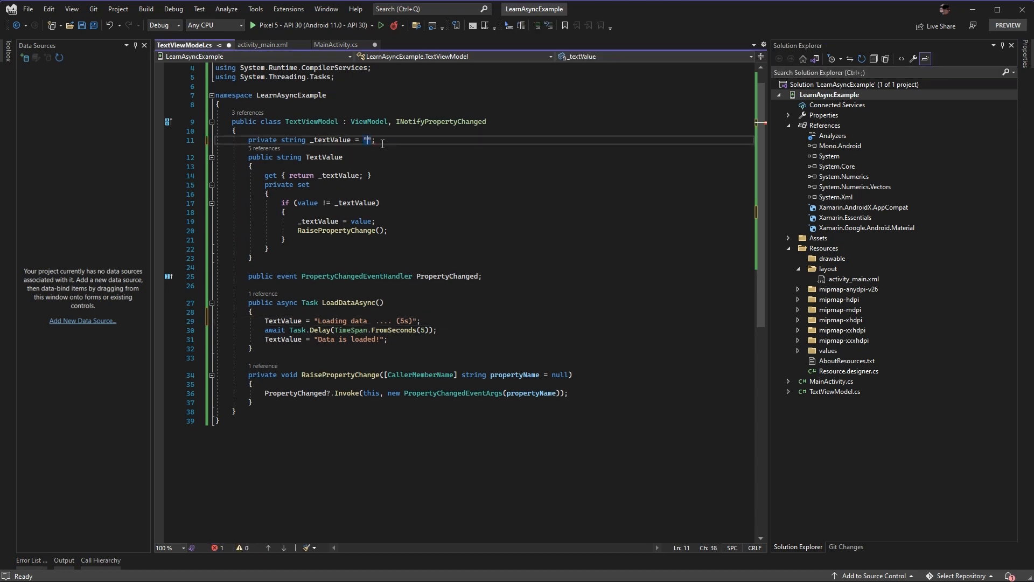
text(Press the button to lo)
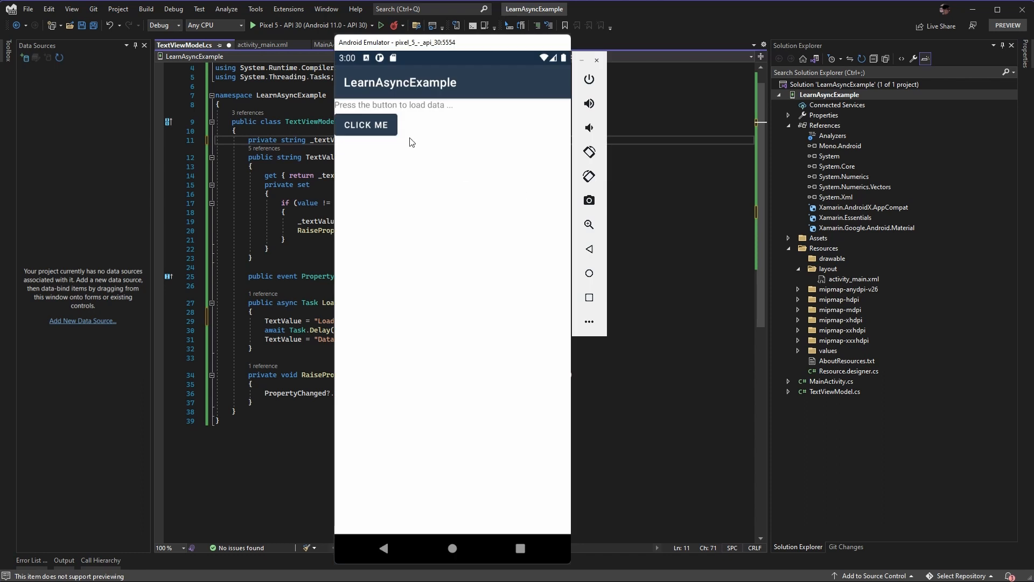
mouse_move(426, 114)
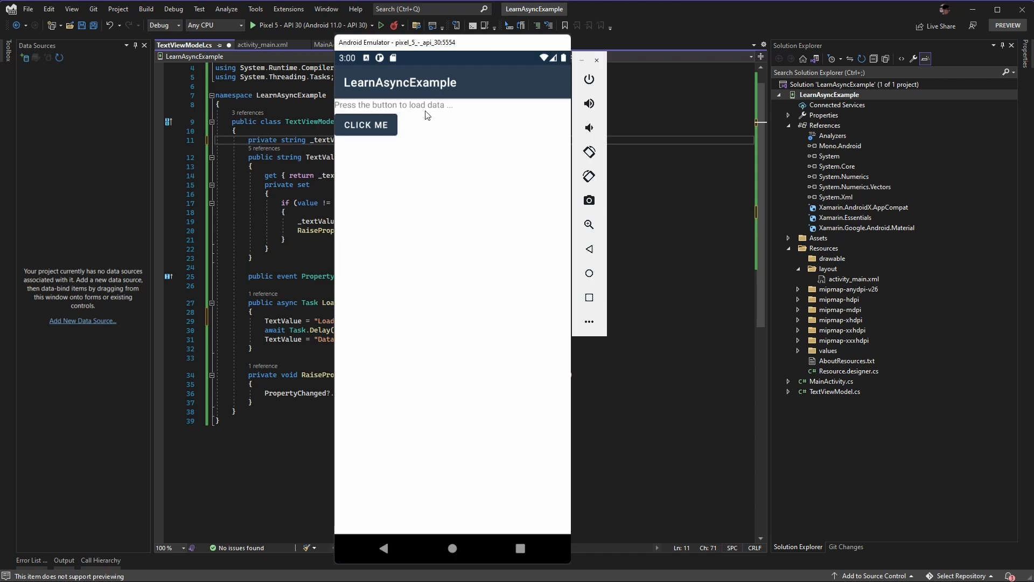
mouse_move(379, 127)
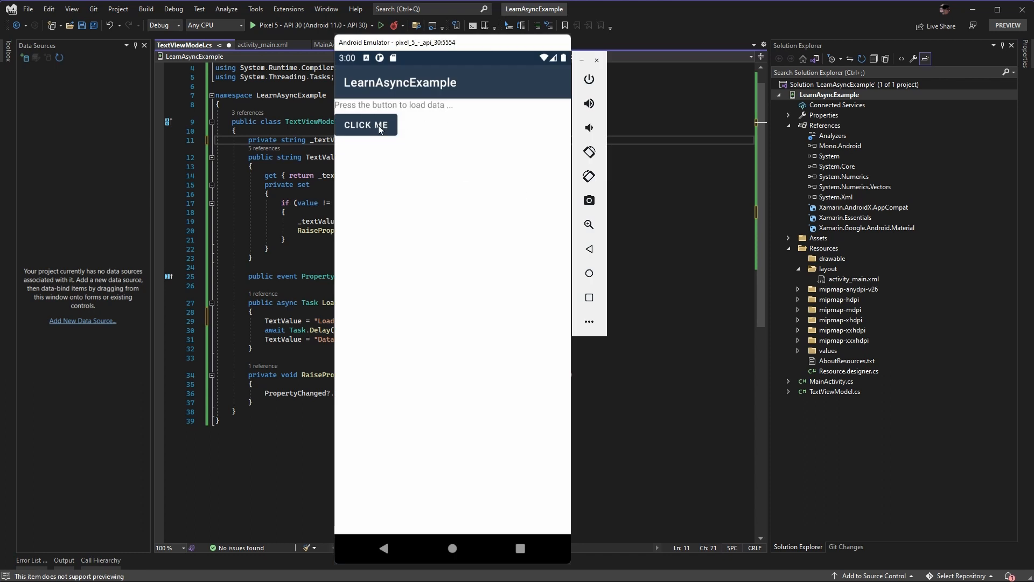
Tap CLICK ME to show 'Data is loaded!', rotate to landscape, load again and rotate back
click(366, 125)
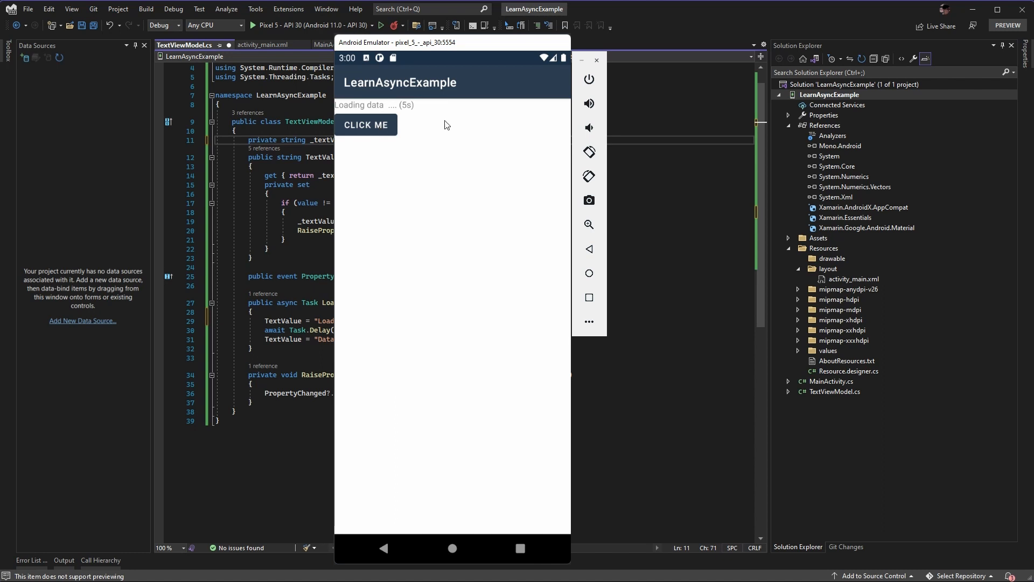
mouse_move(471, 124)
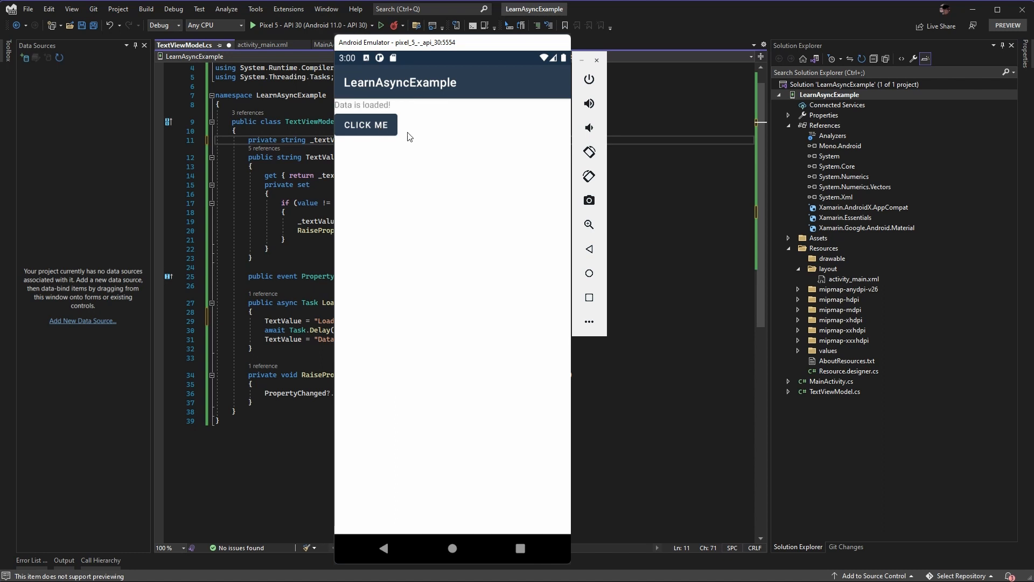
click(367, 125)
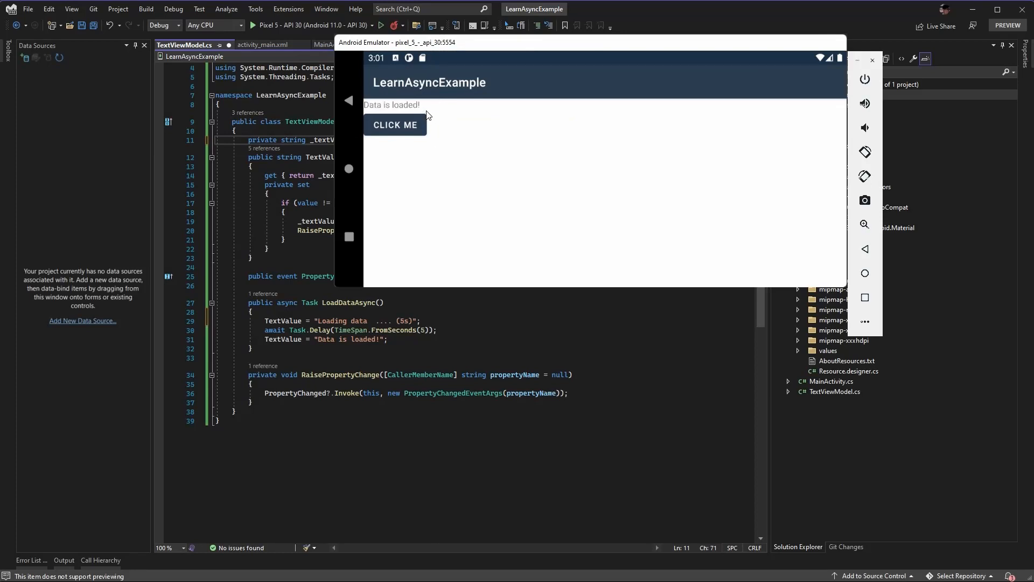
click(394, 125)
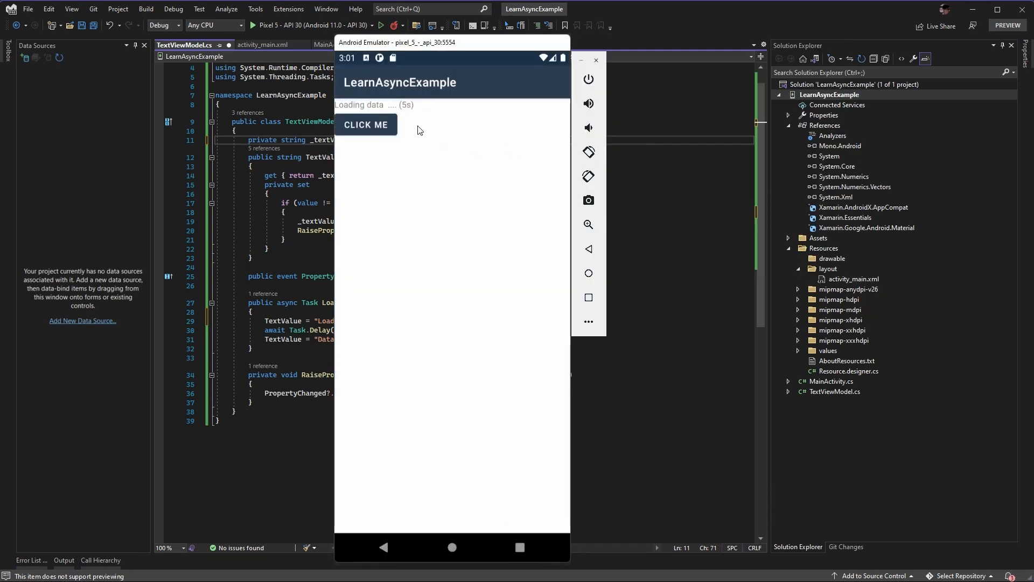
click(366, 125)
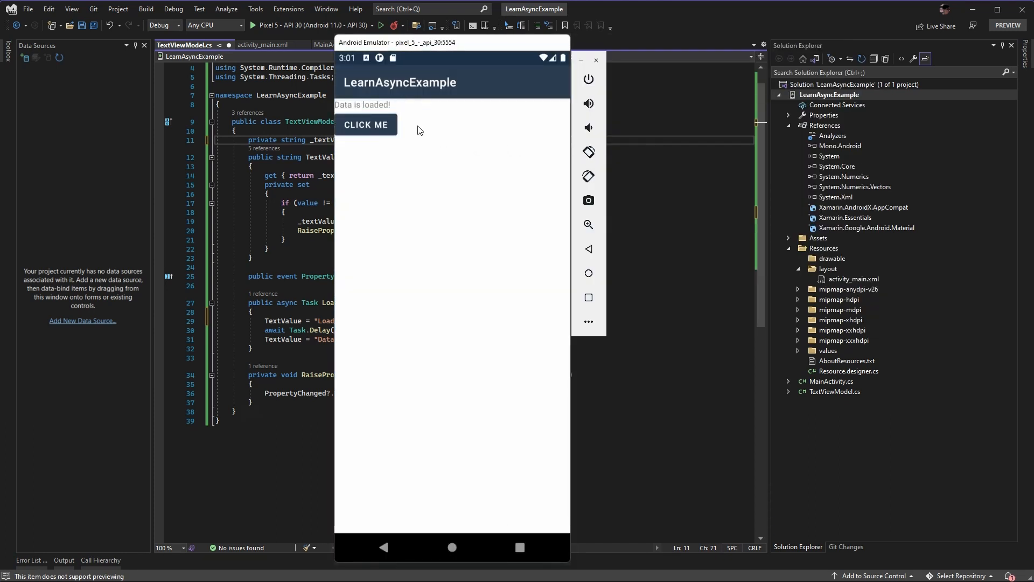